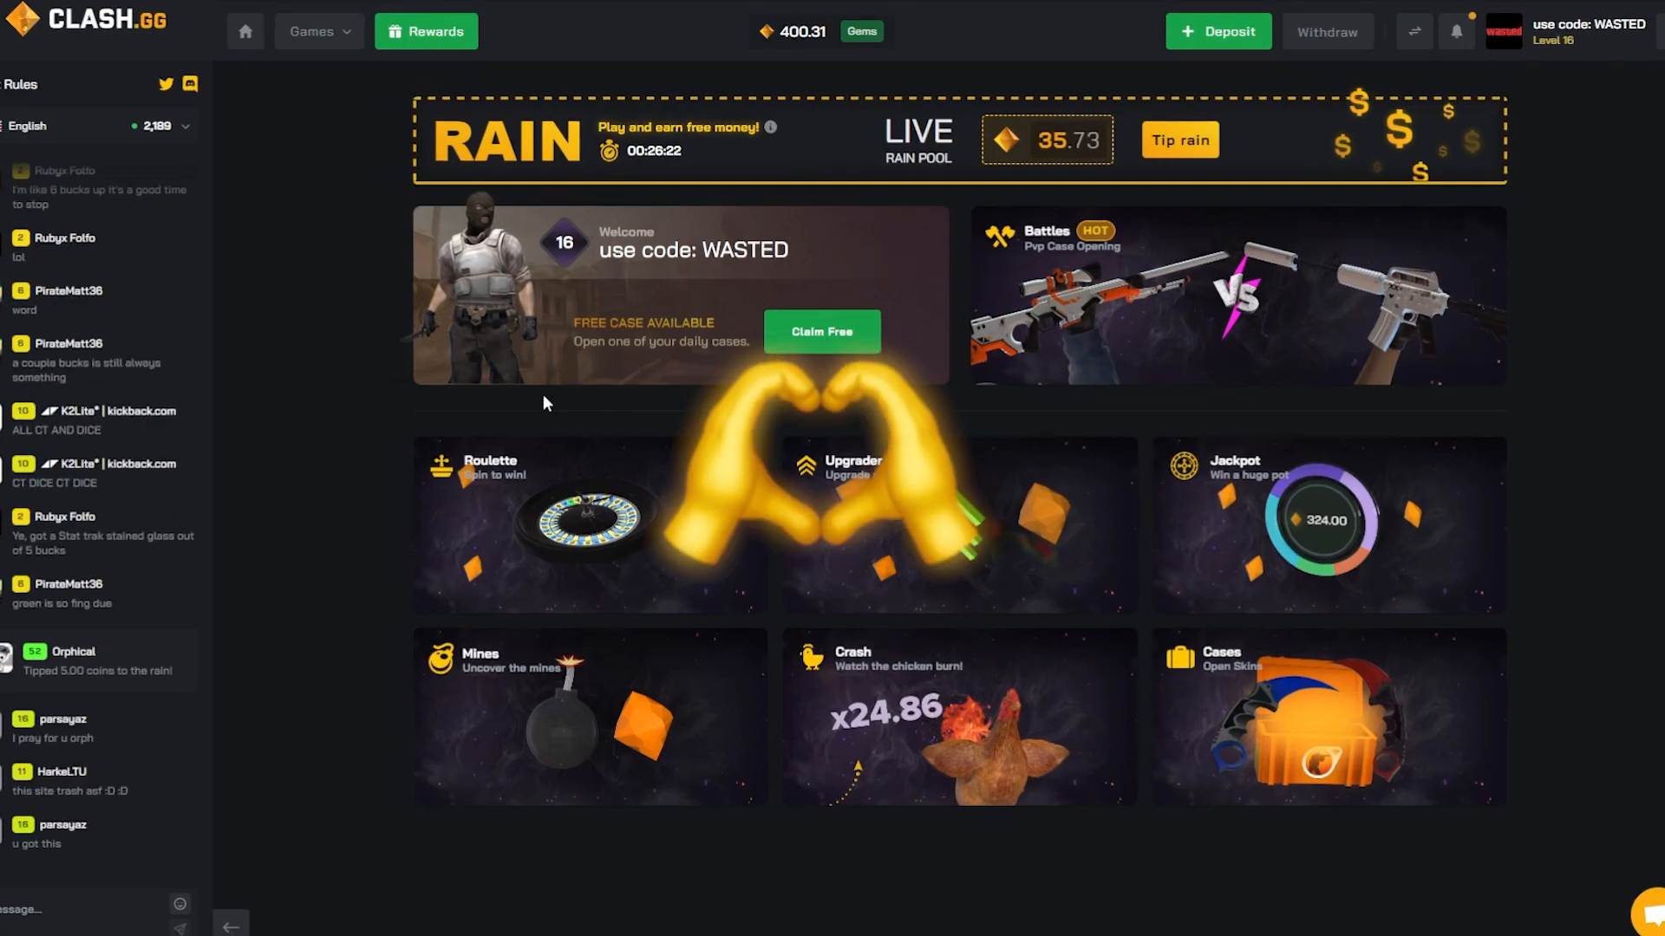
Scroll the Clash.gg home page while setting up a new battle's case picker
scroll(down, 3)
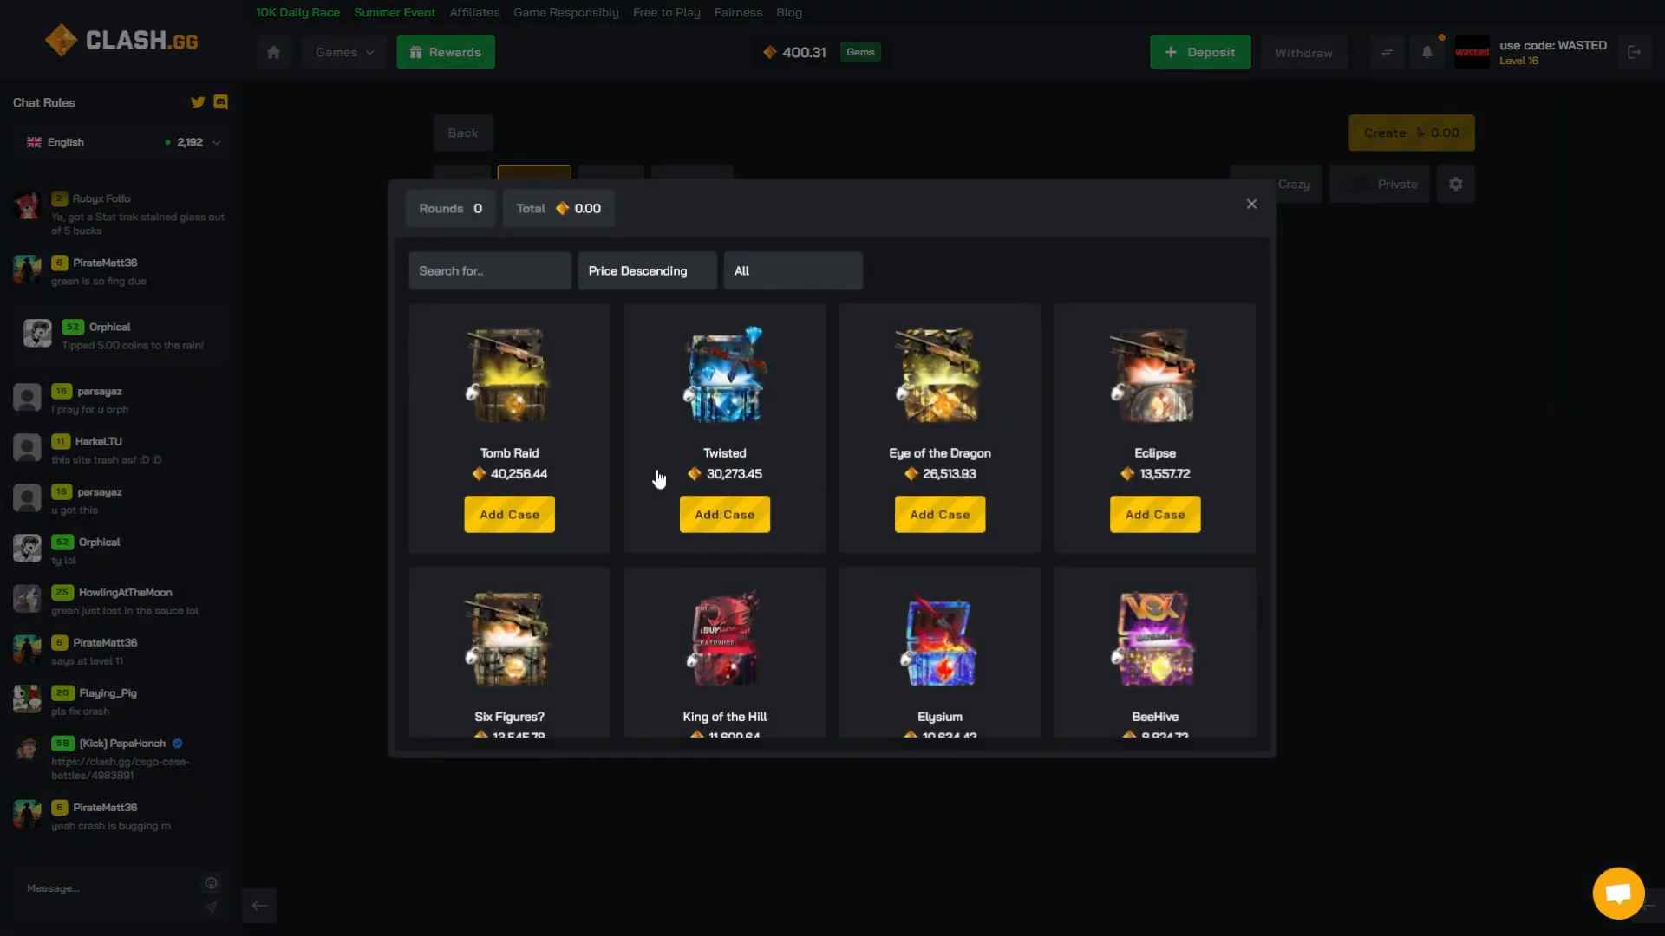
Sort the case catalogue by Price Ascending and browse the cheapest cases
scroll(down, 3)
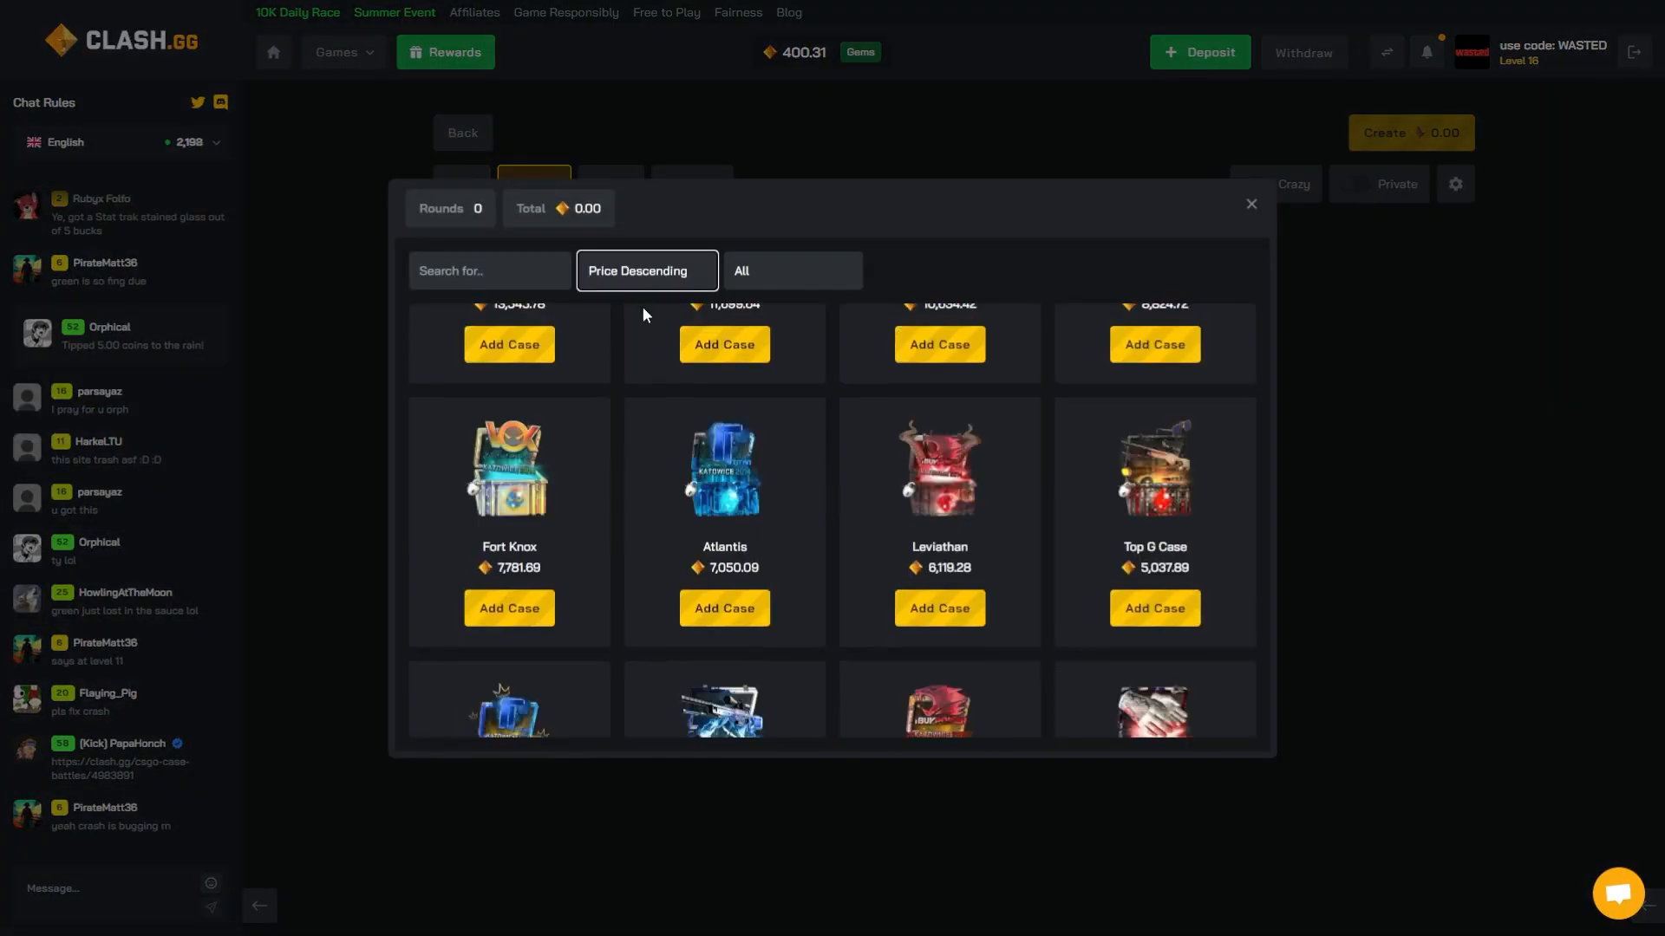
click(644, 270)
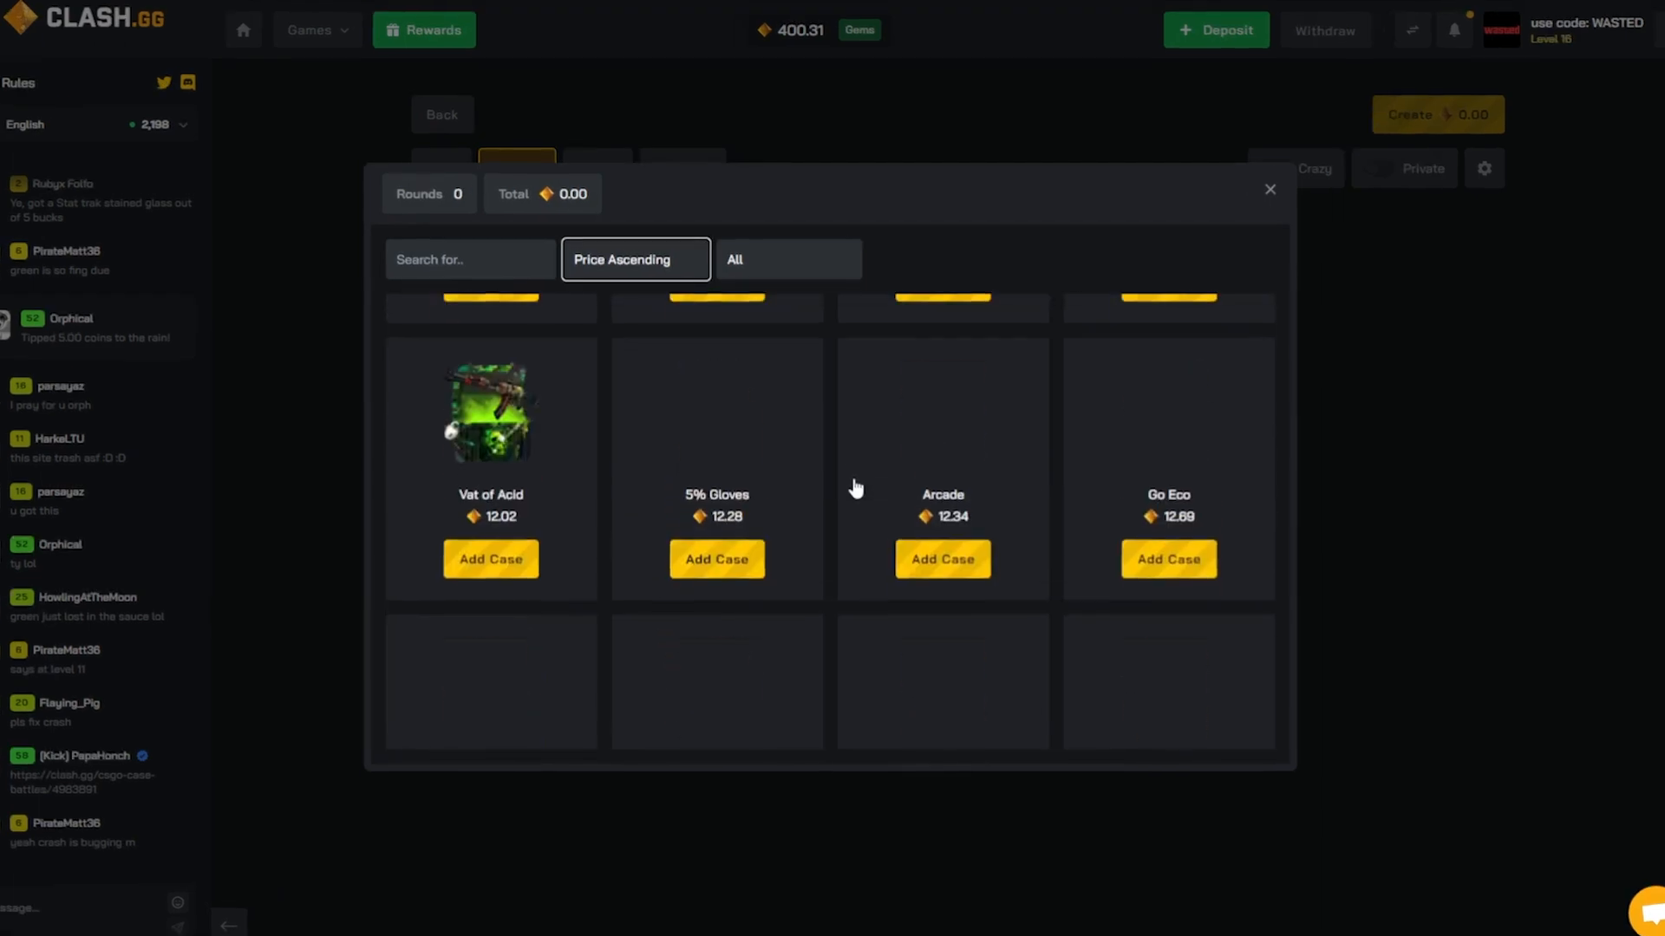
scroll(down, 3)
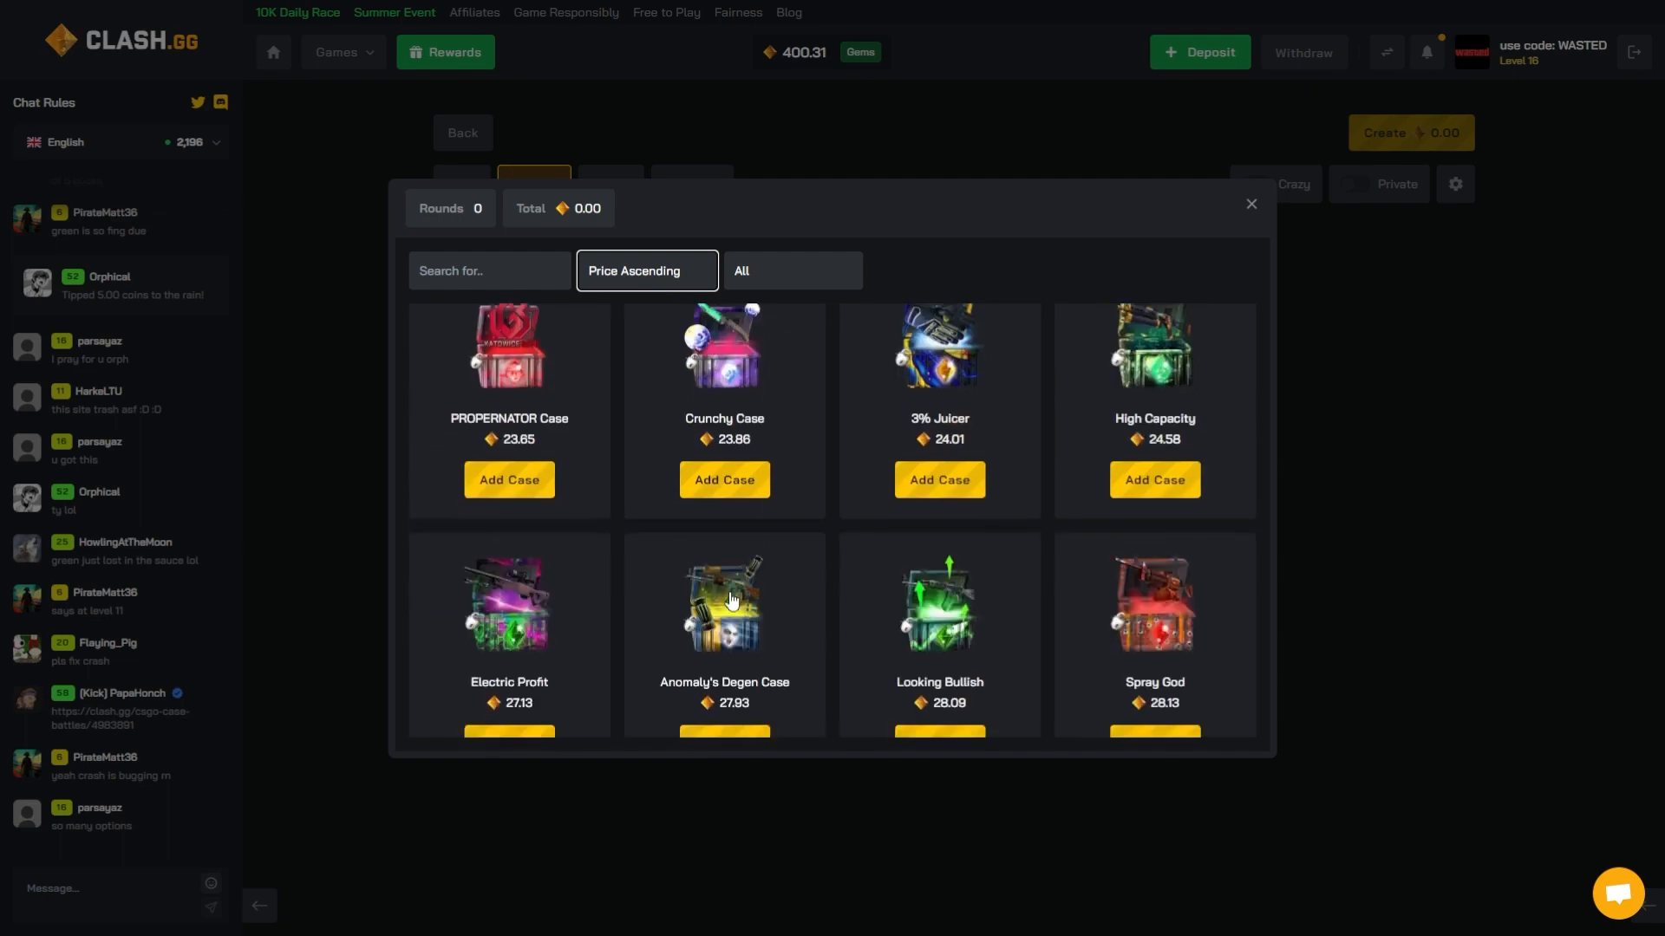
scroll(down, 3)
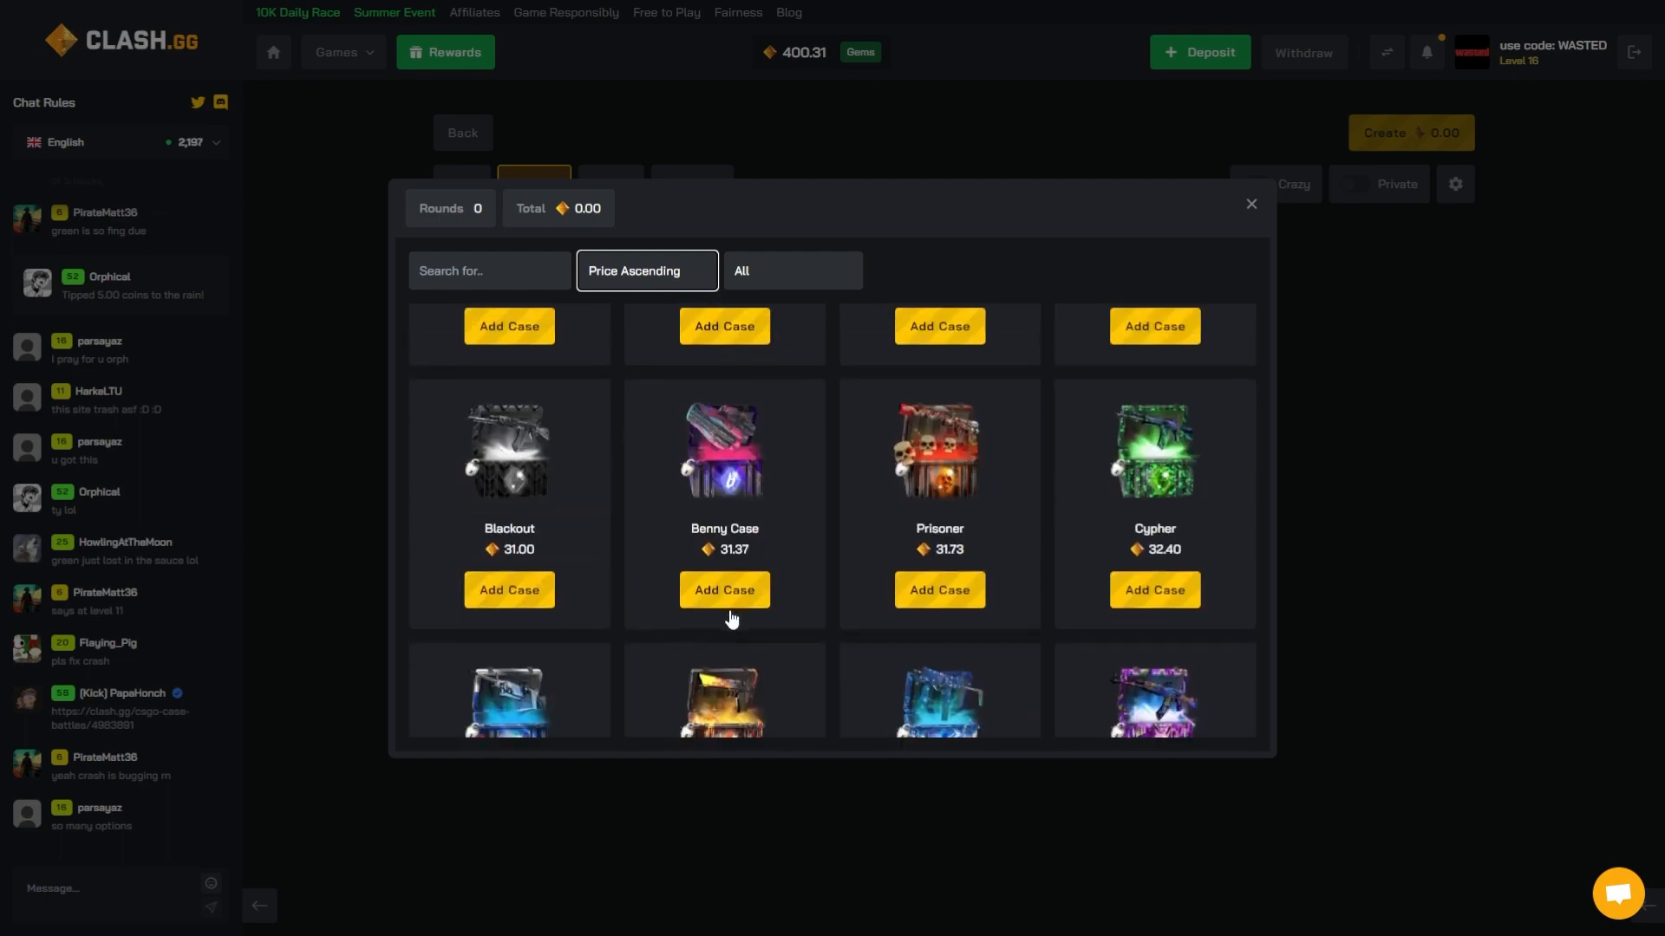
Add No Russian, Benny Case and another low-priced case to the battle
click(509, 589)
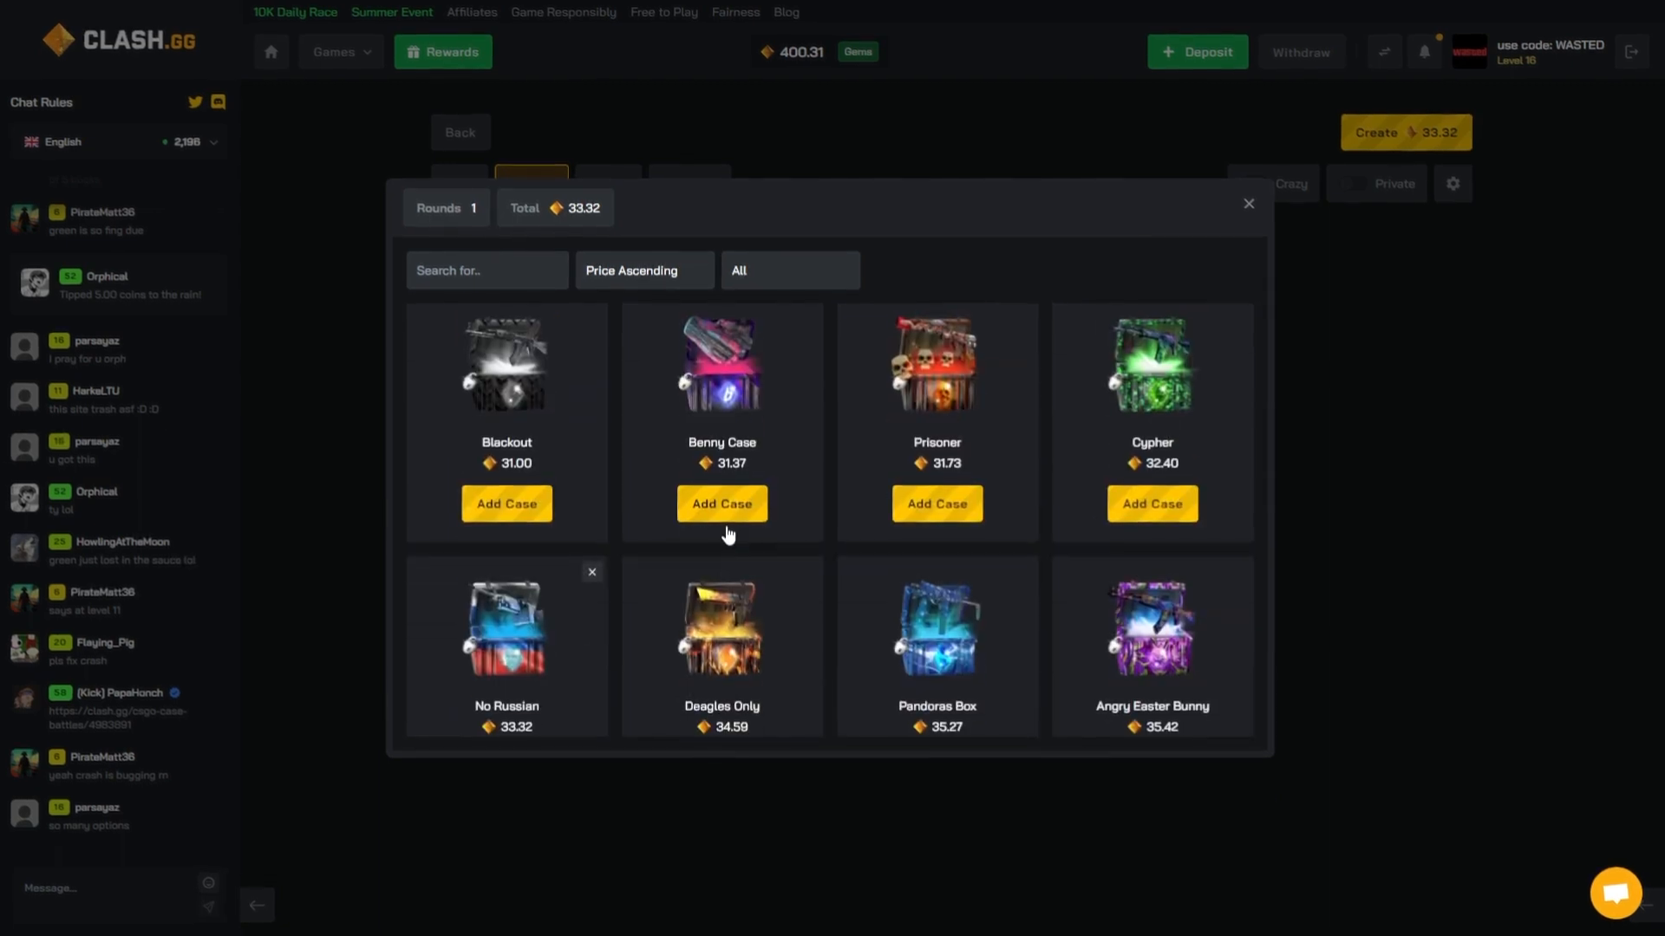
click(719, 503)
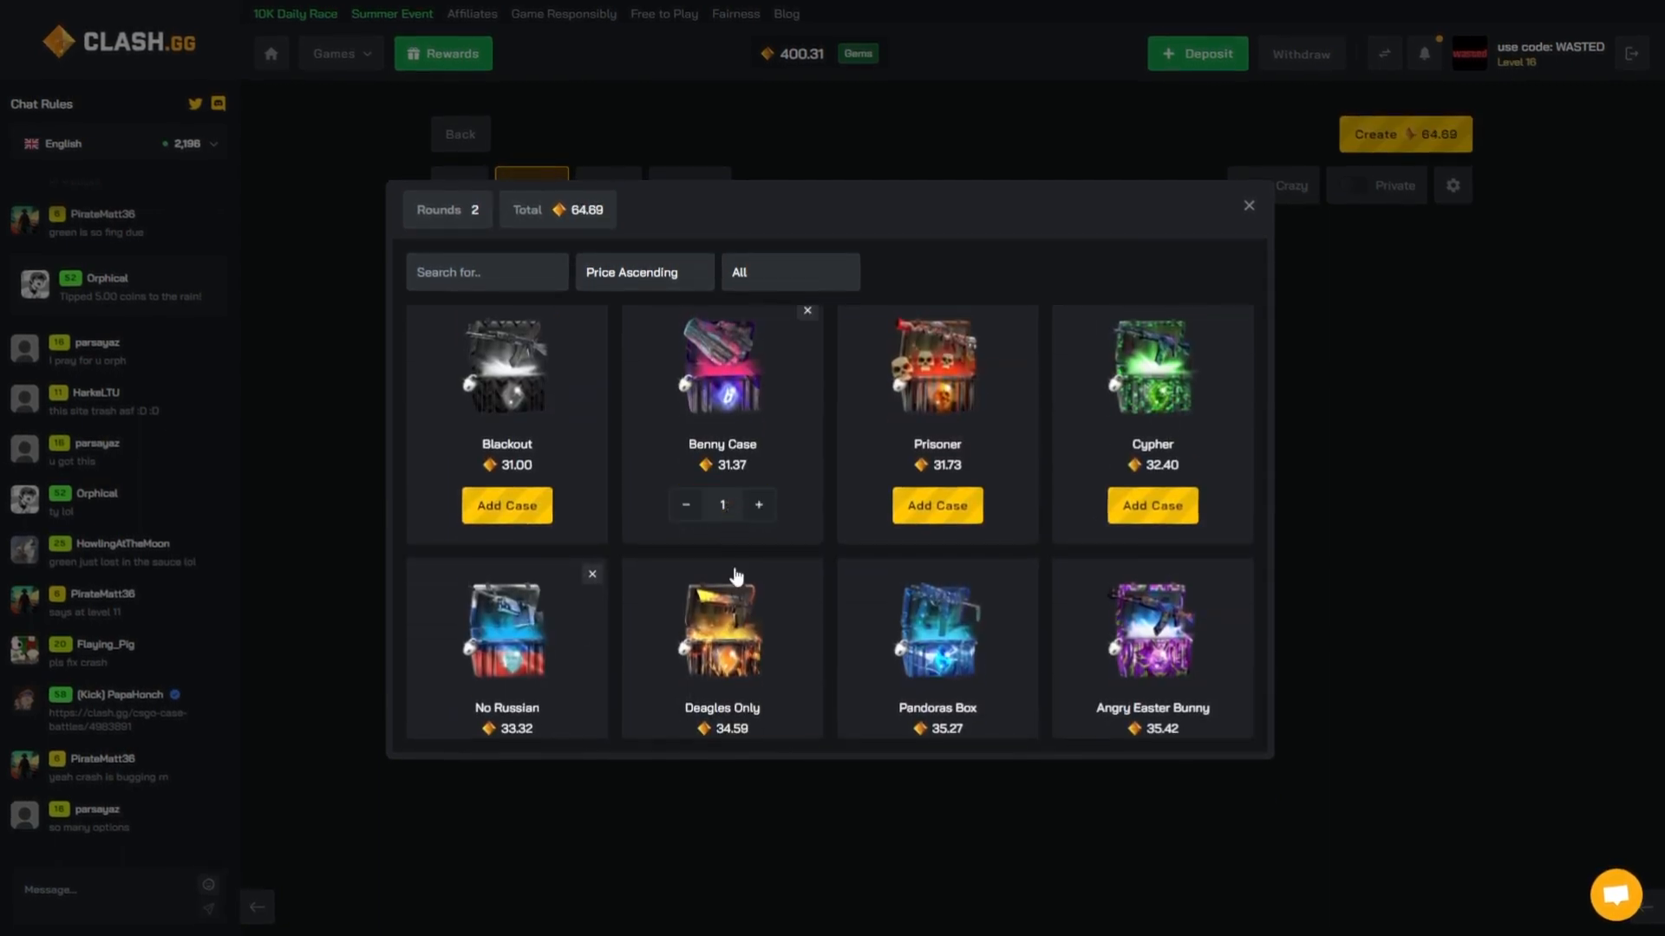
scroll(down, 3)
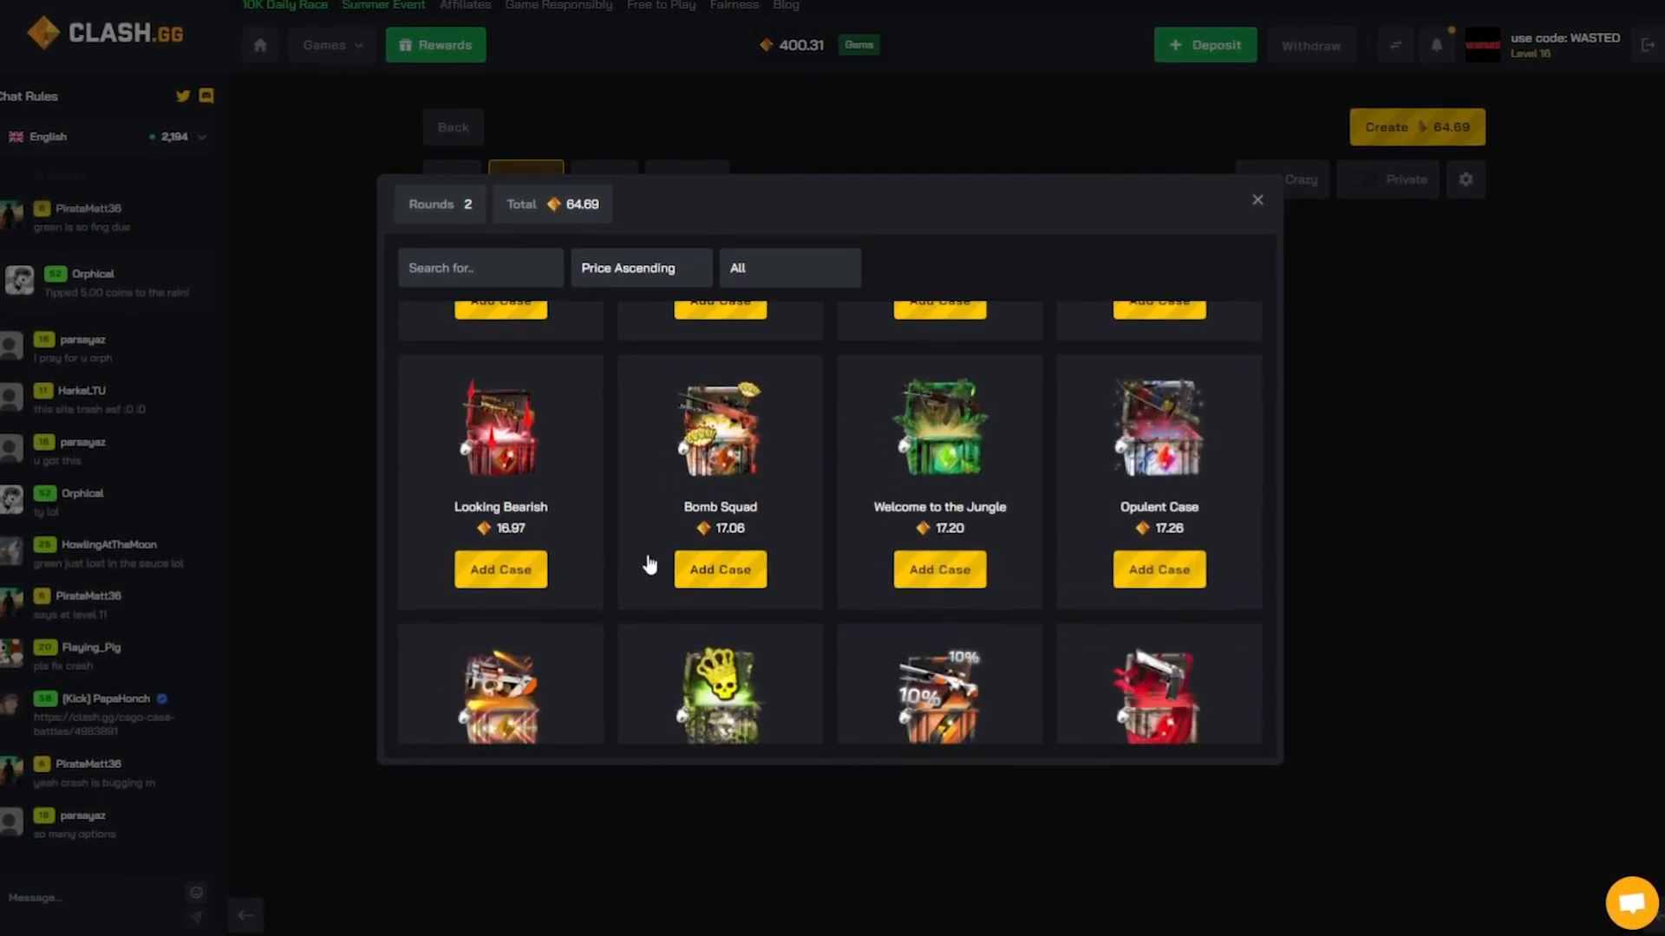
scroll(down, 3)
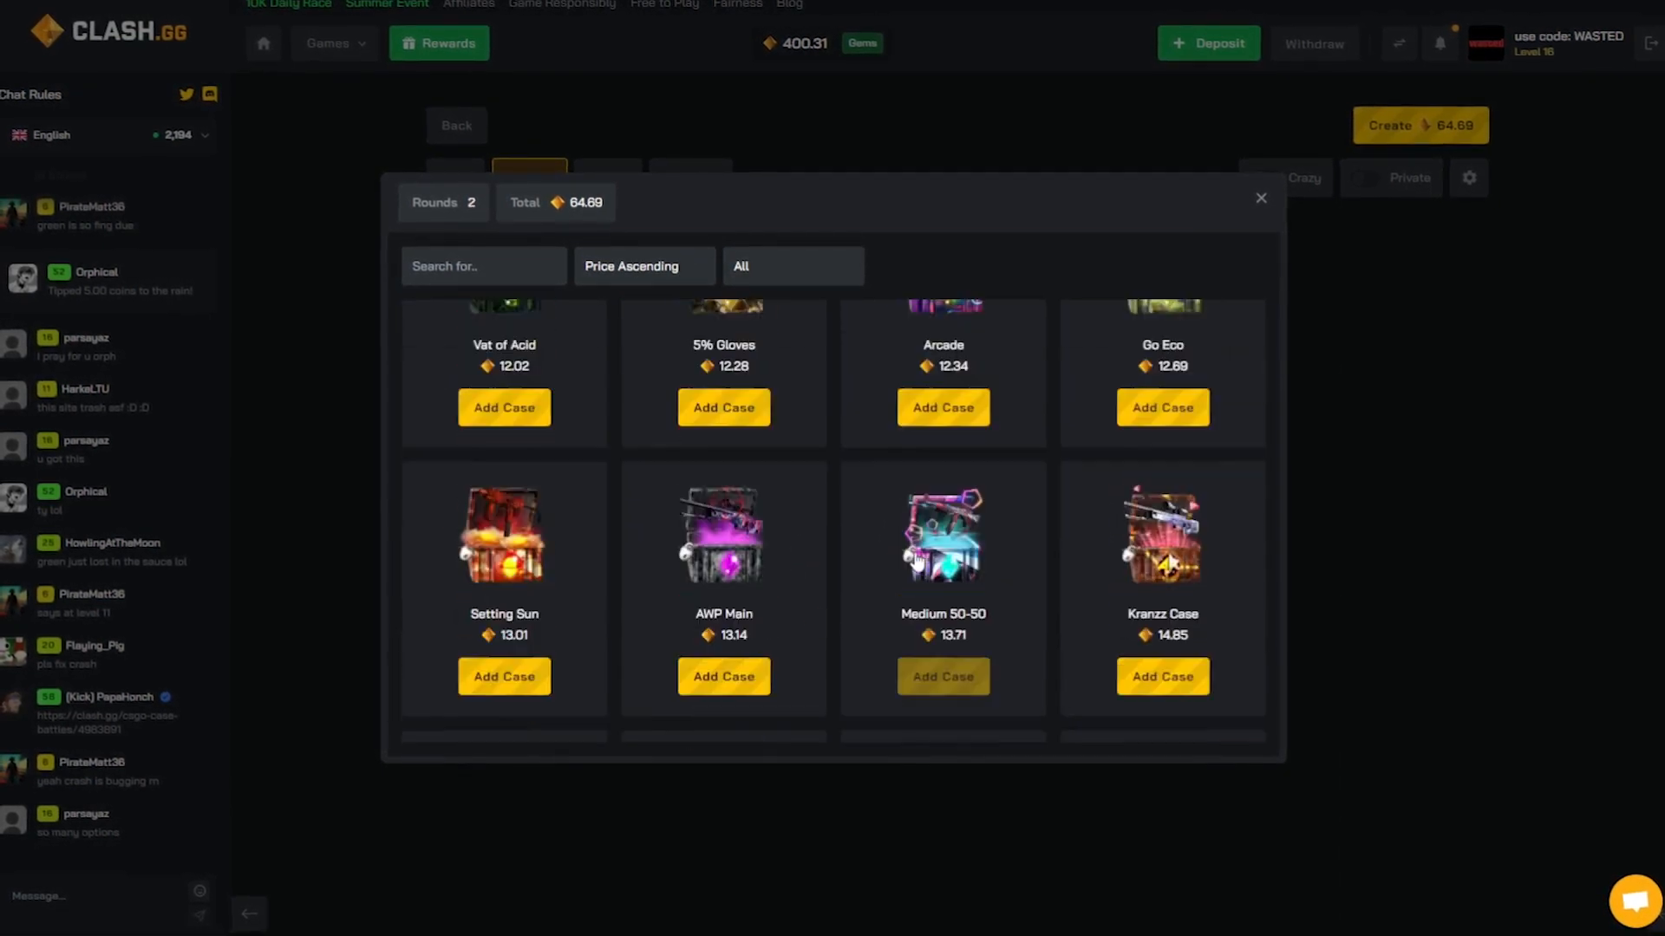
click(503, 408)
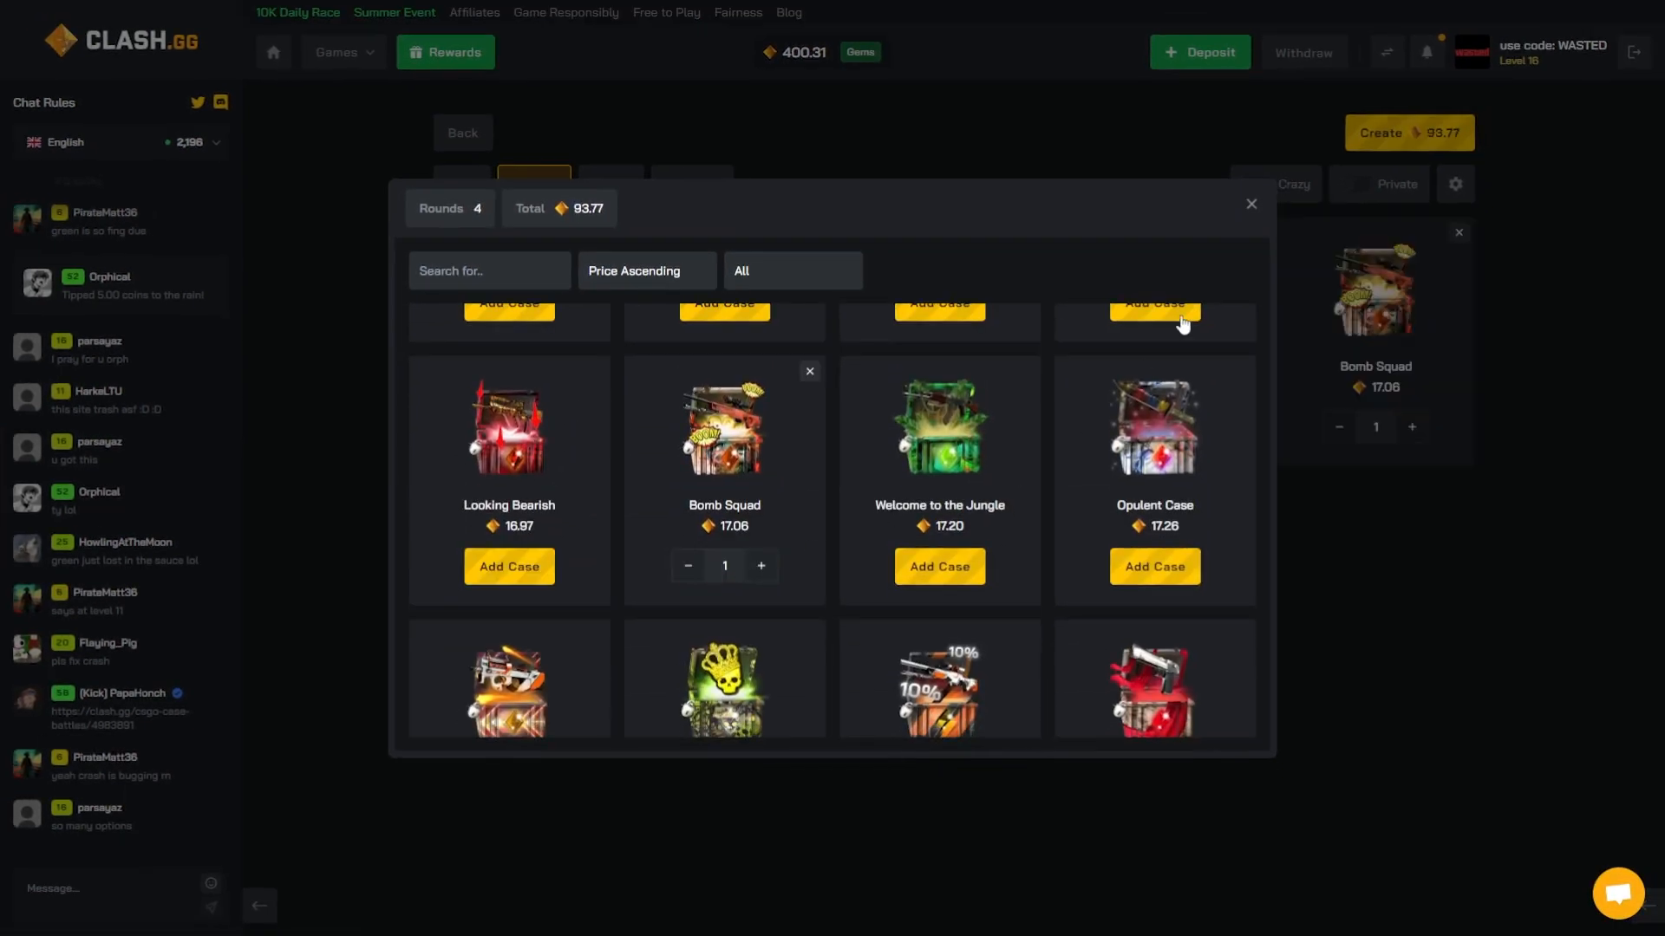
scroll(down, 3)
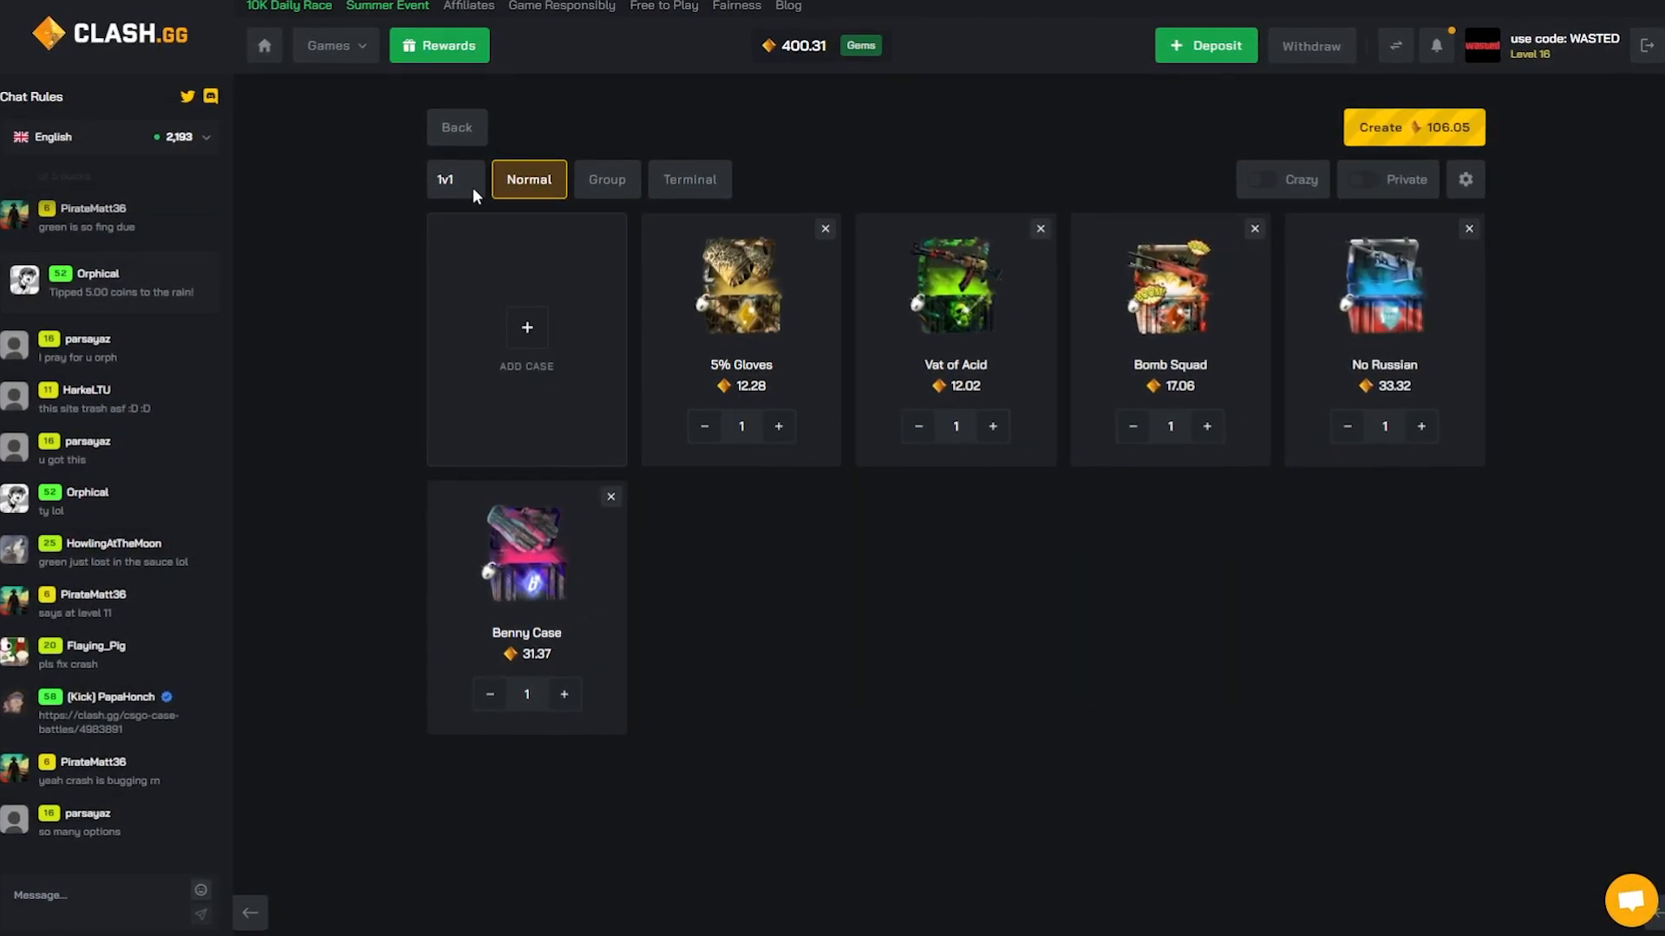
Switch the five-case battle to 2v2 mode and create it
click(454, 179)
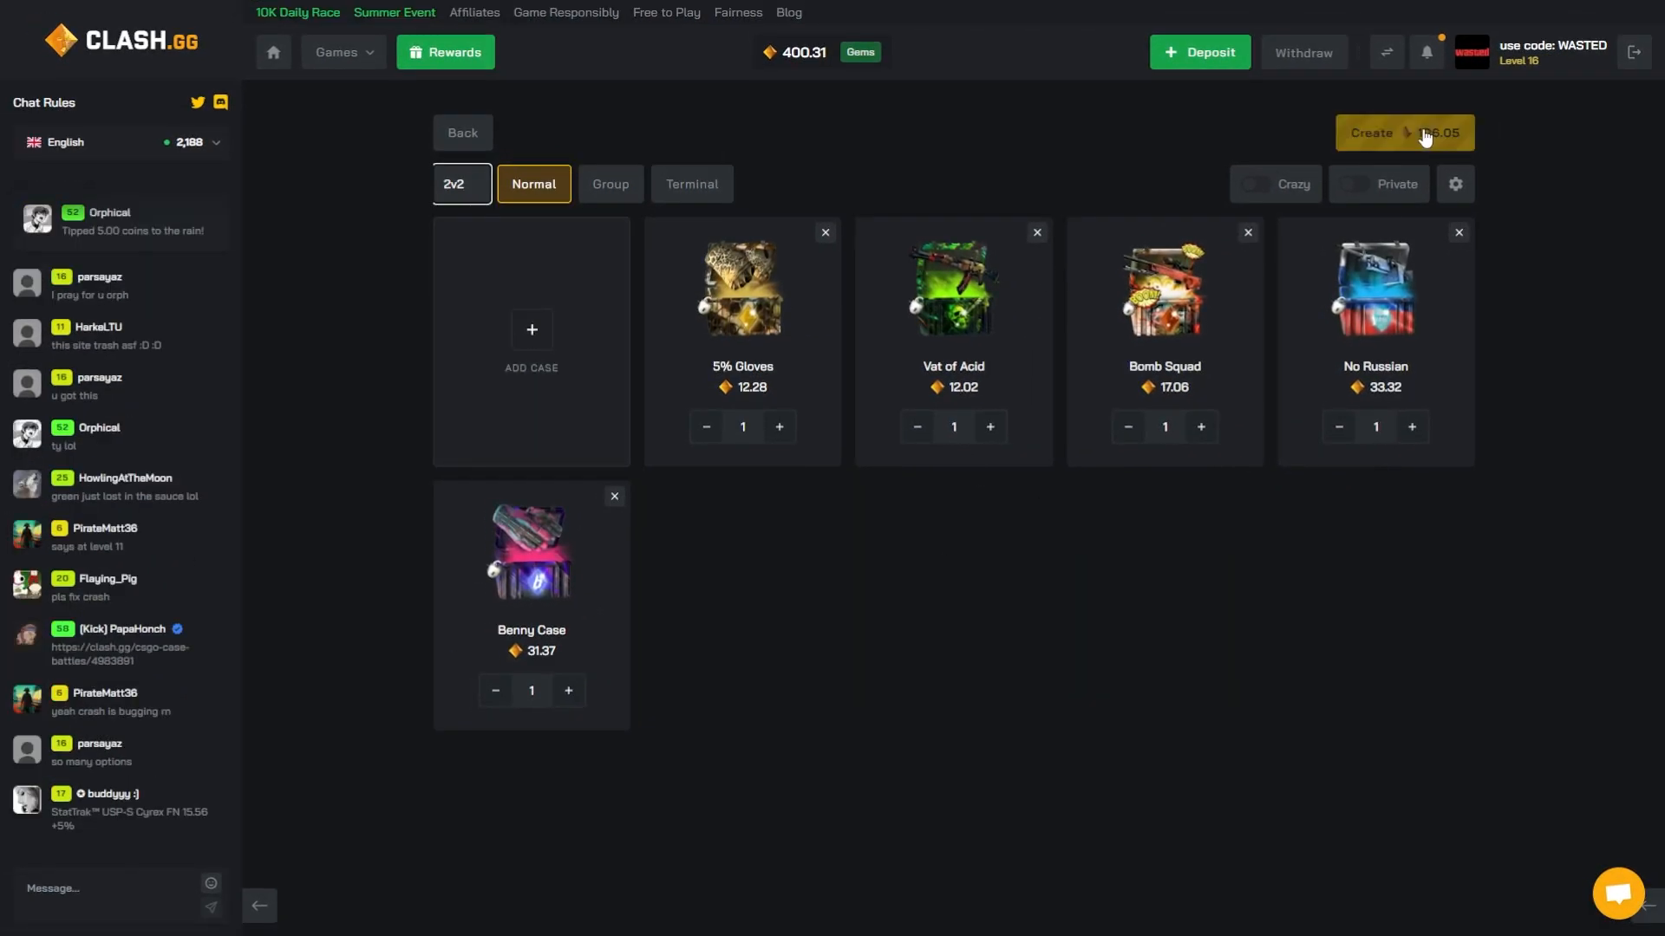
click(1404, 133)
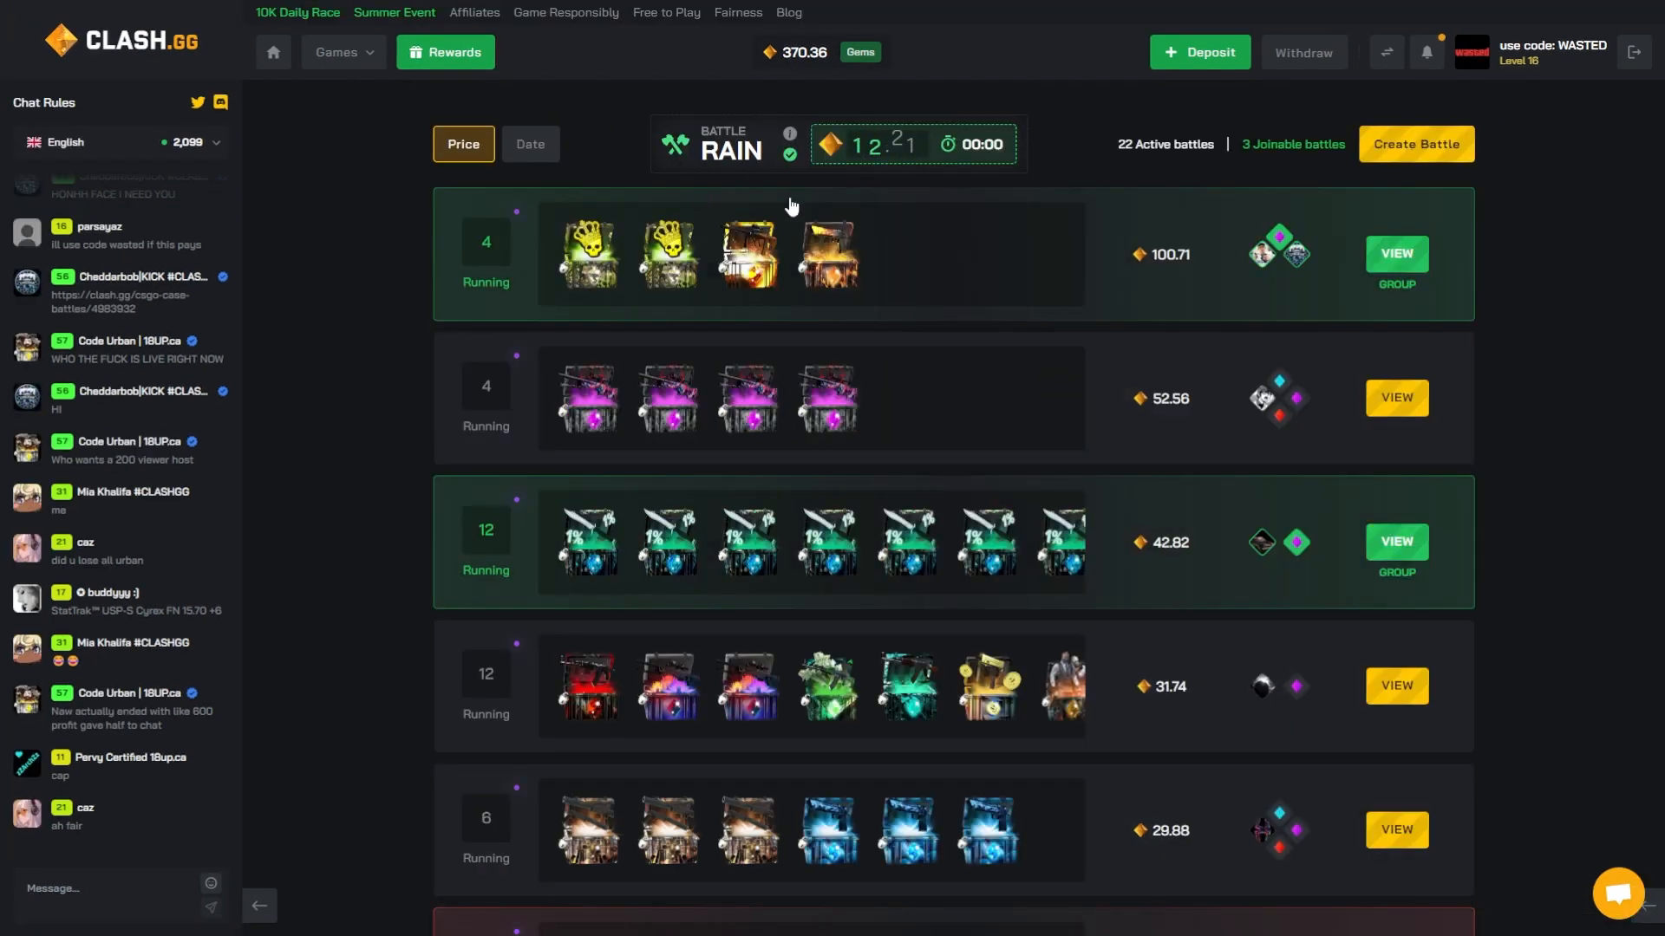
Start a new battle and sort the case list by Price Ascending
click(1414, 143)
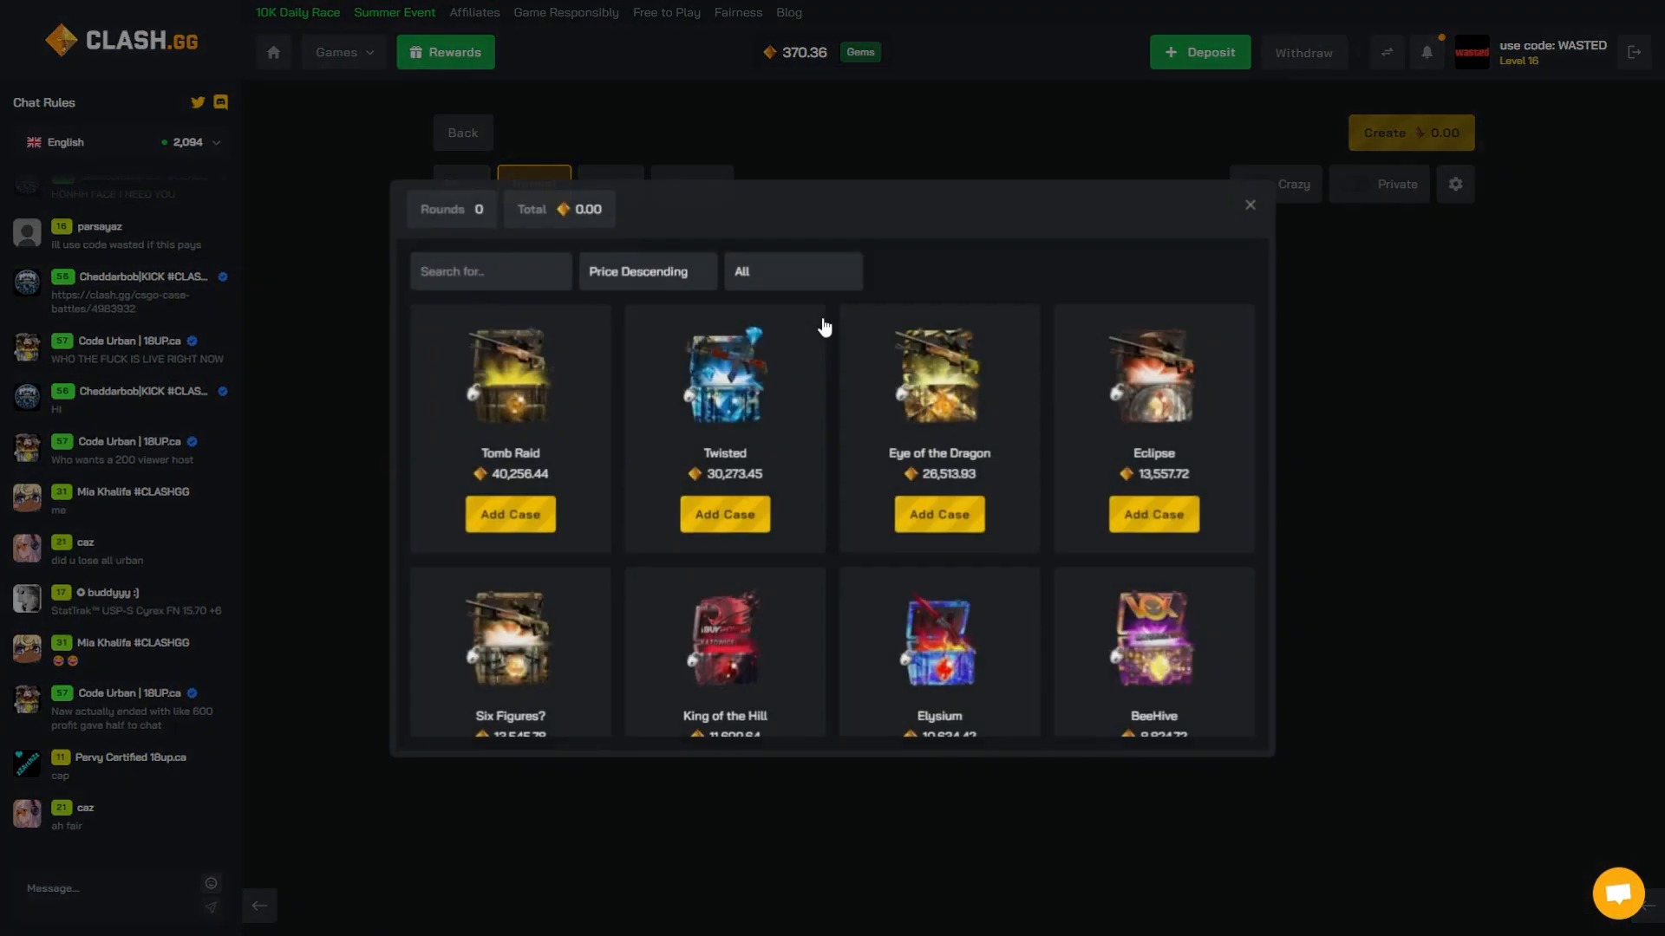
click(638, 271)
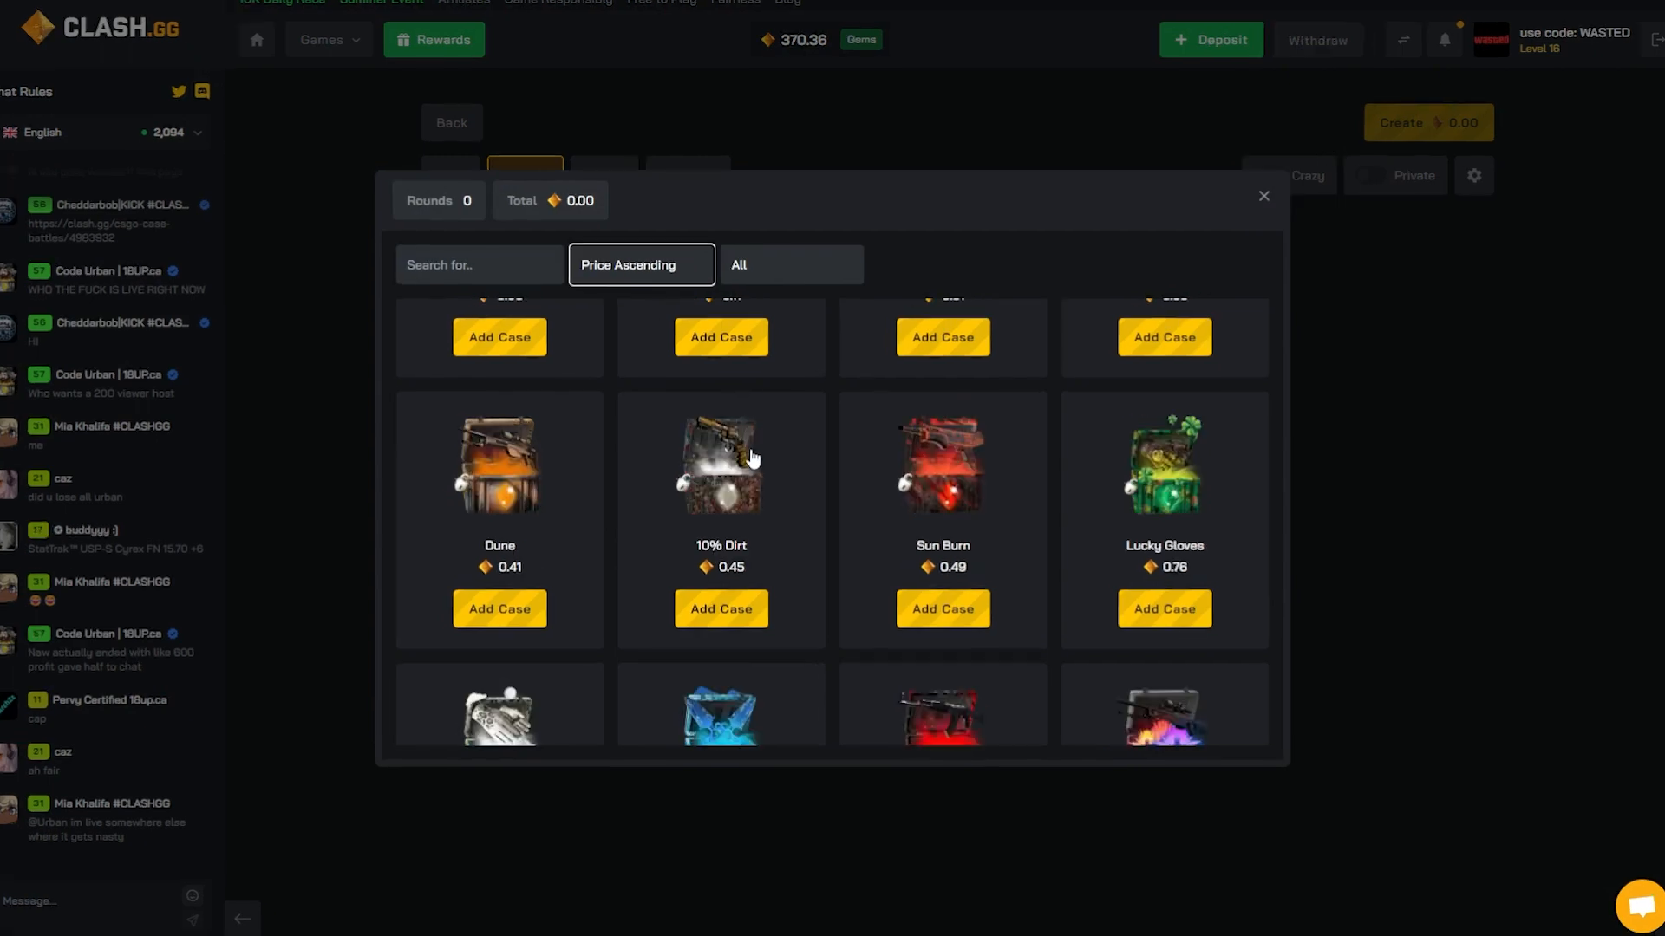
scroll(down, 3)
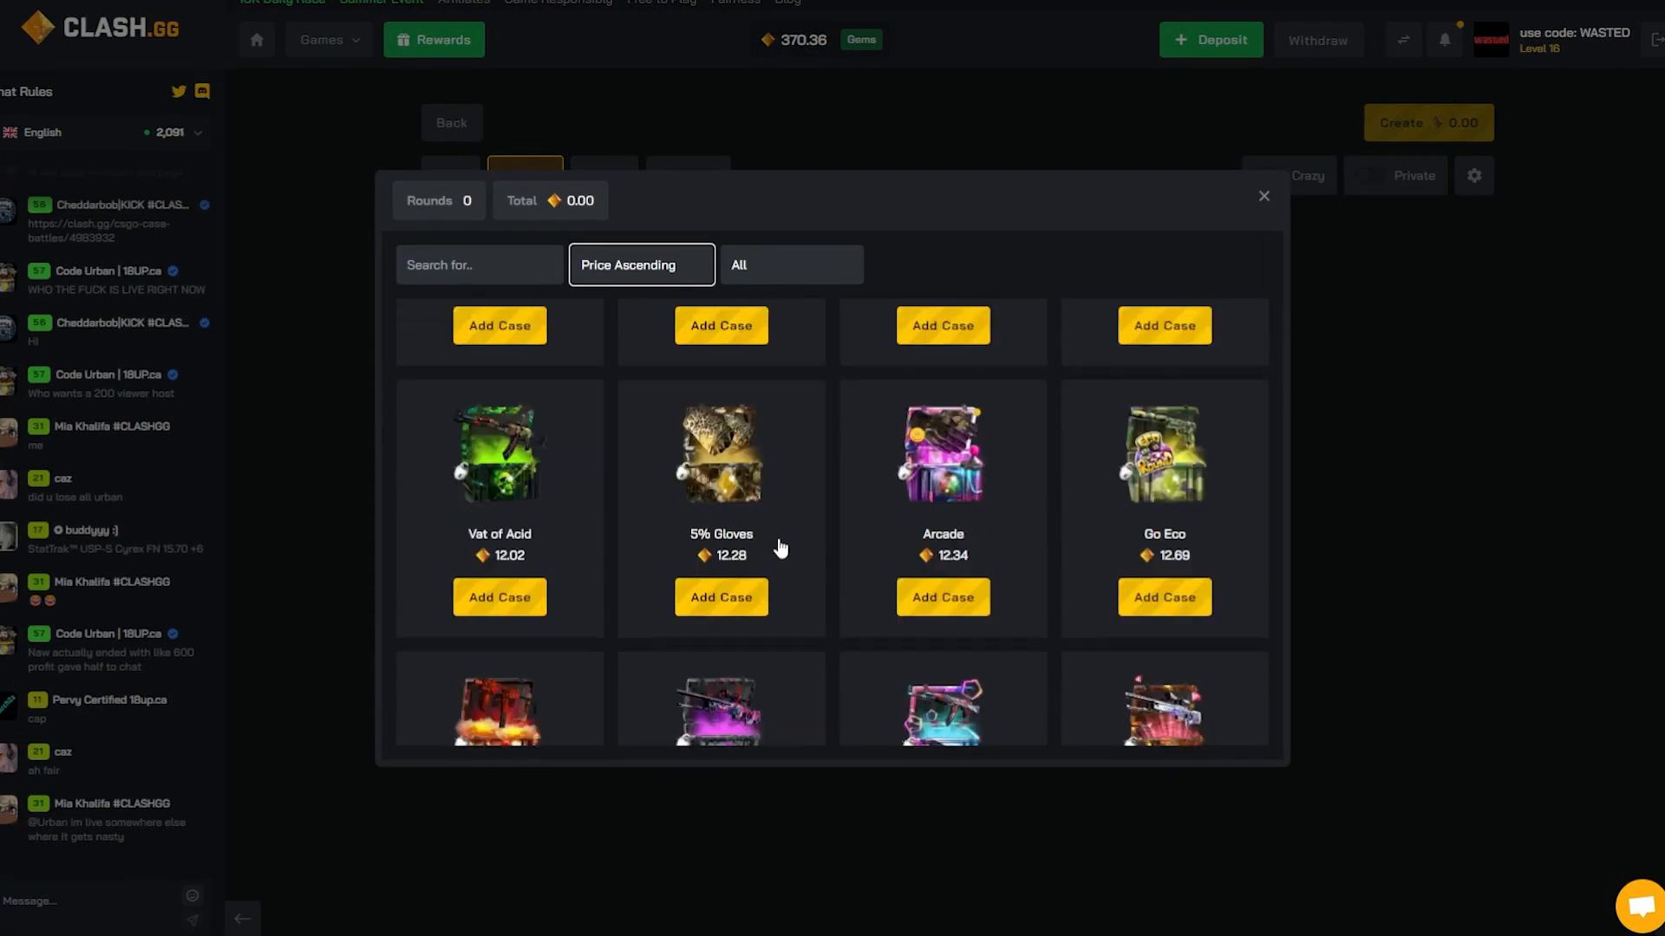
scroll(down, 3)
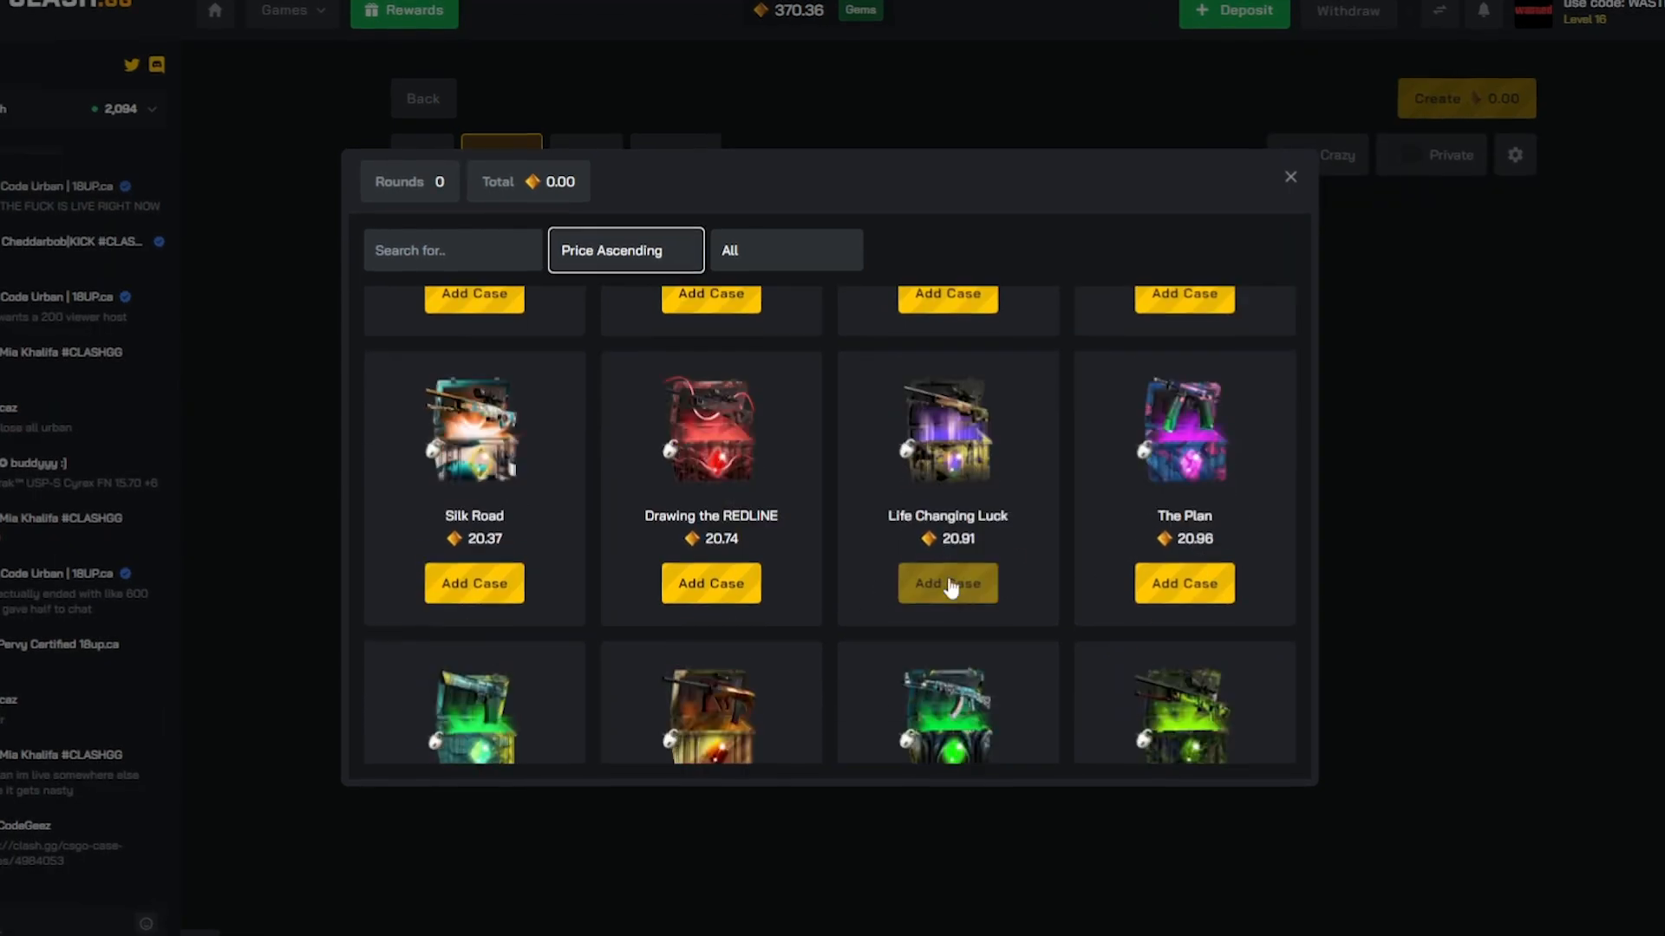
Add Turf War, Anomaly's Degen Case and other cases, totalling 140.09
click(945, 582)
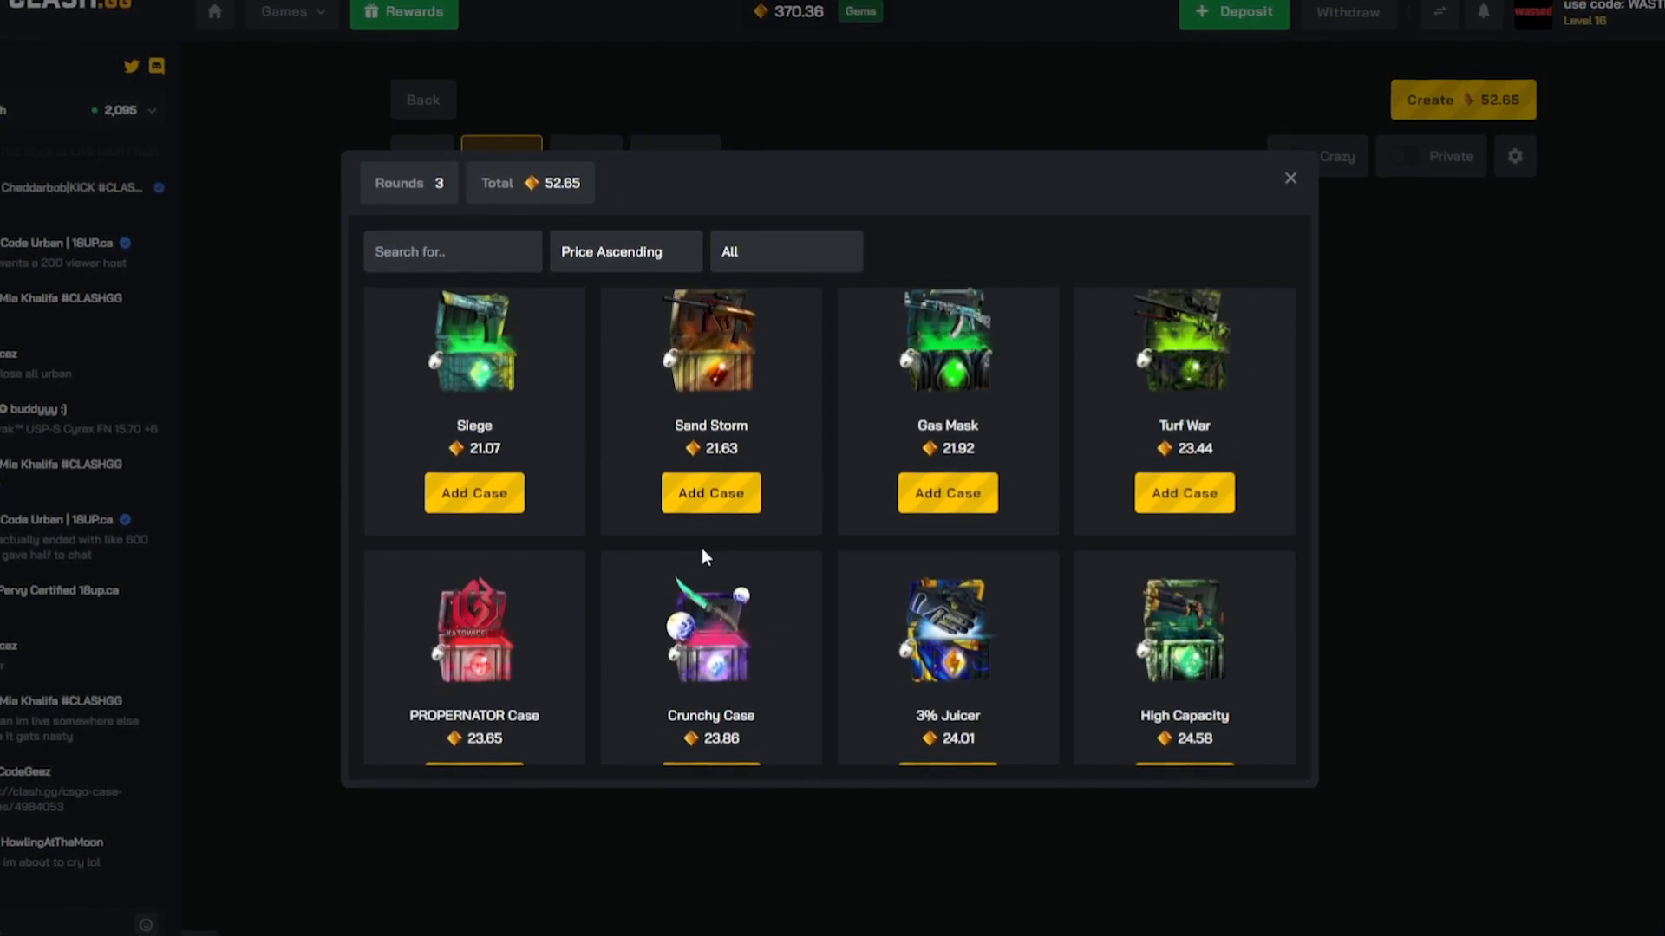
click(1183, 492)
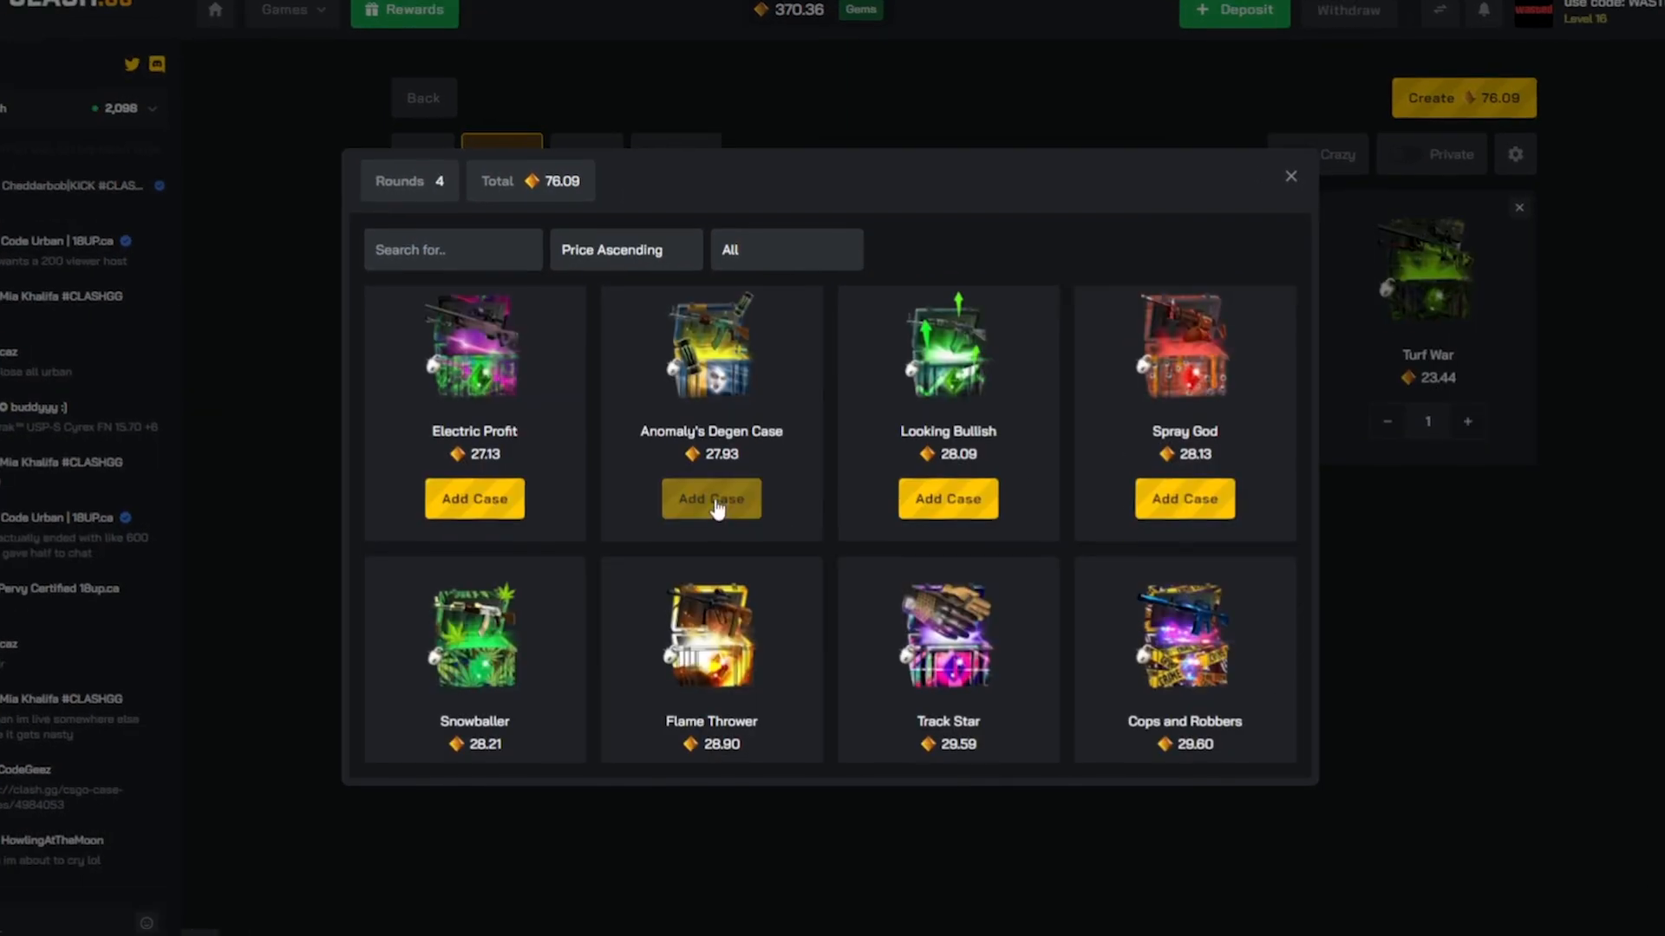
click(711, 500)
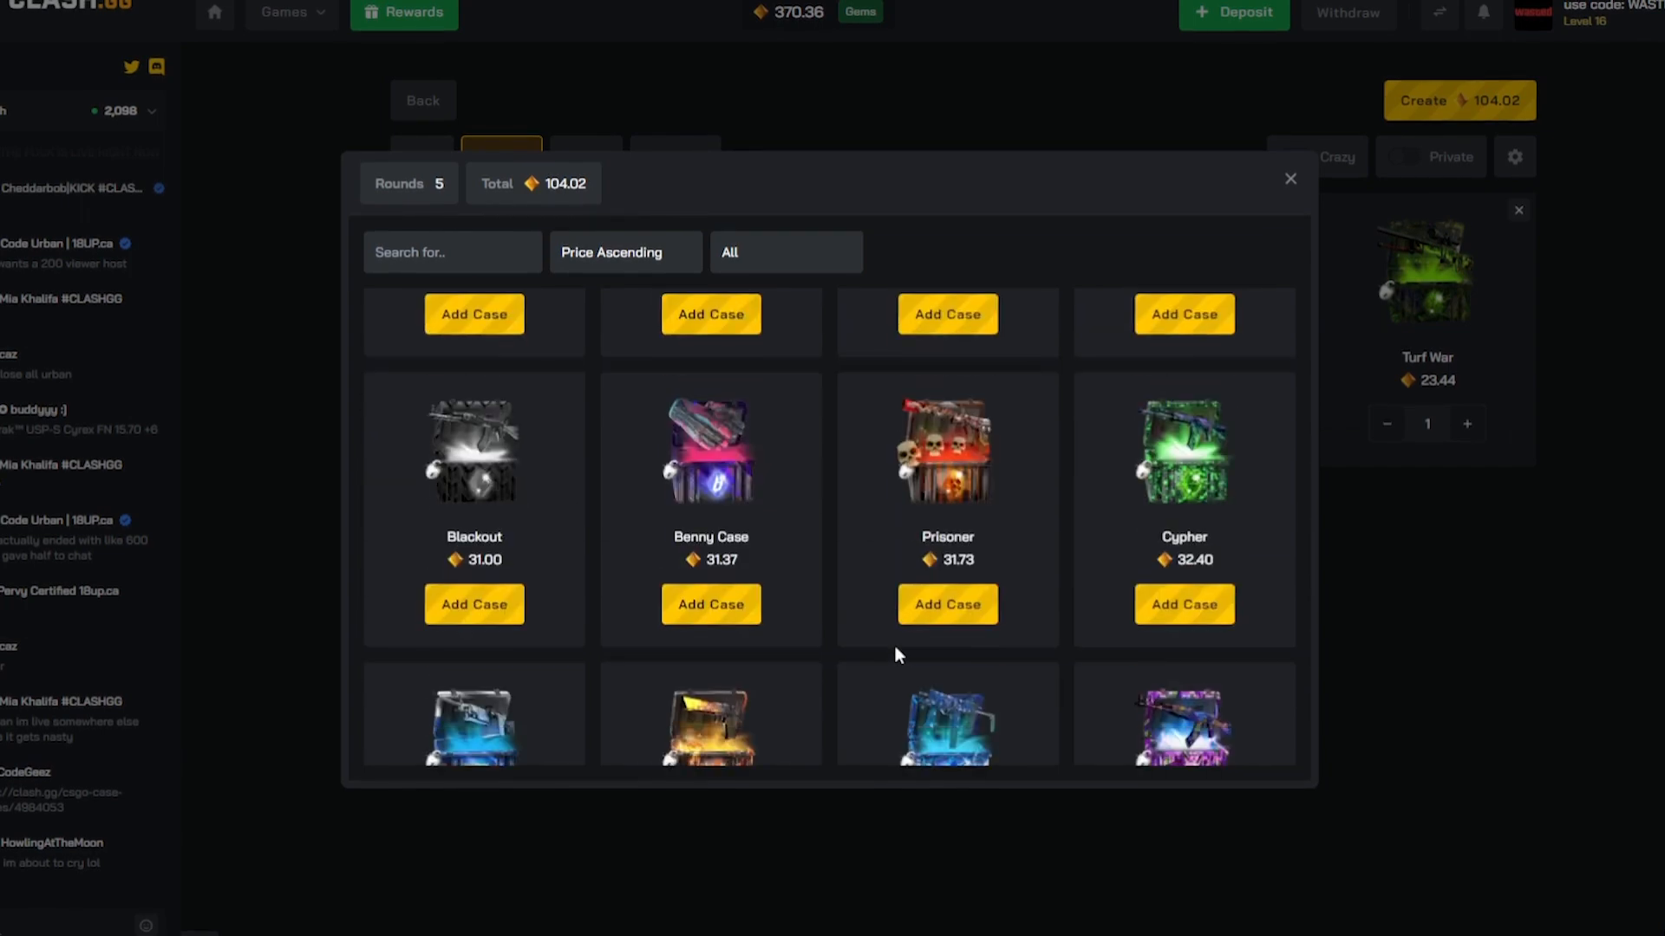
scroll(down, 3)
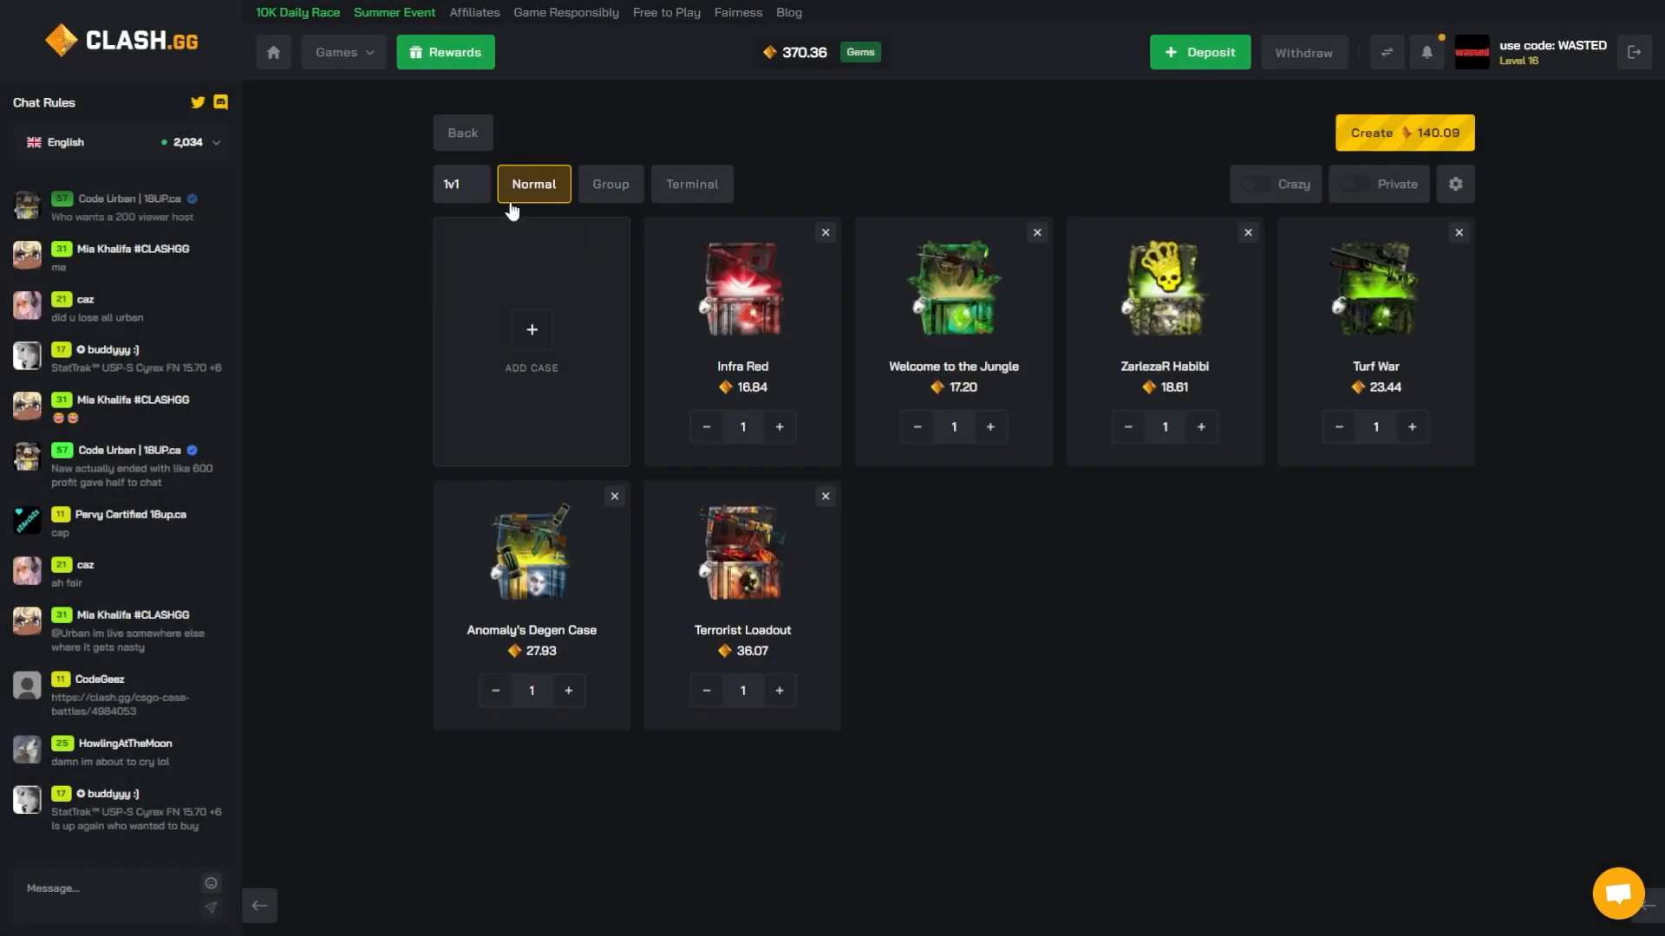
click(1404, 132)
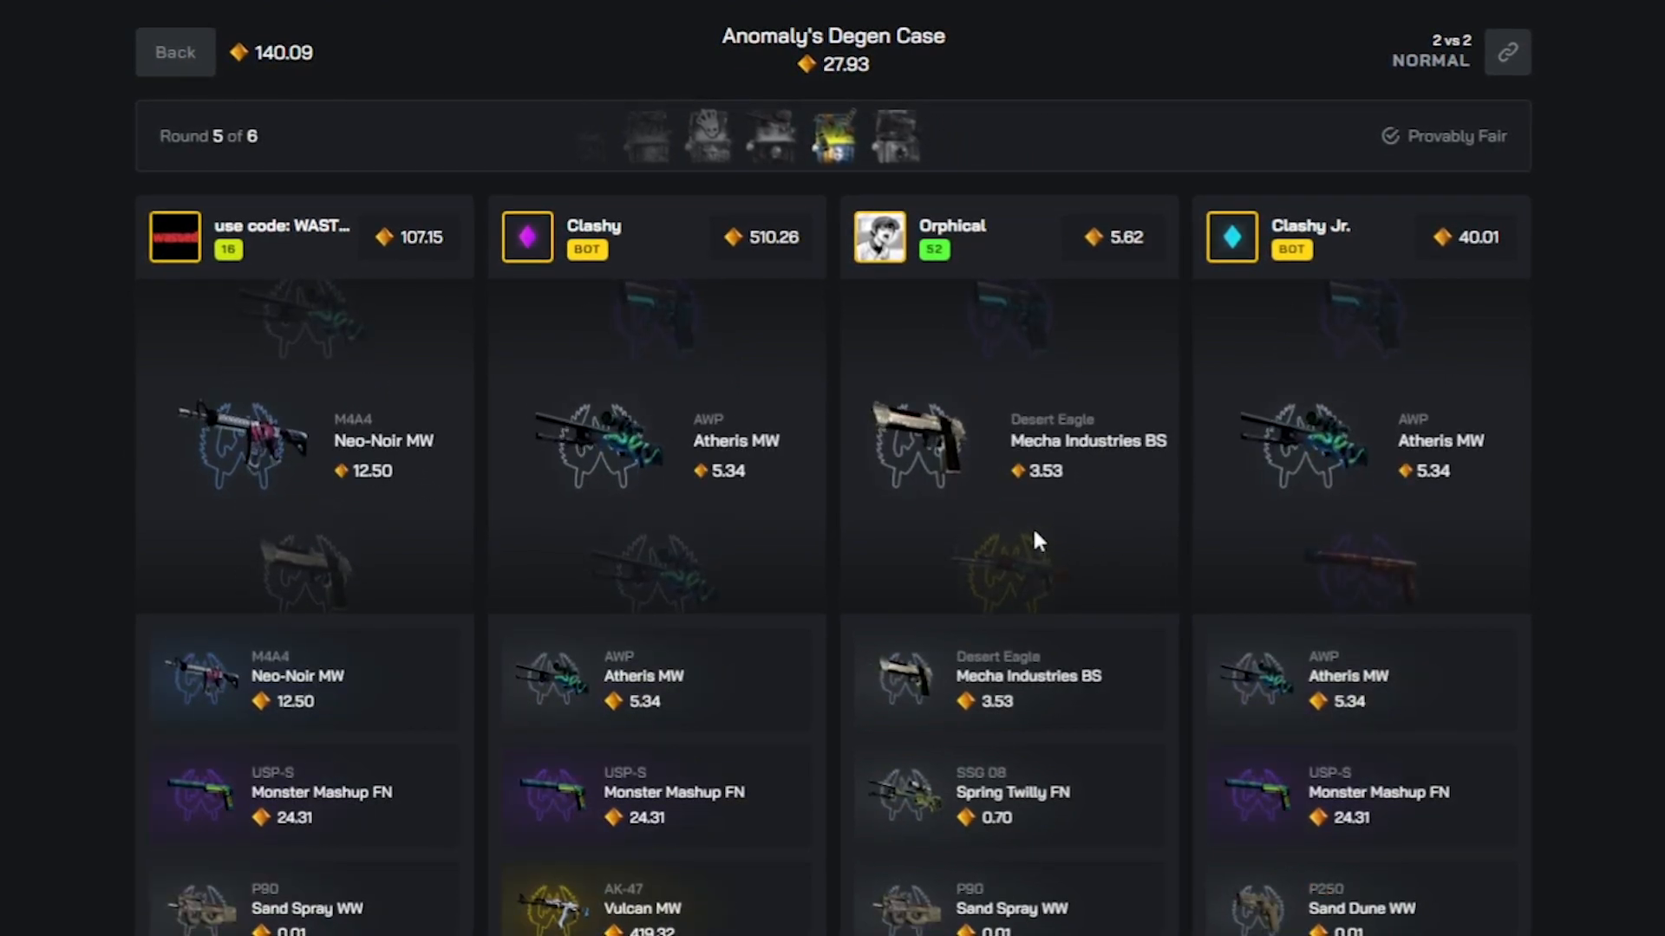
Scroll through the battle results and enter affiliate code WQASA
scroll(down, 3)
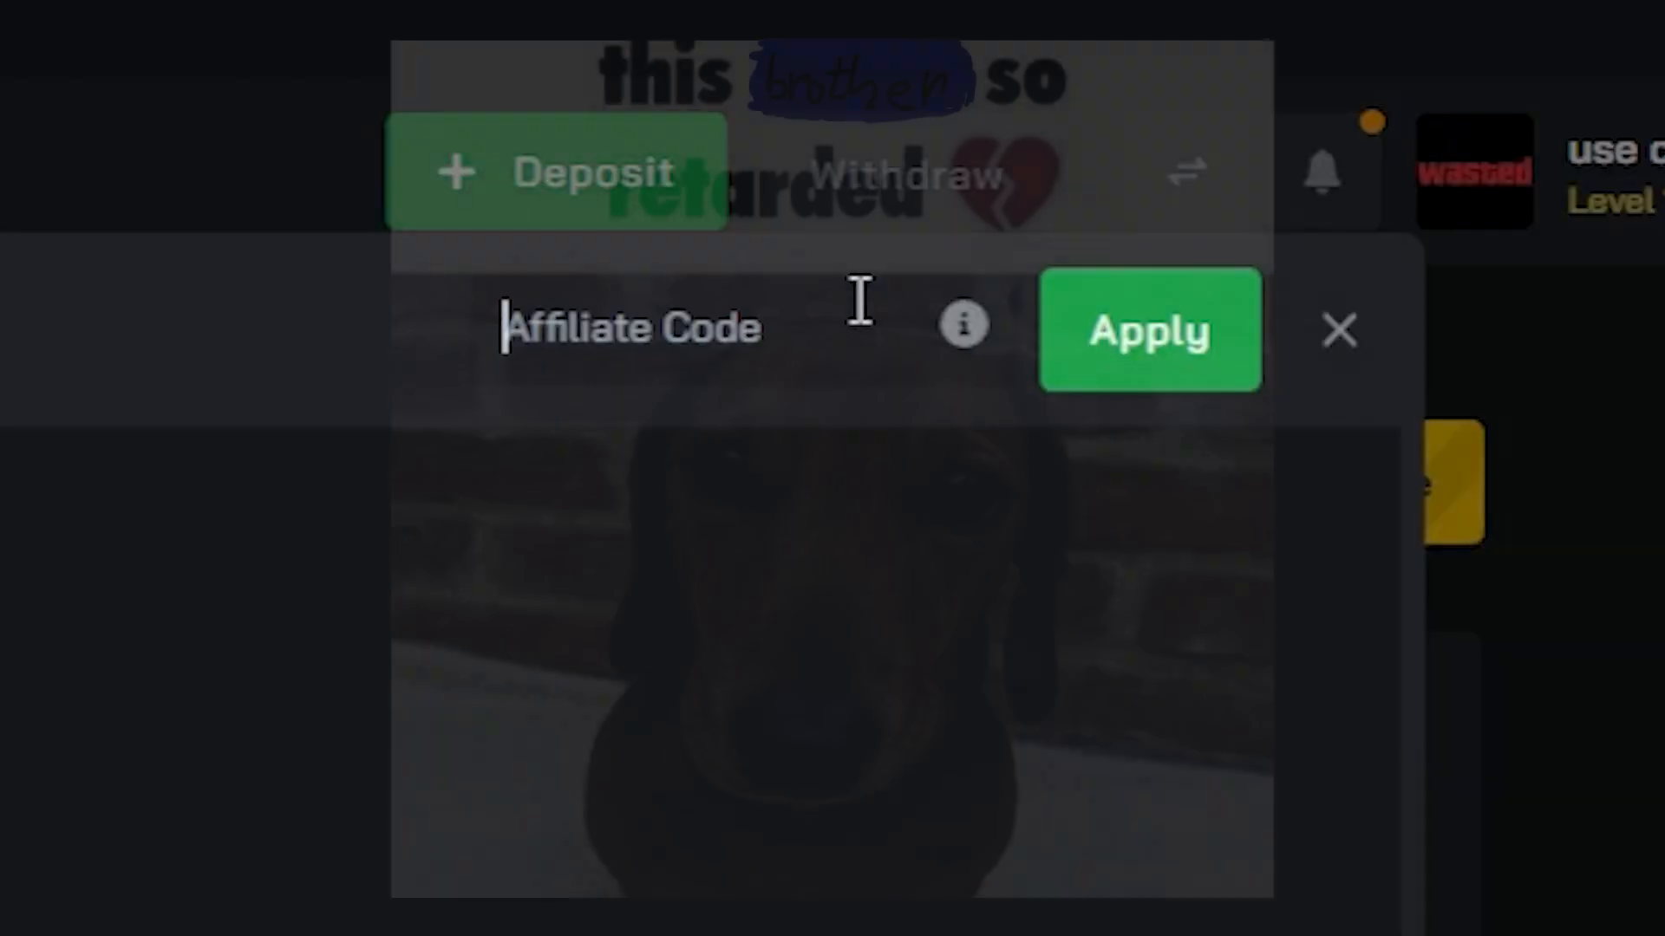
text(WQASA)
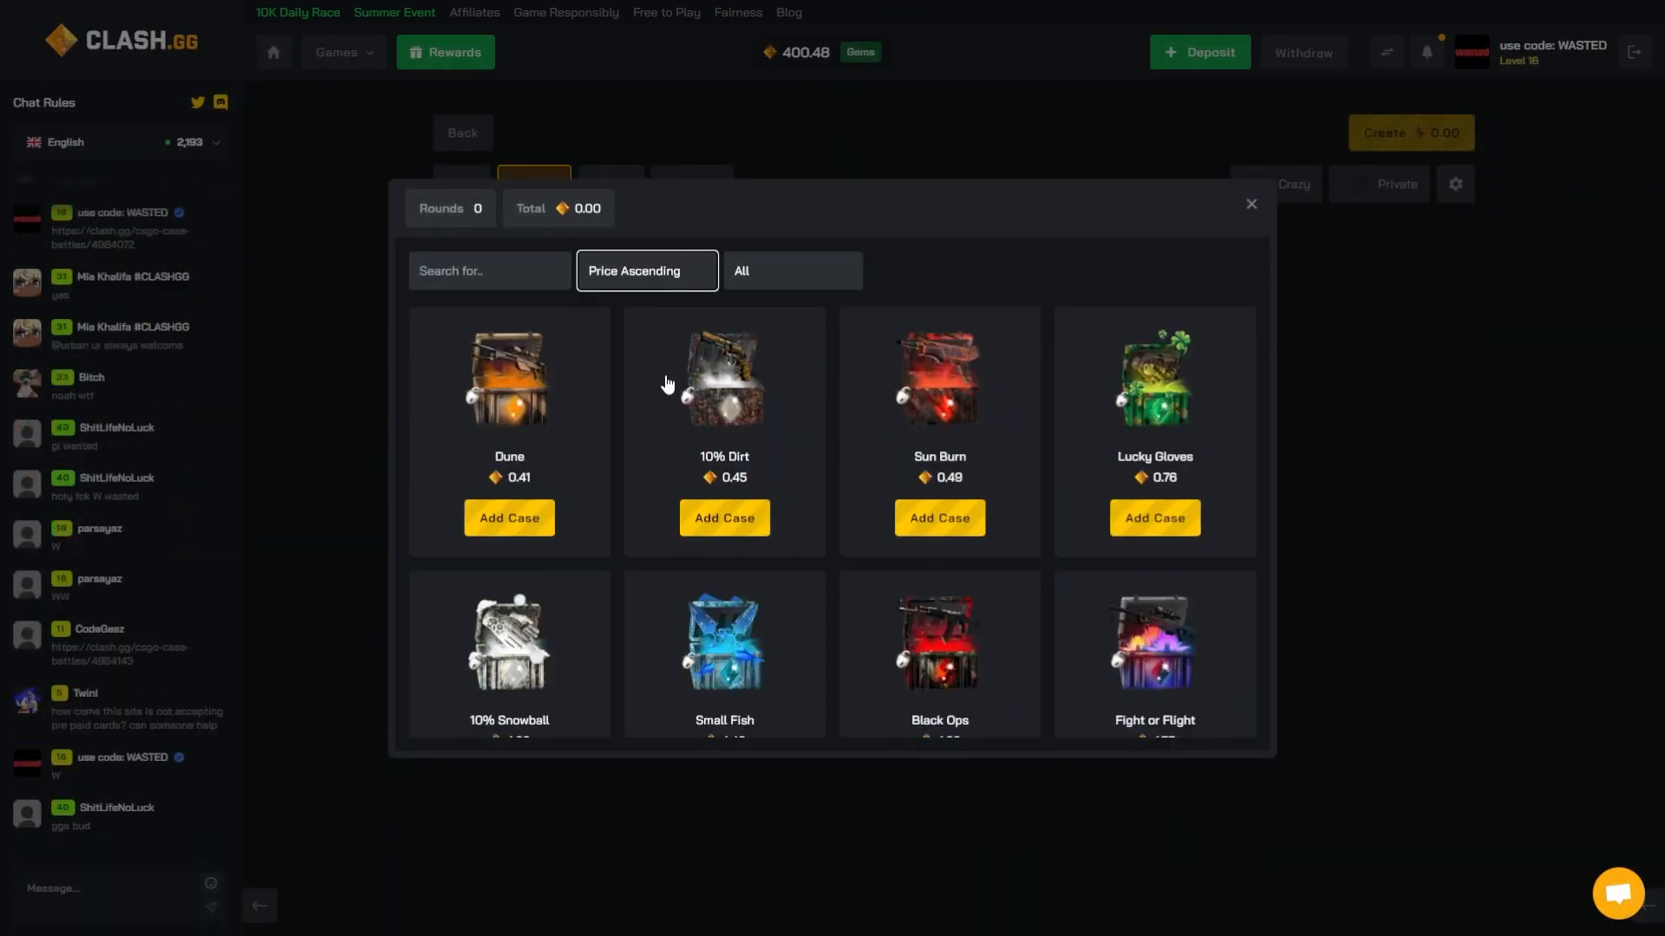
Scroll the case list to fill six rounds, including Anomaly's Degen and Papanomaly
scroll(down, 3)
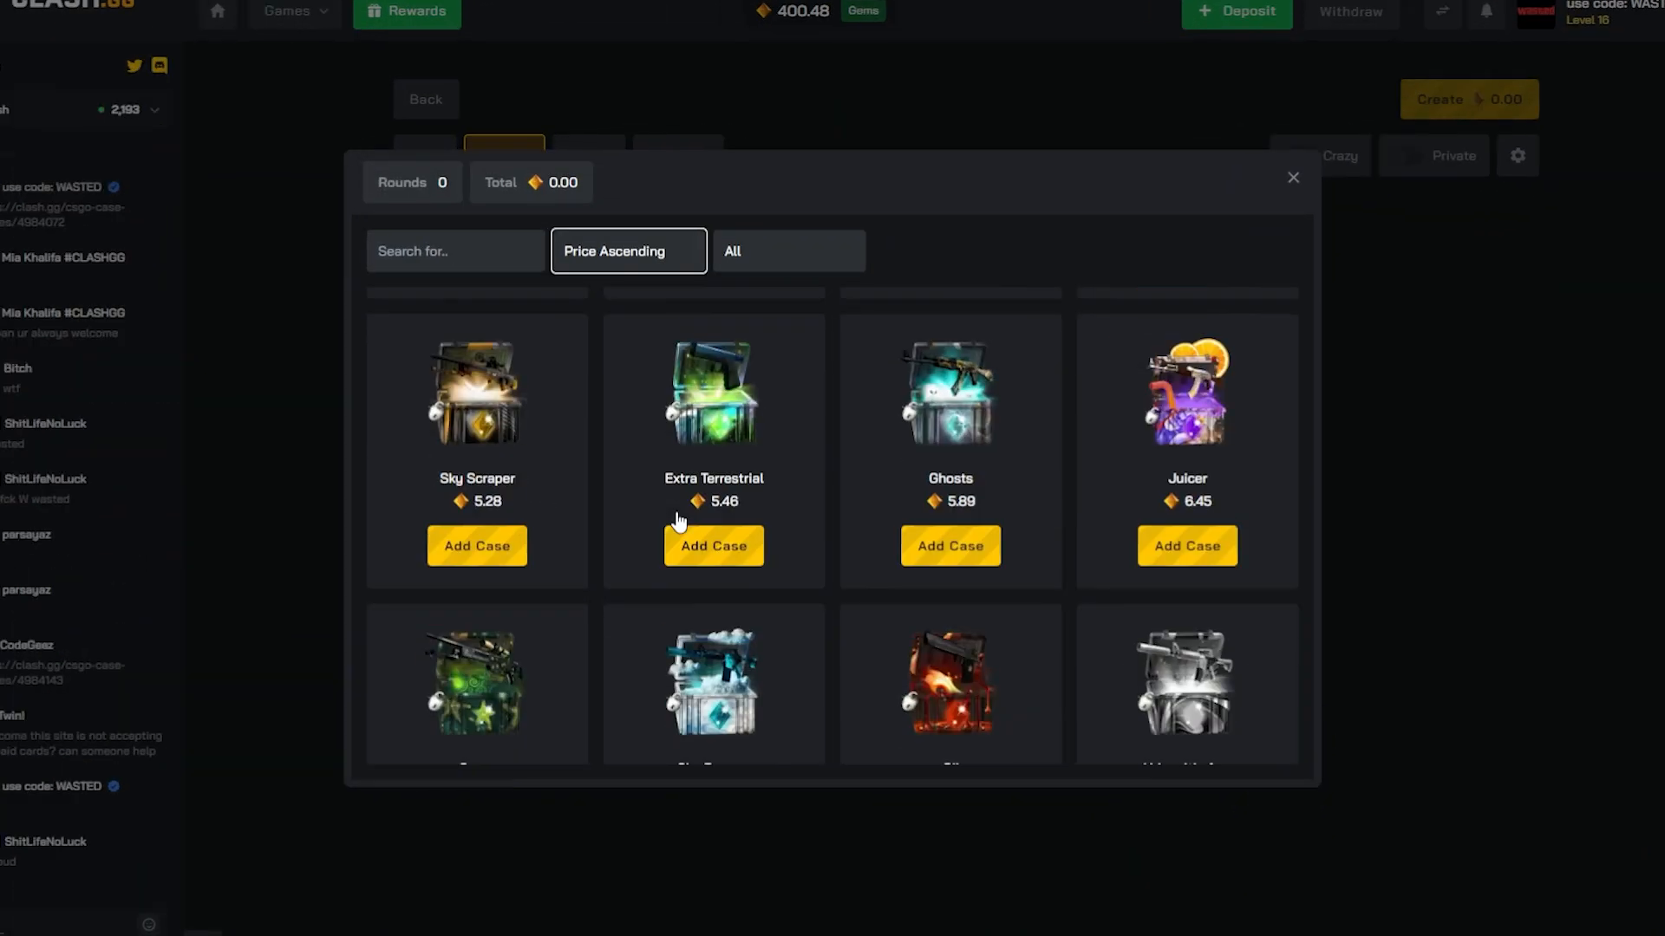
scroll(down, 3)
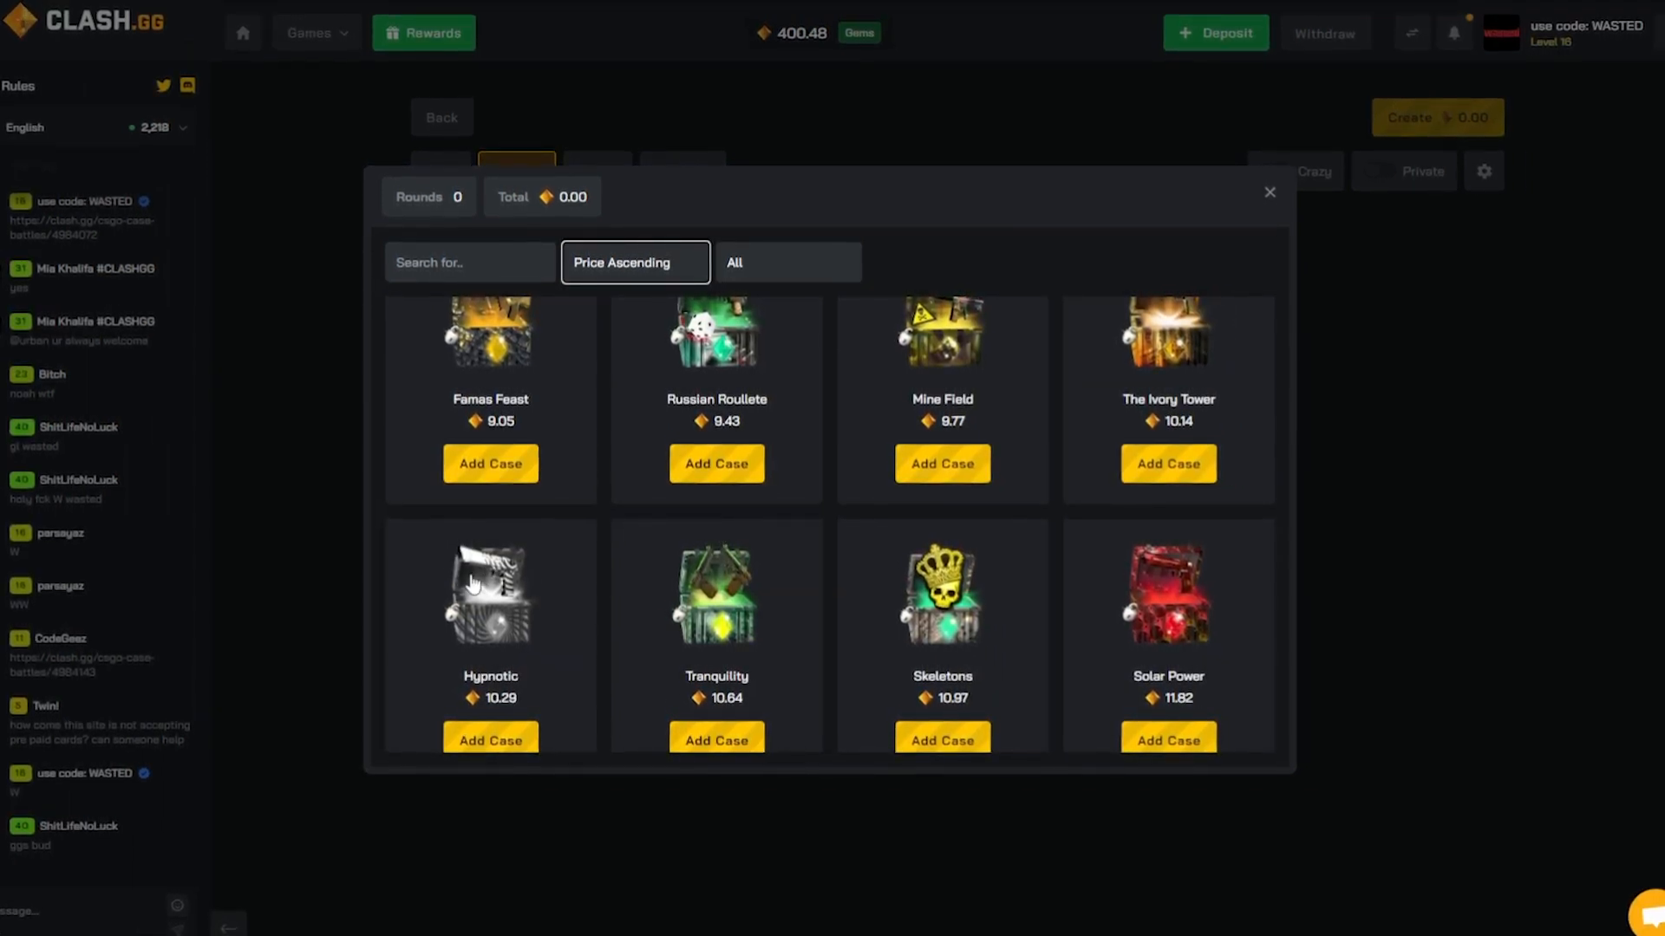
scroll(down, 3)
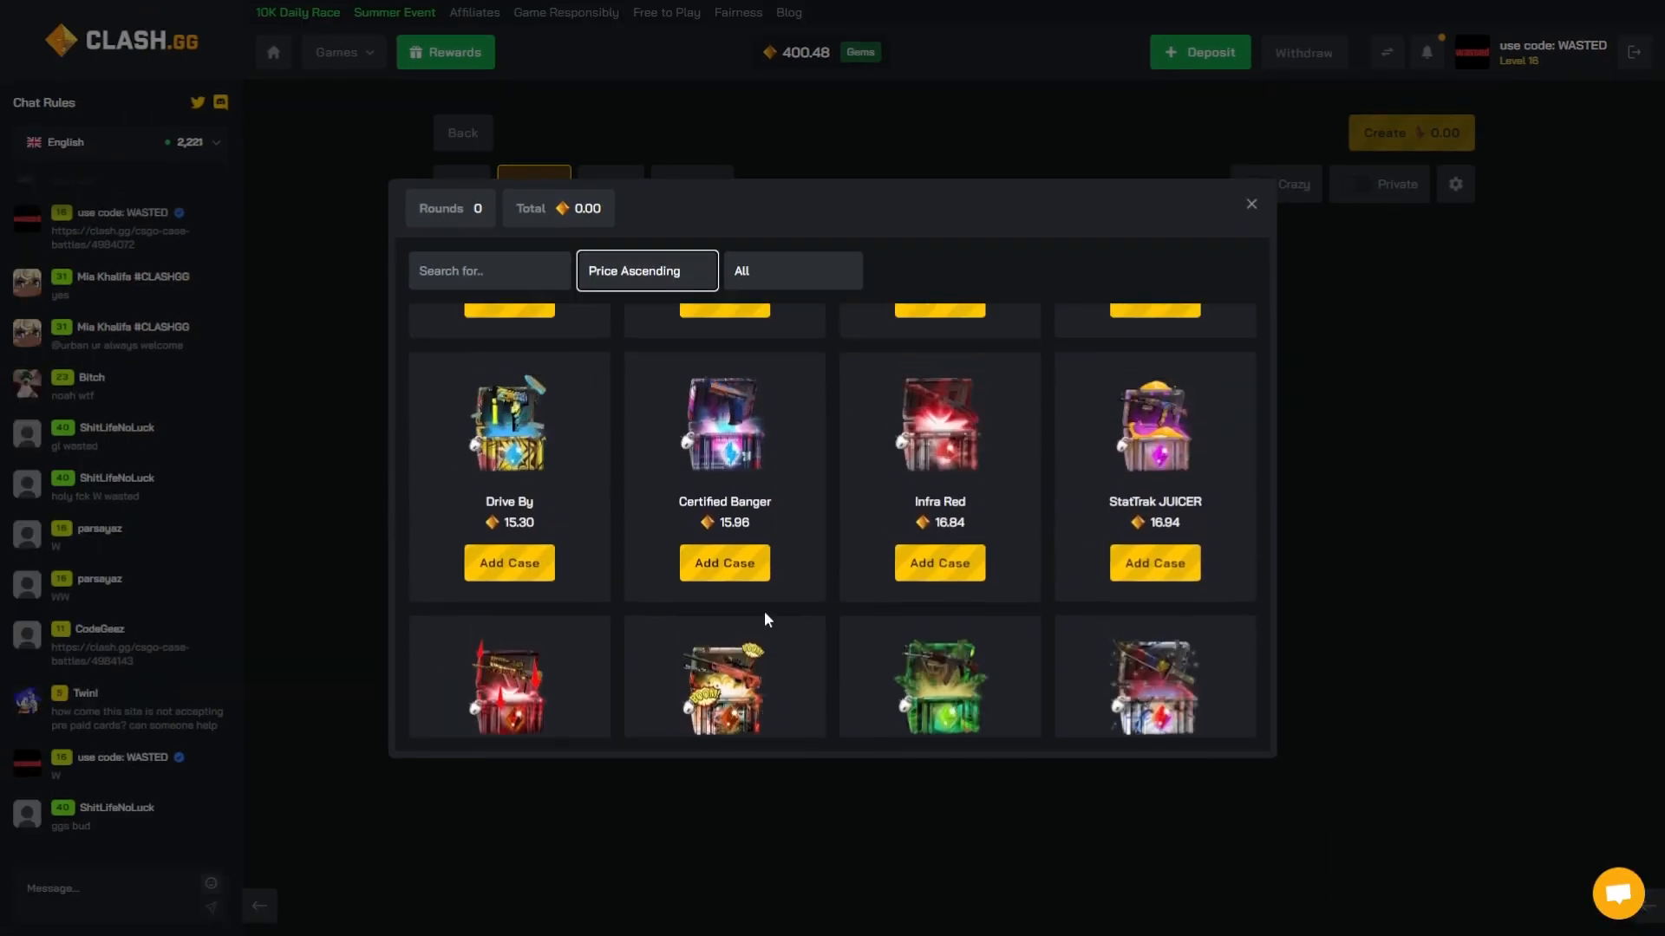
scroll(down, 3)
text(ano)
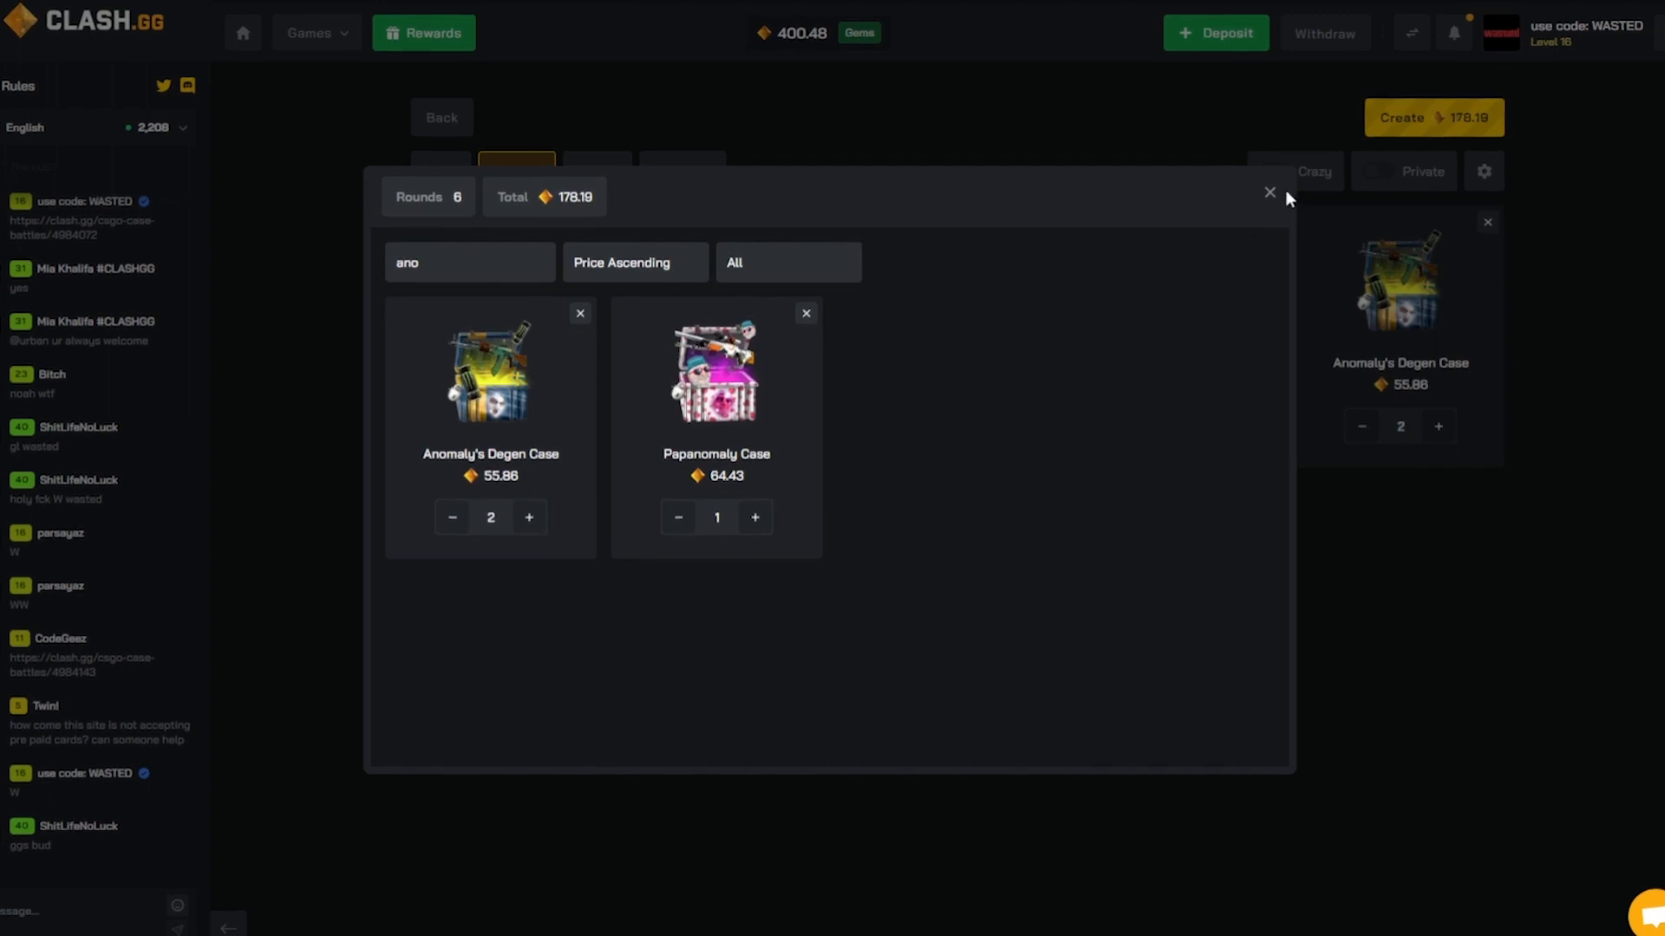
Close the case picker, set the mode to 2v2, and create the 178.19 battle
click(1267, 193)
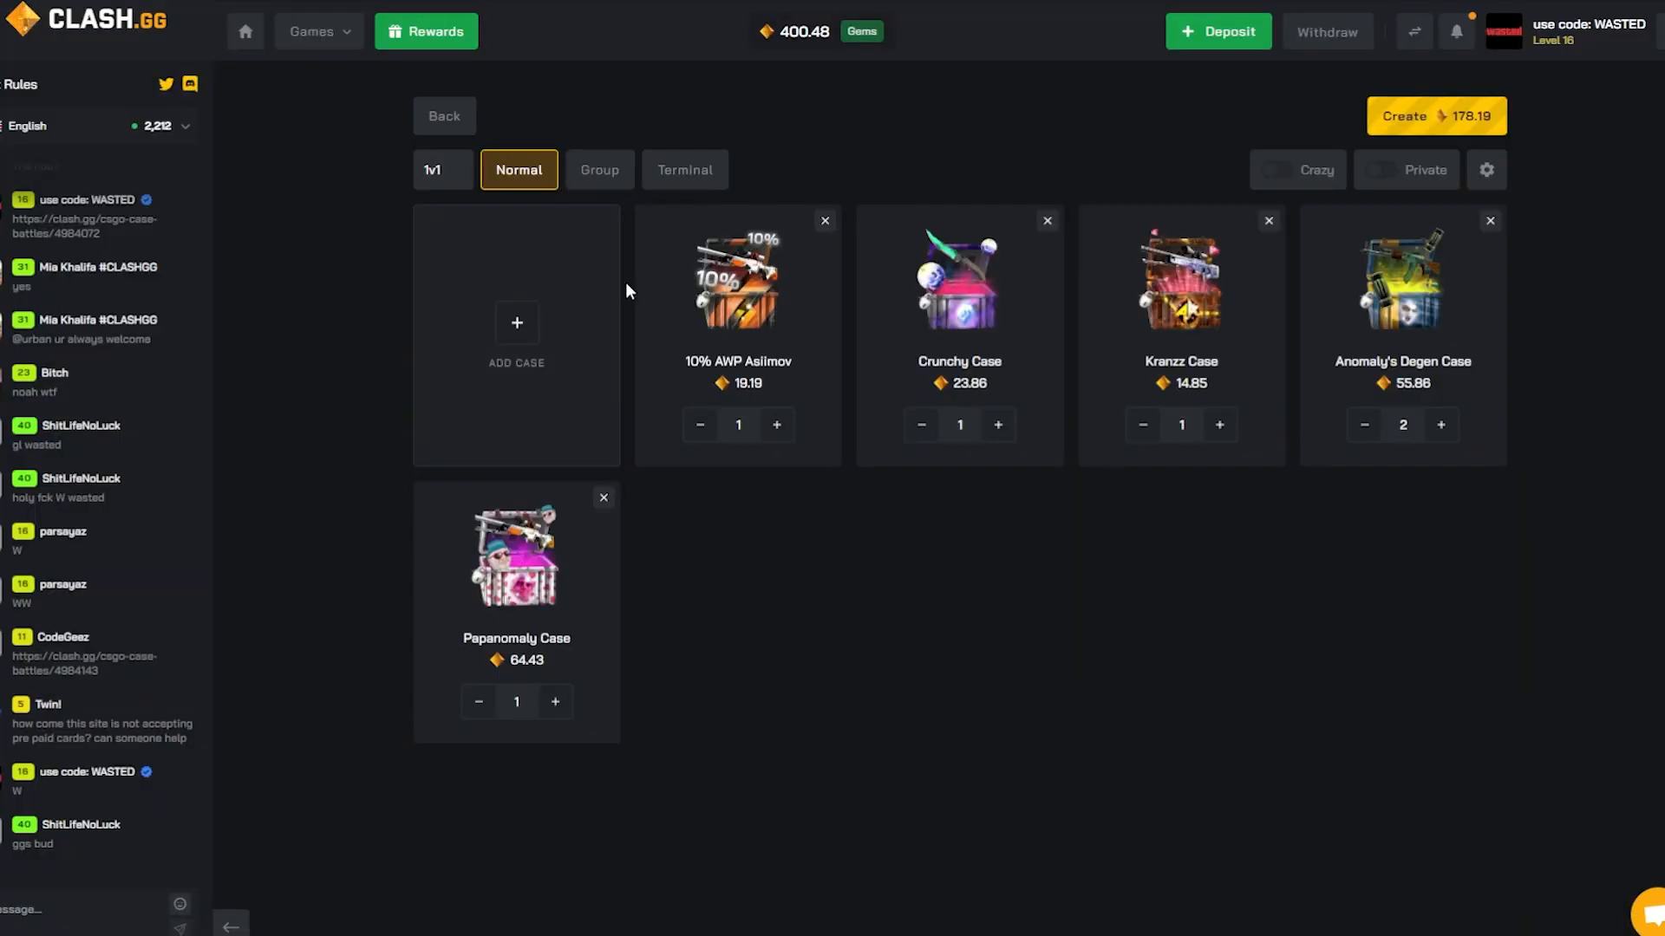
click(441, 169)
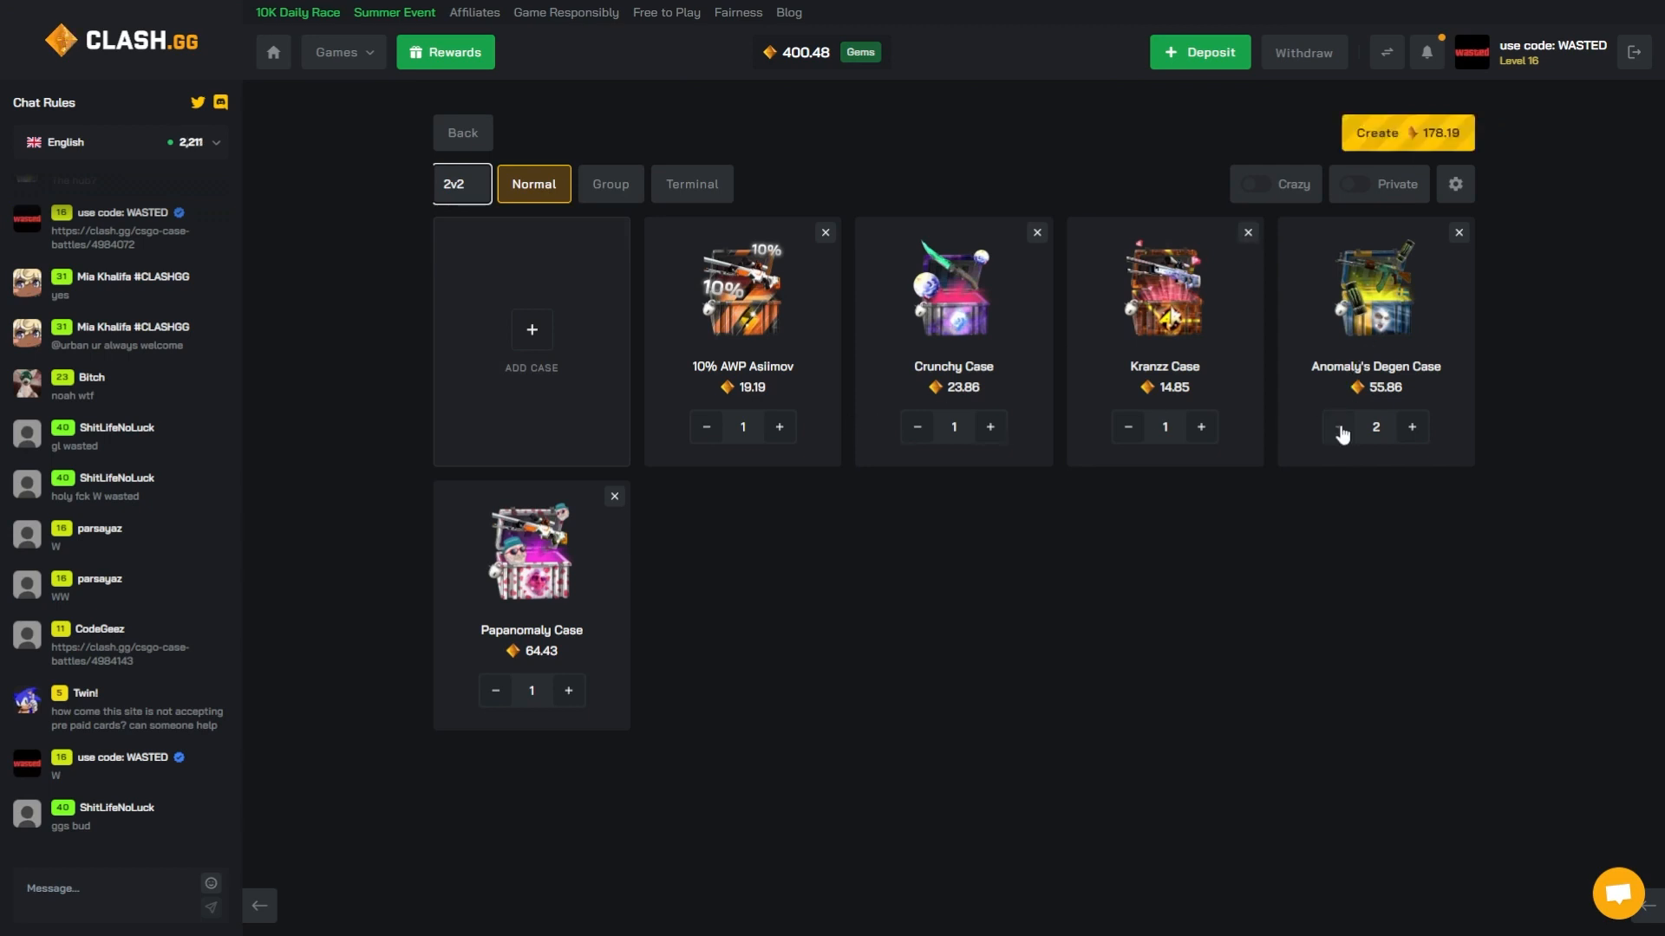
click(1405, 132)
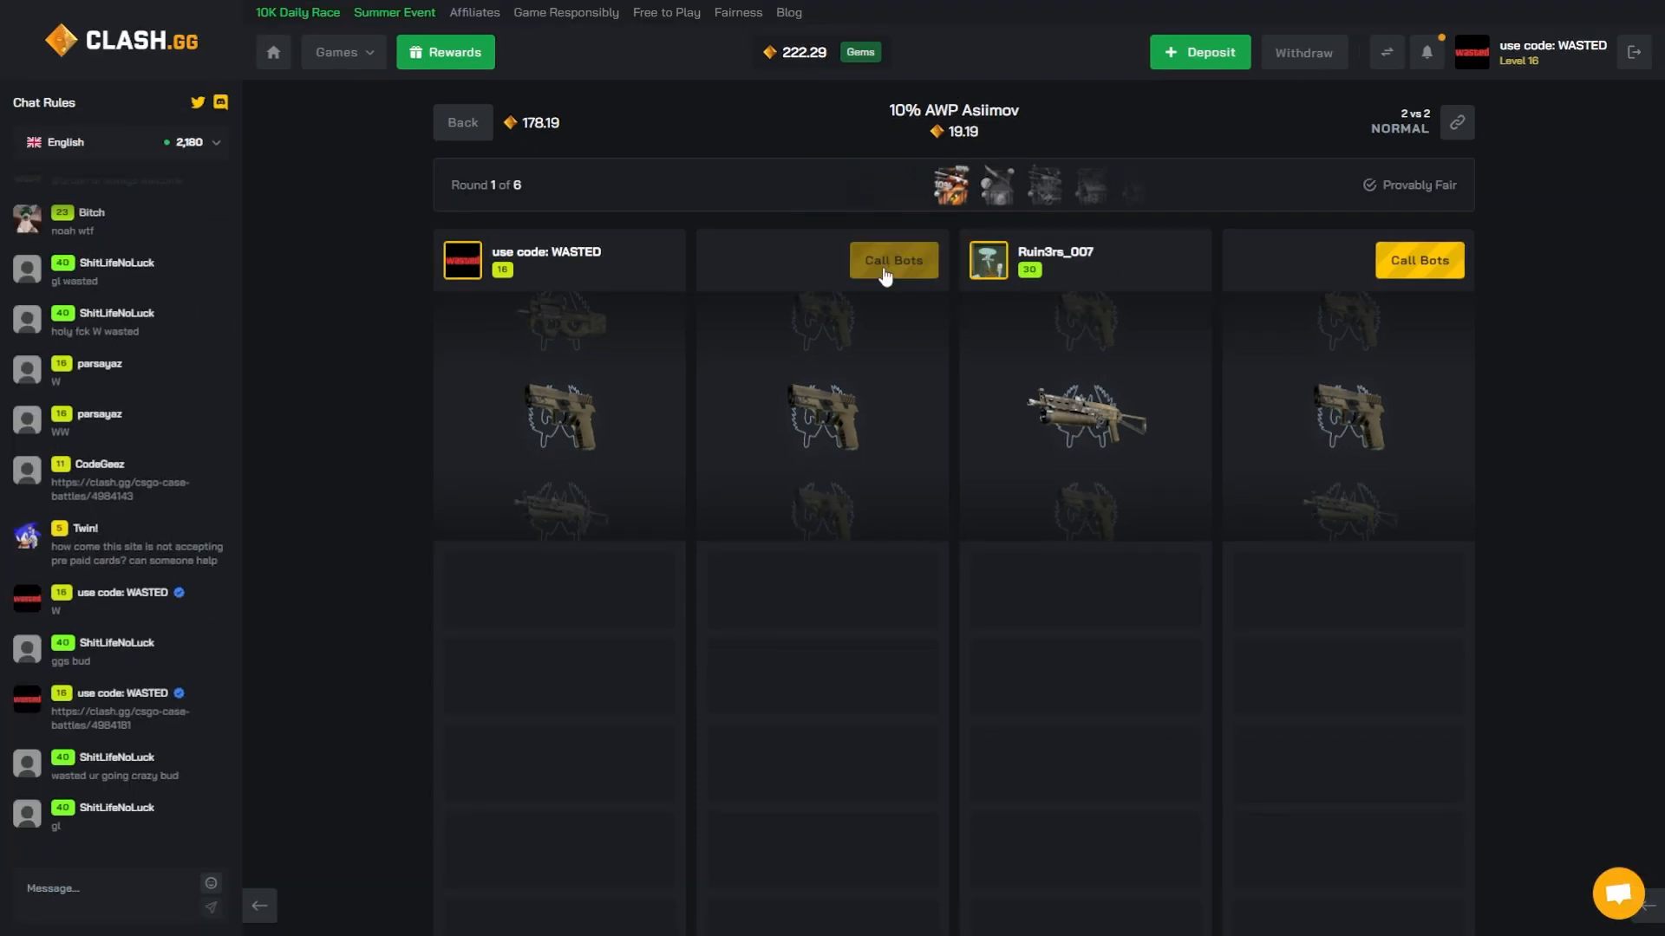
Call bots into the empty seats, watch the 408.45 win, then start a new battle
click(893, 261)
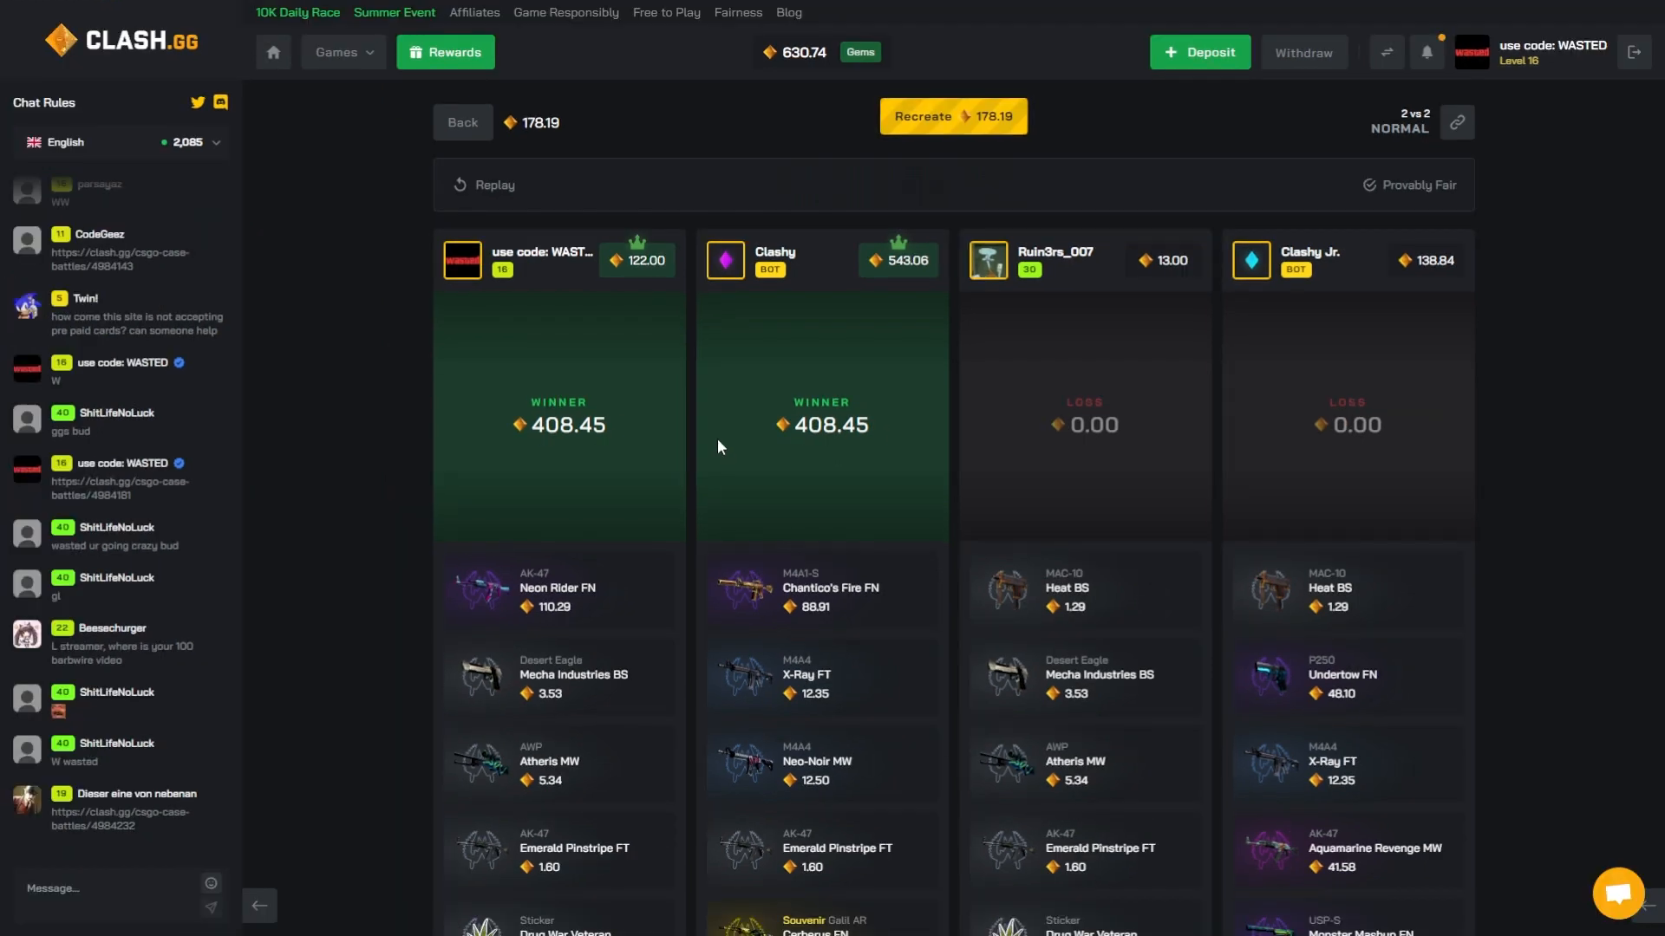
scroll(down, 3)
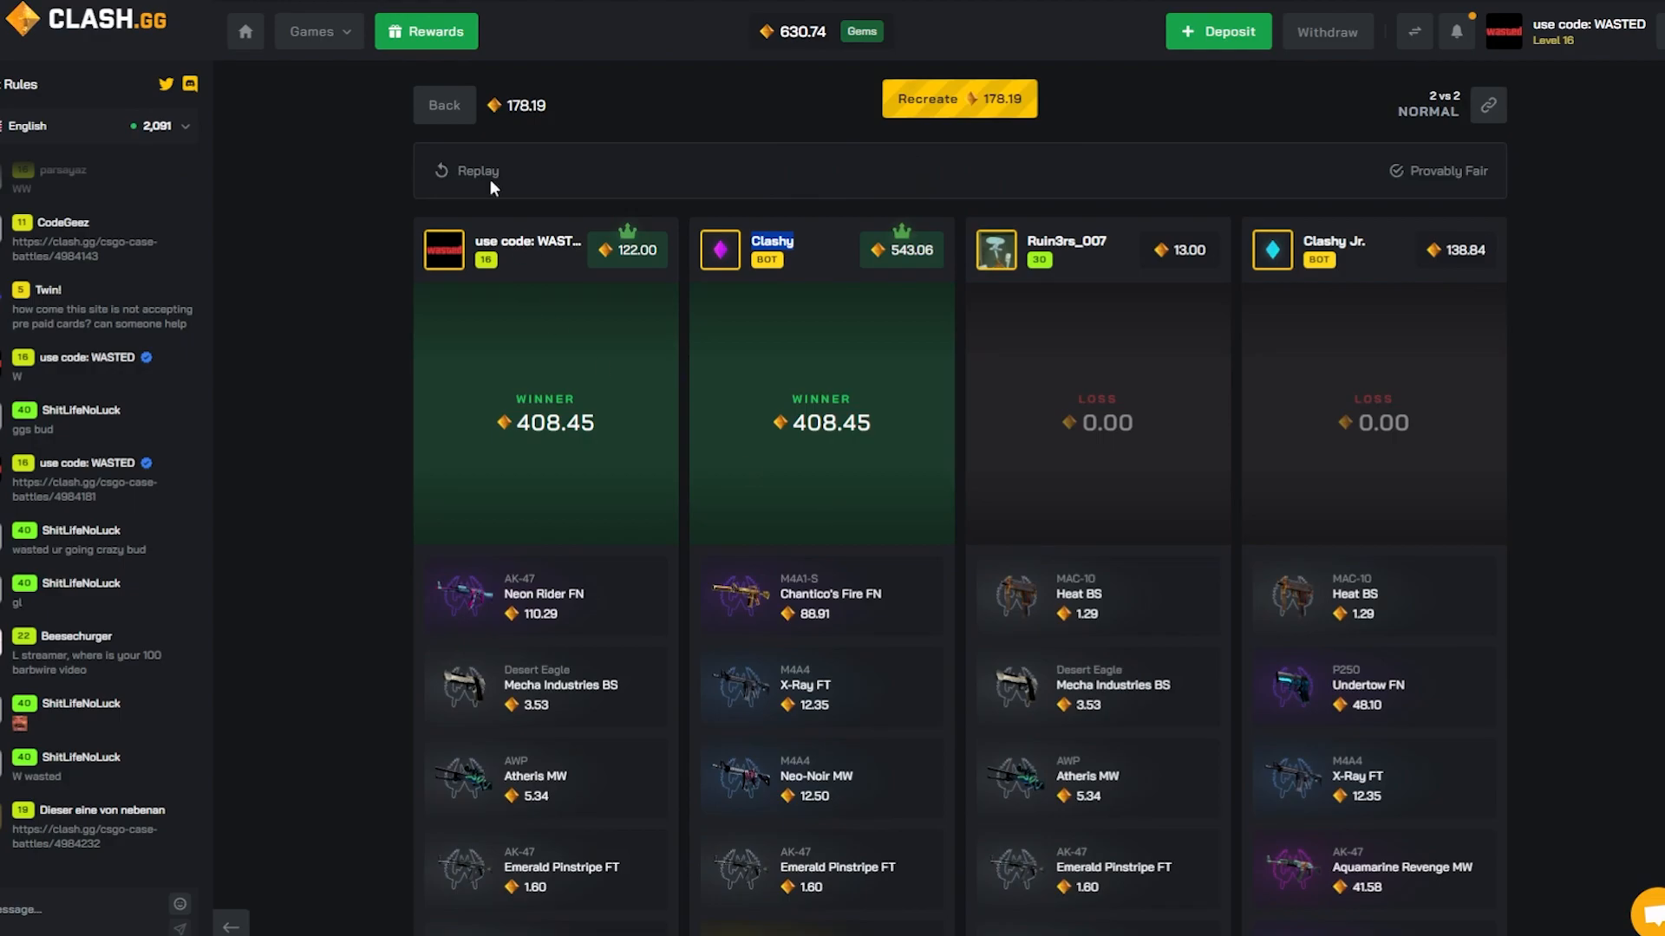
click(957, 99)
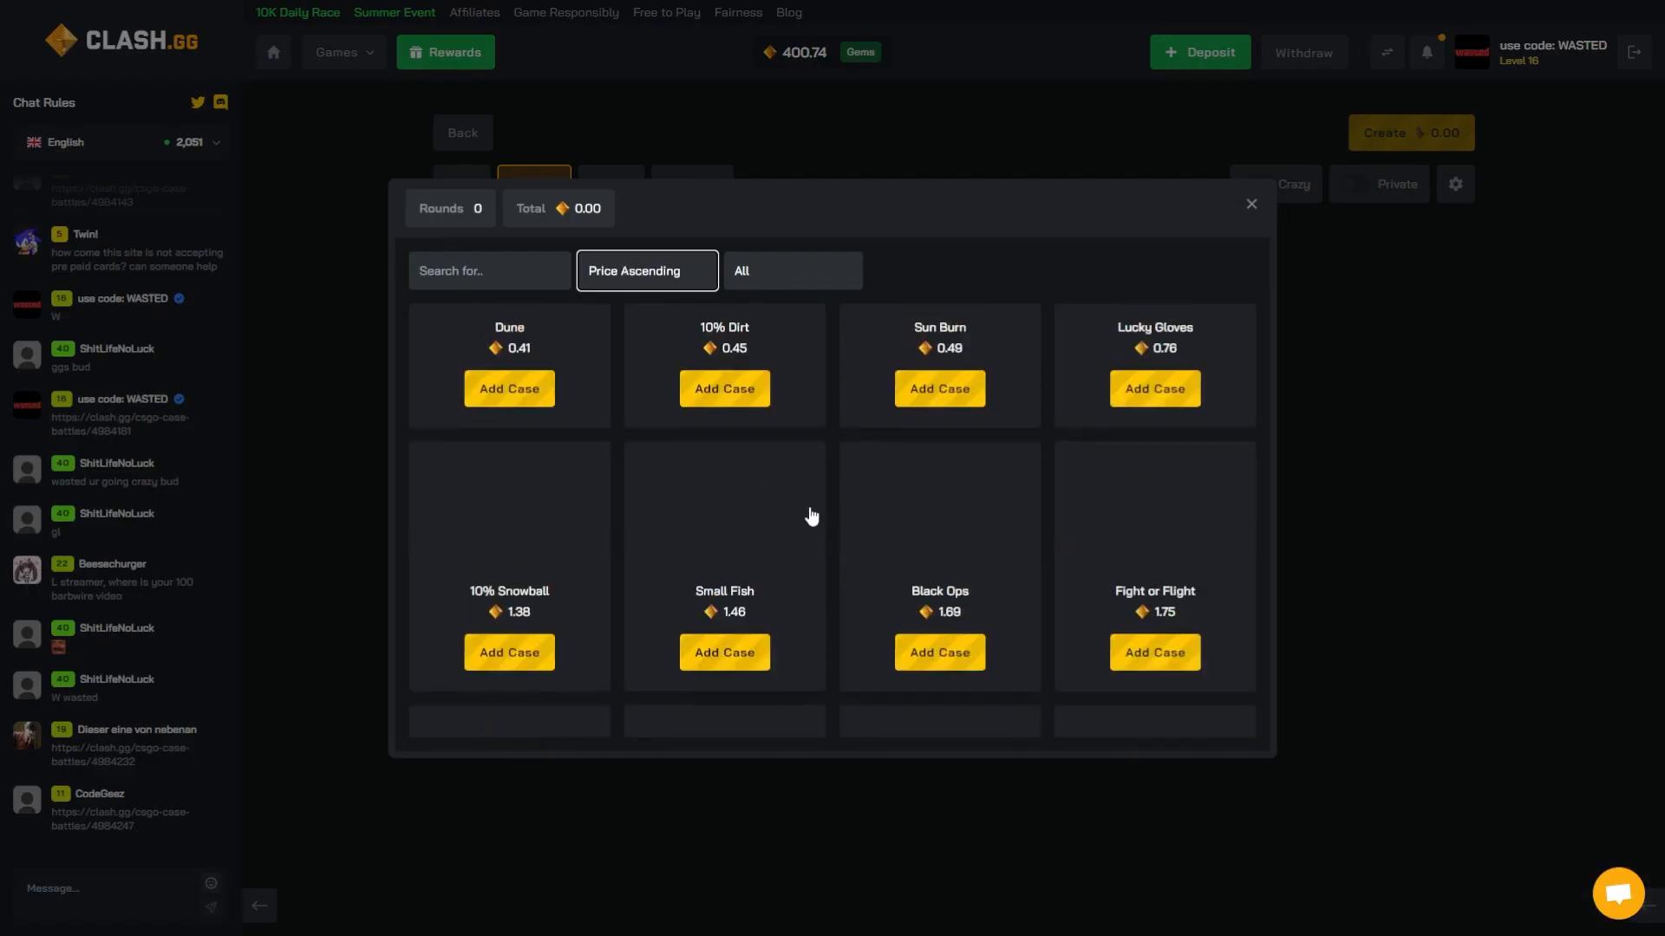
Search '10' and add 10% Knife, Nuclear War, Urban and other cases, totalling 382.91
text(10%)
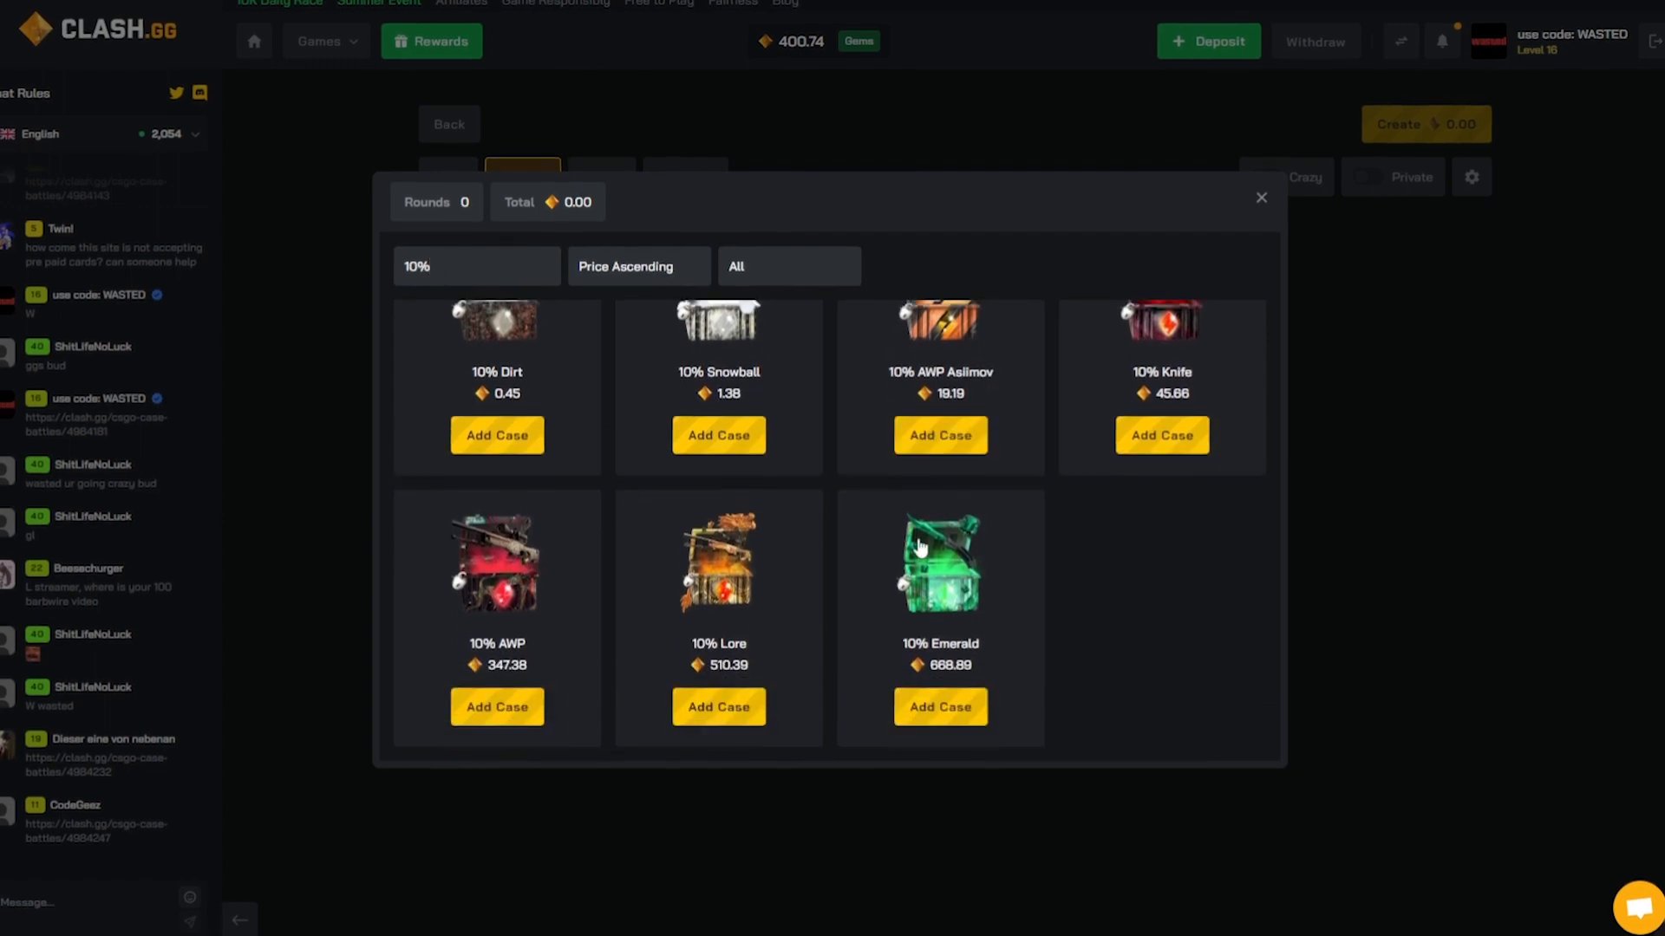
click(1162, 435)
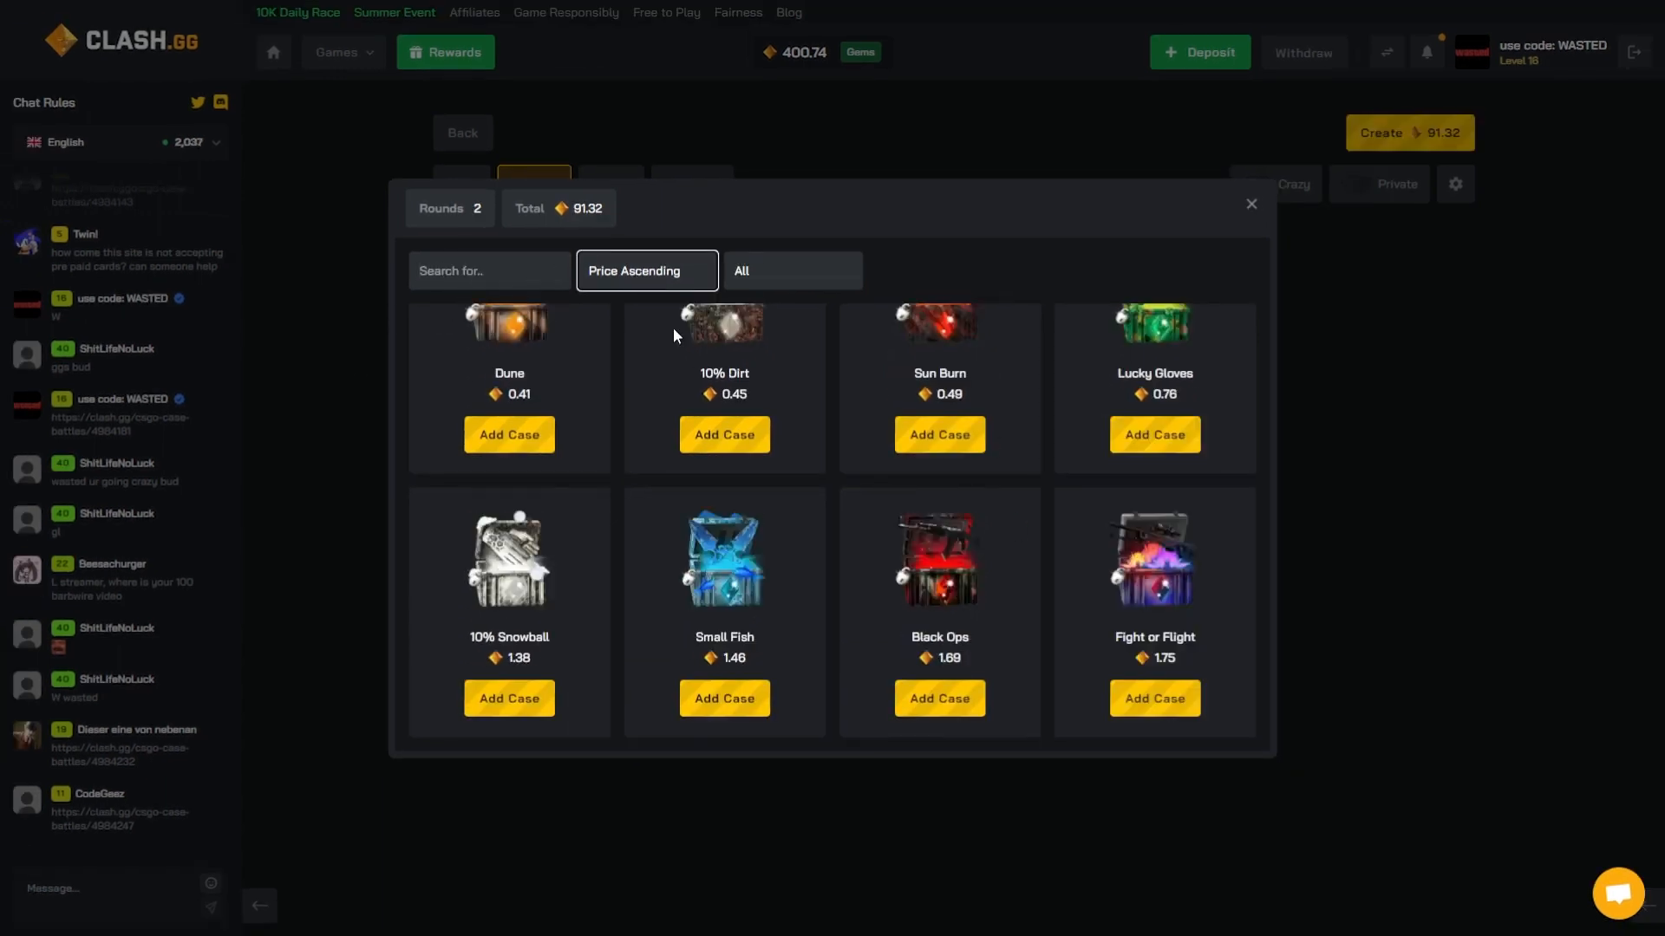
scroll(down, 3)
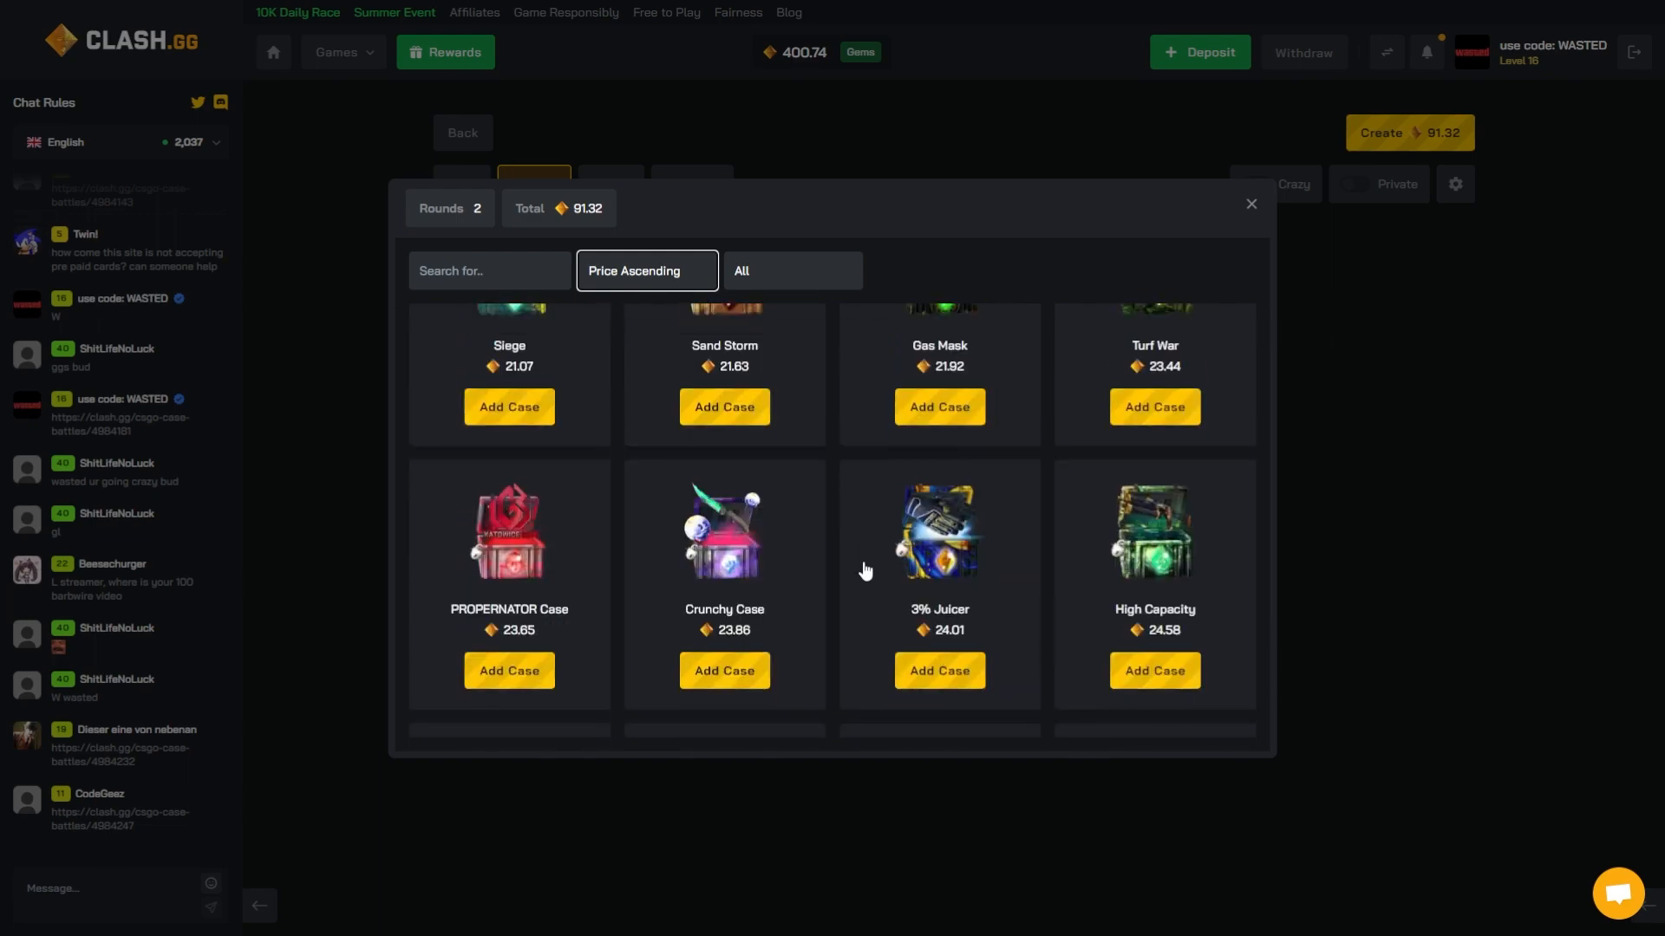
scroll(down, 3)
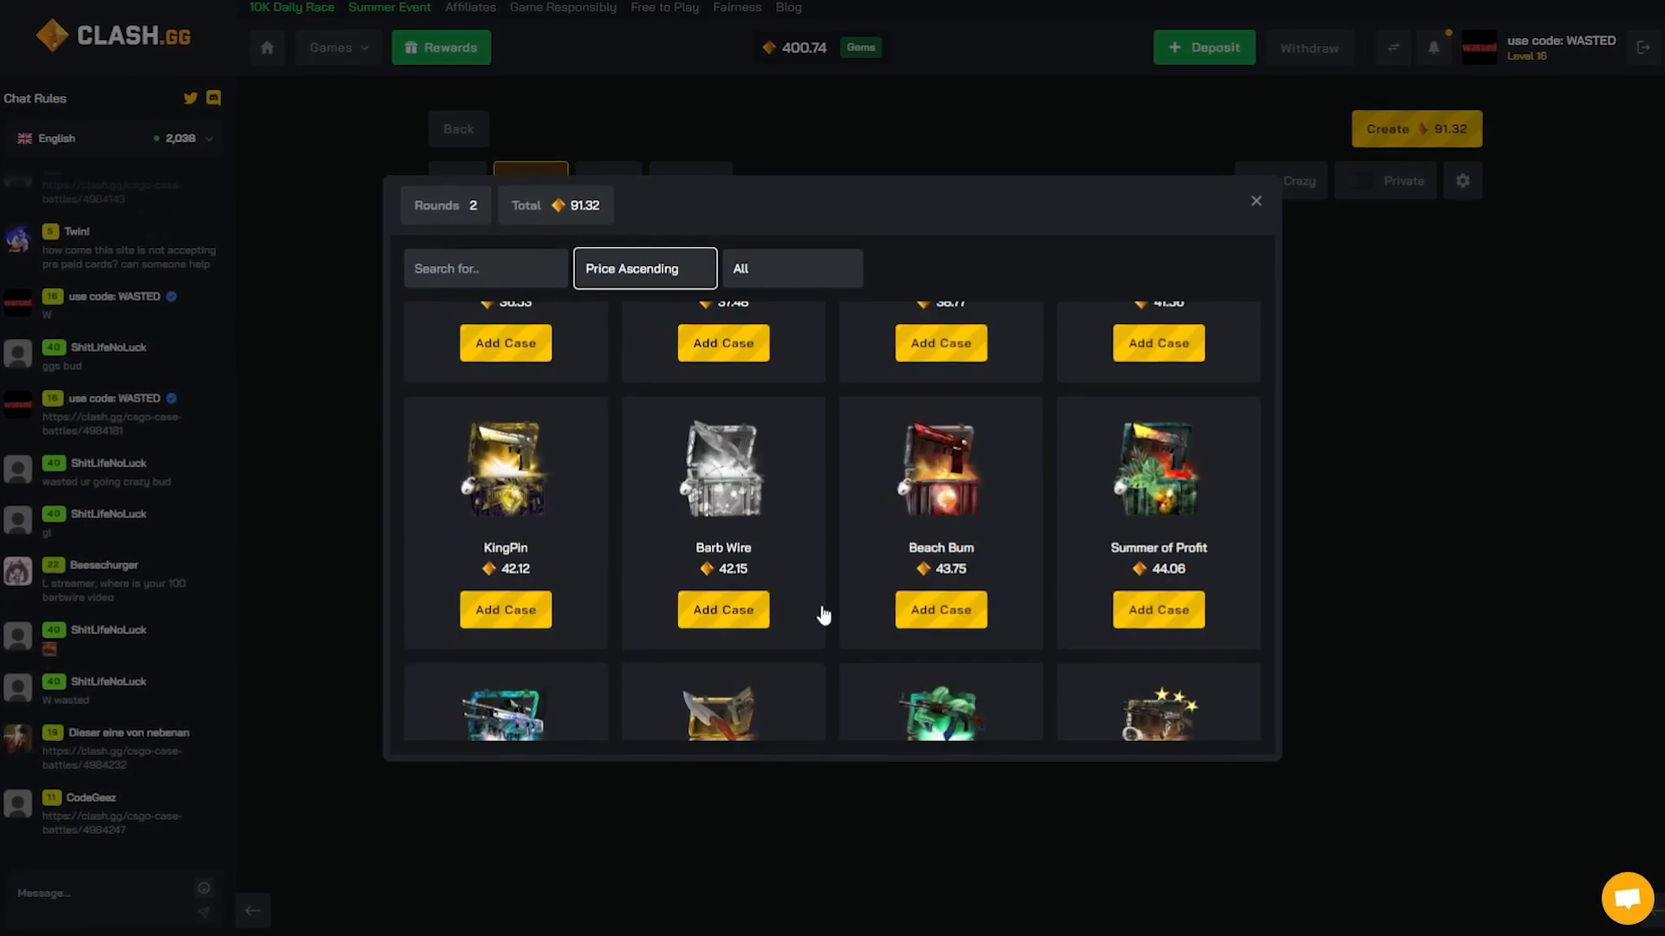
scroll(down, 3)
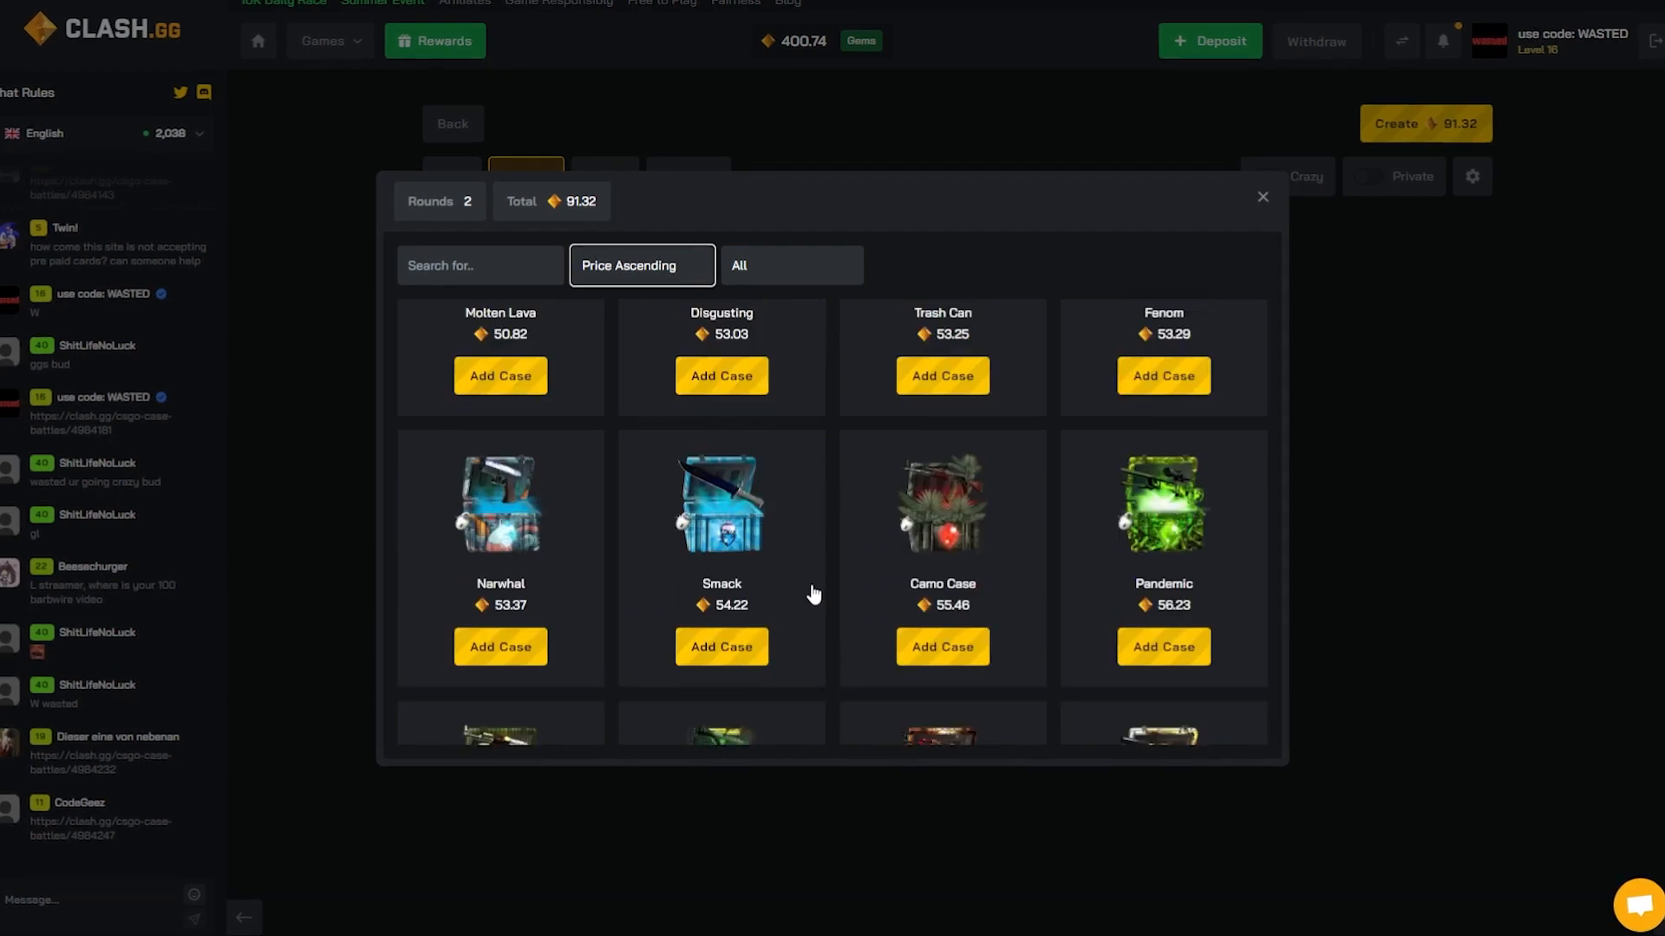
click(721, 647)
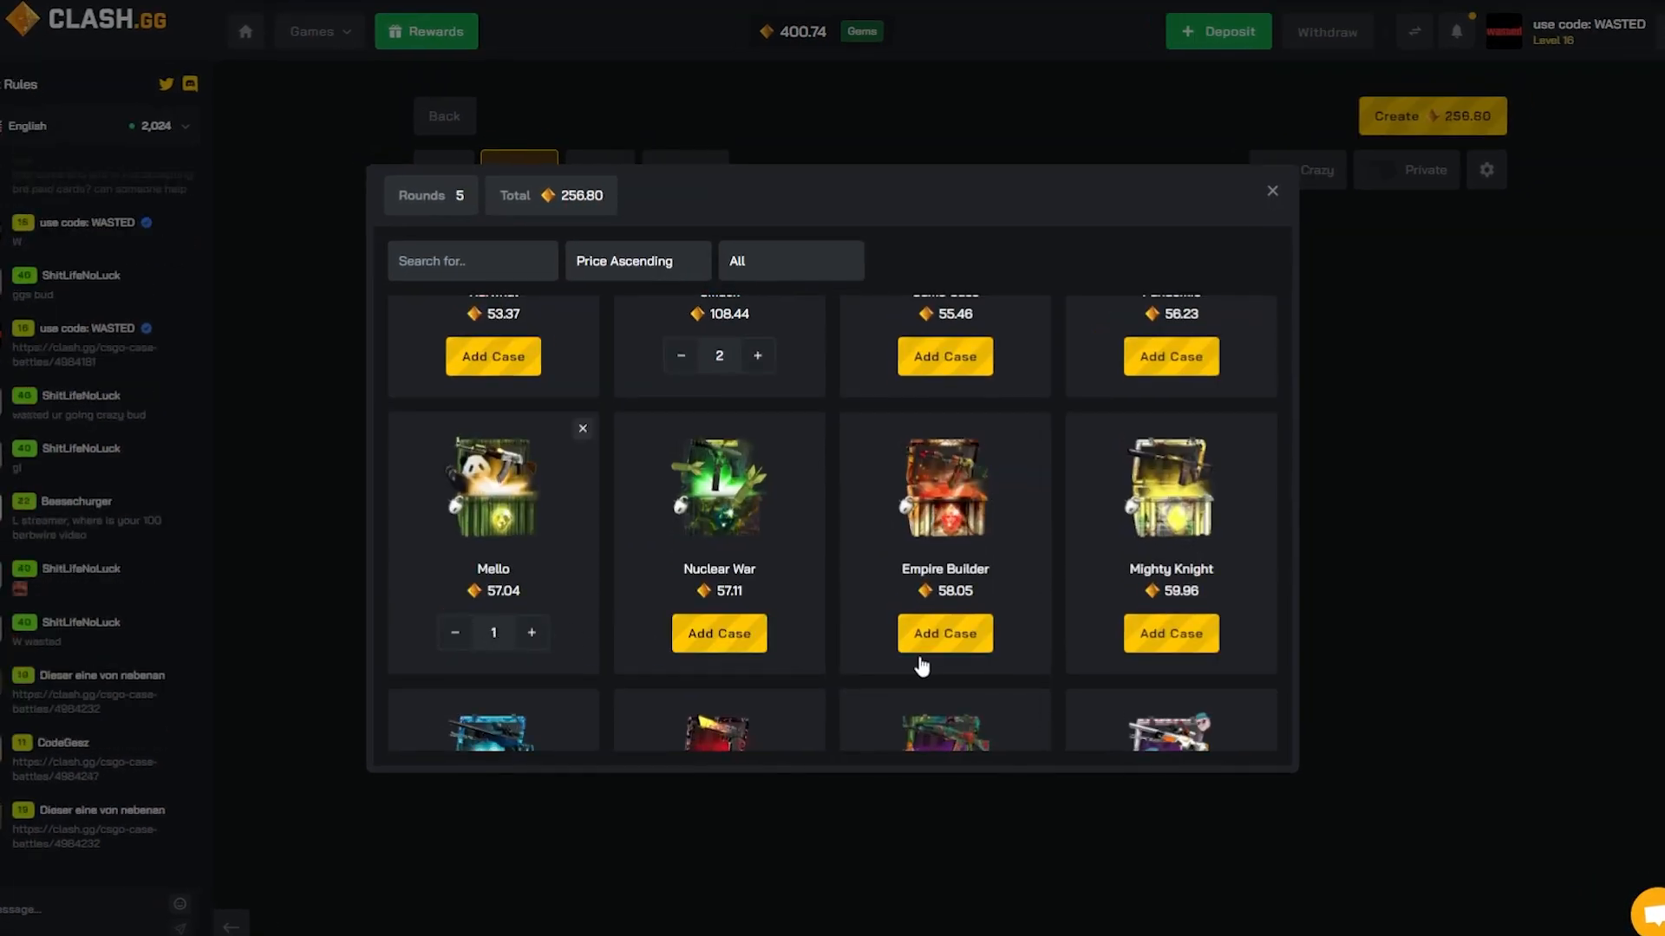
click(718, 633)
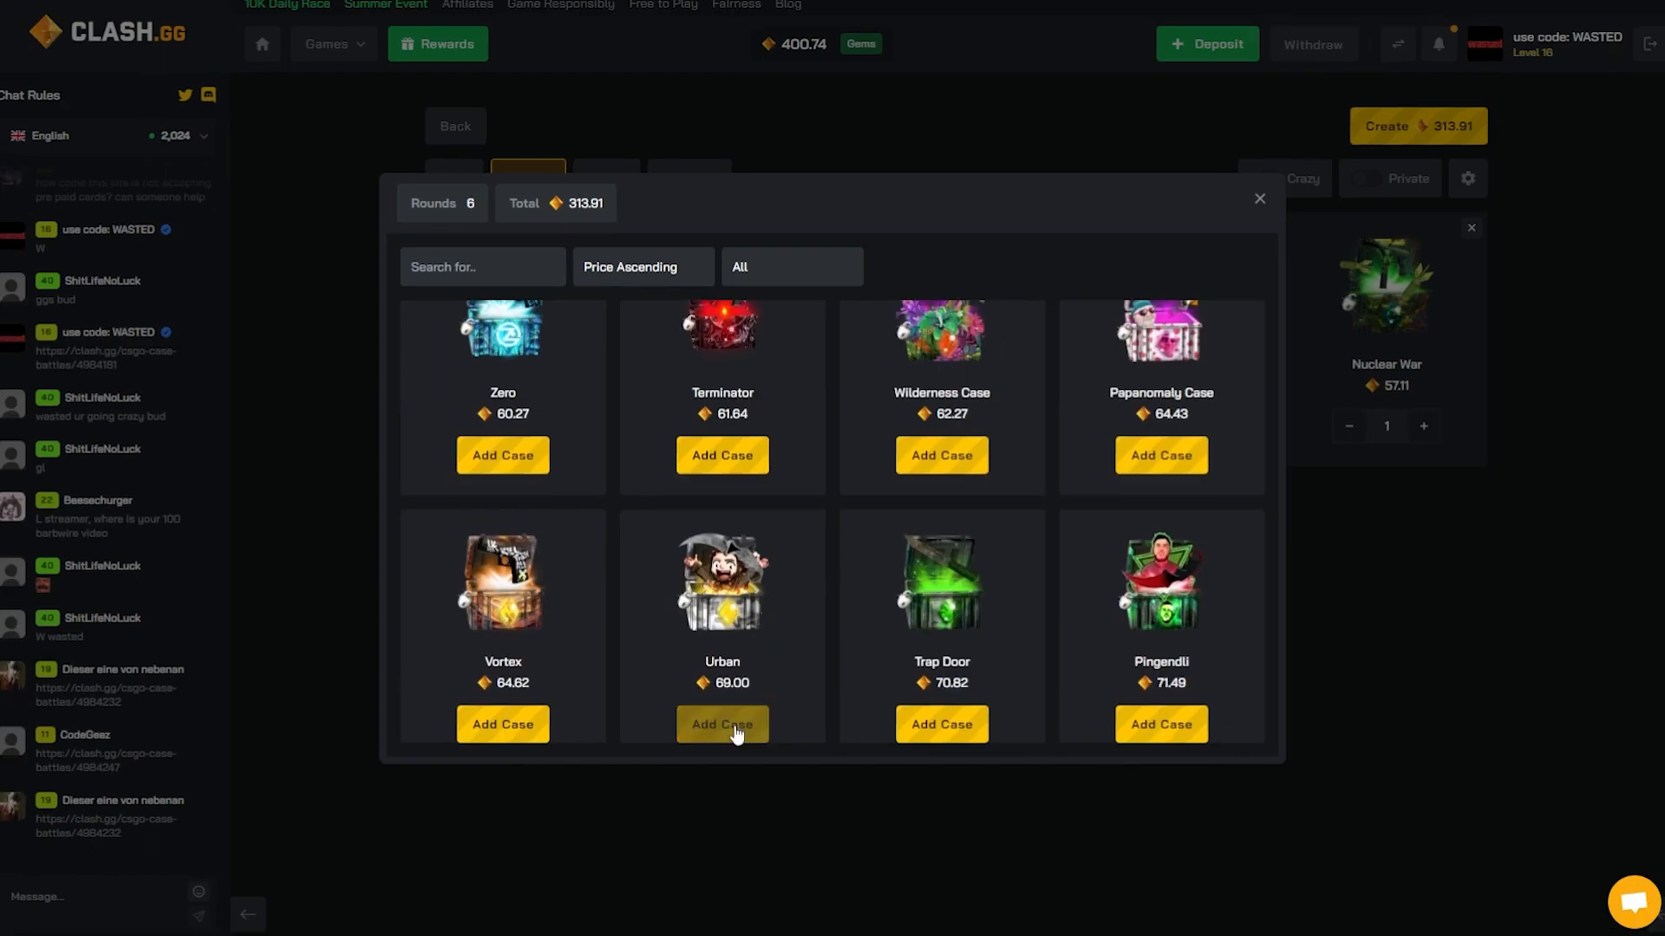
click(720, 723)
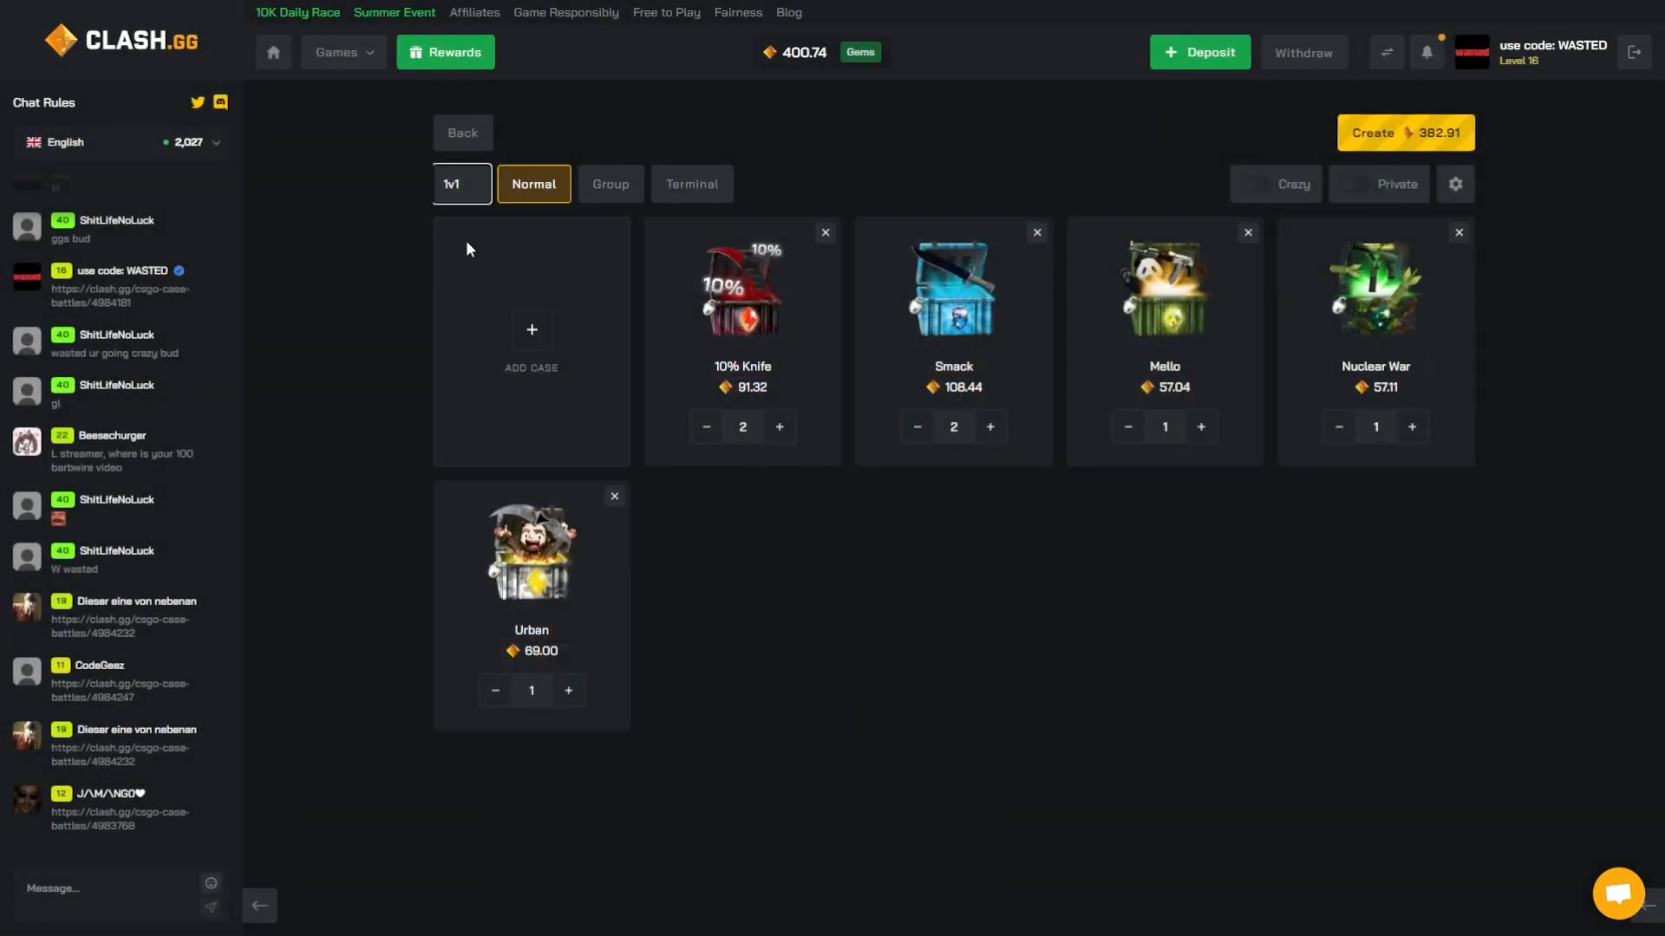
Set the seven-round 382.91 battle to 2v2 mode and create it
click(460, 183)
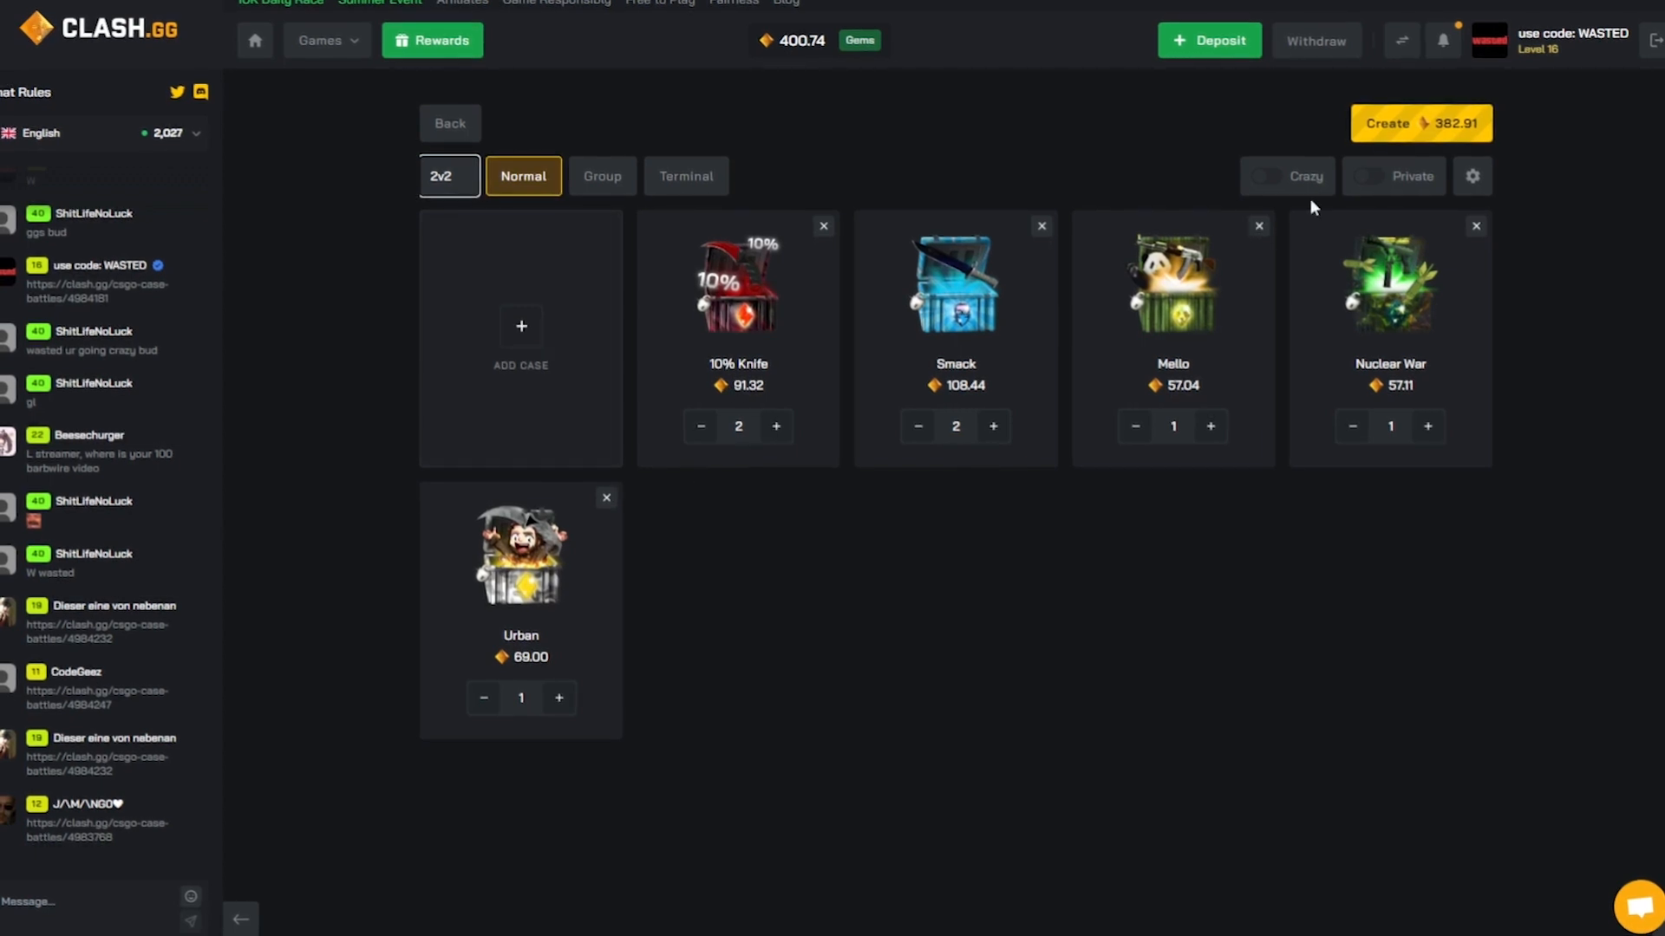
click(1420, 123)
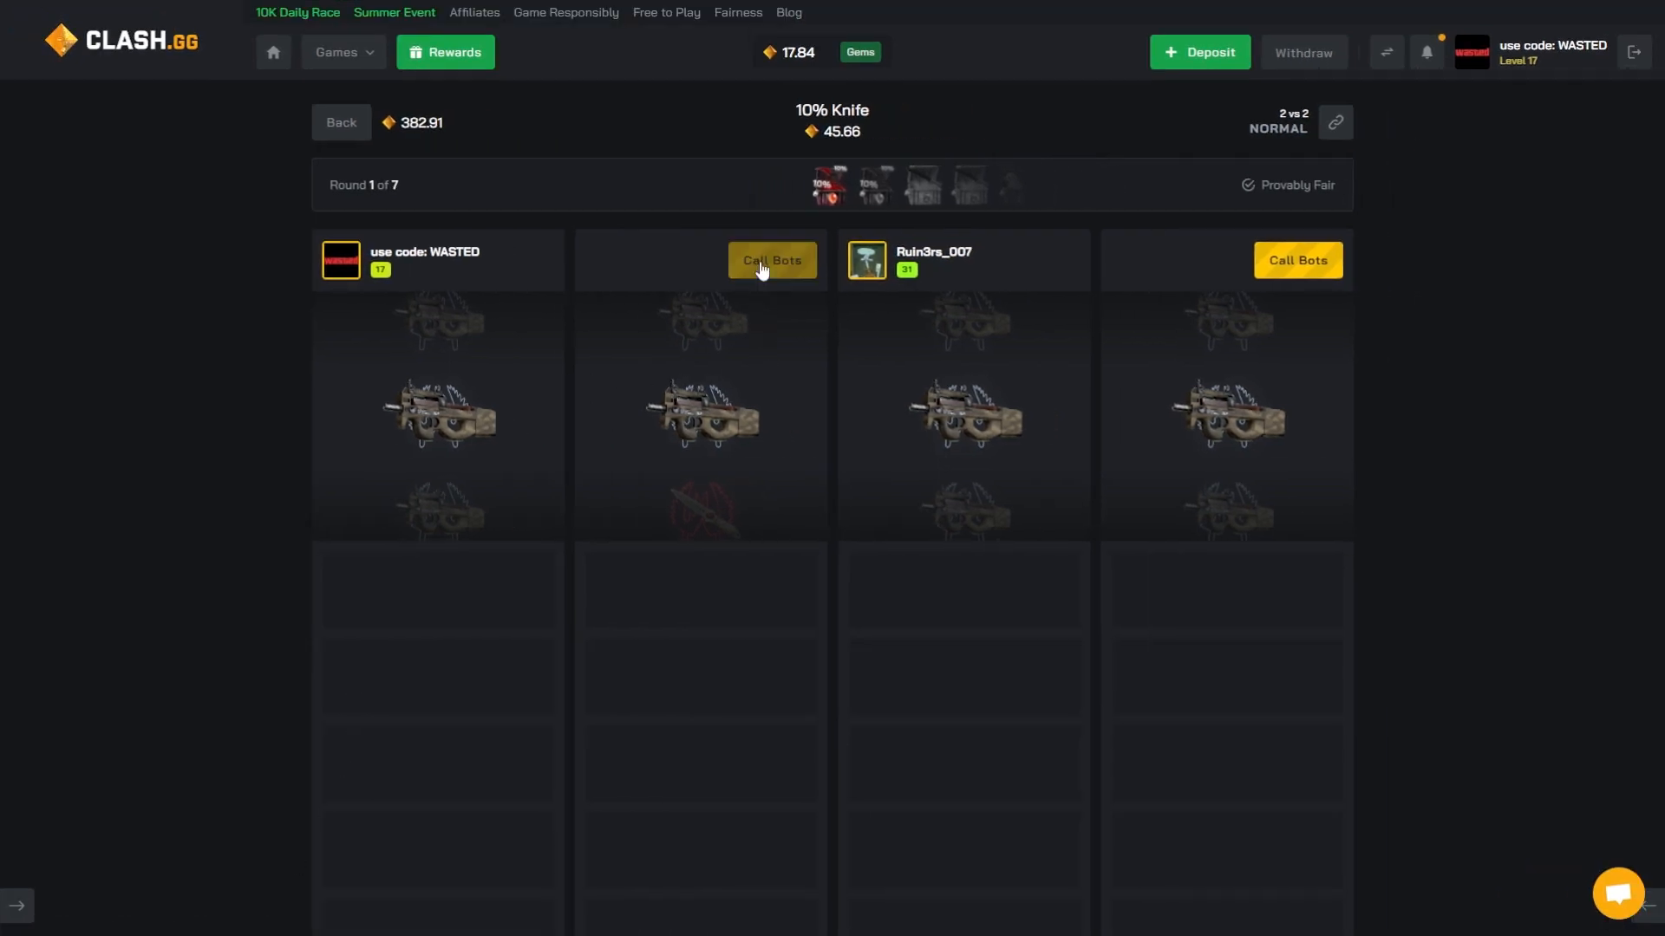
Call bots into the empty seats and let the 382.91 battle finish
click(770, 260)
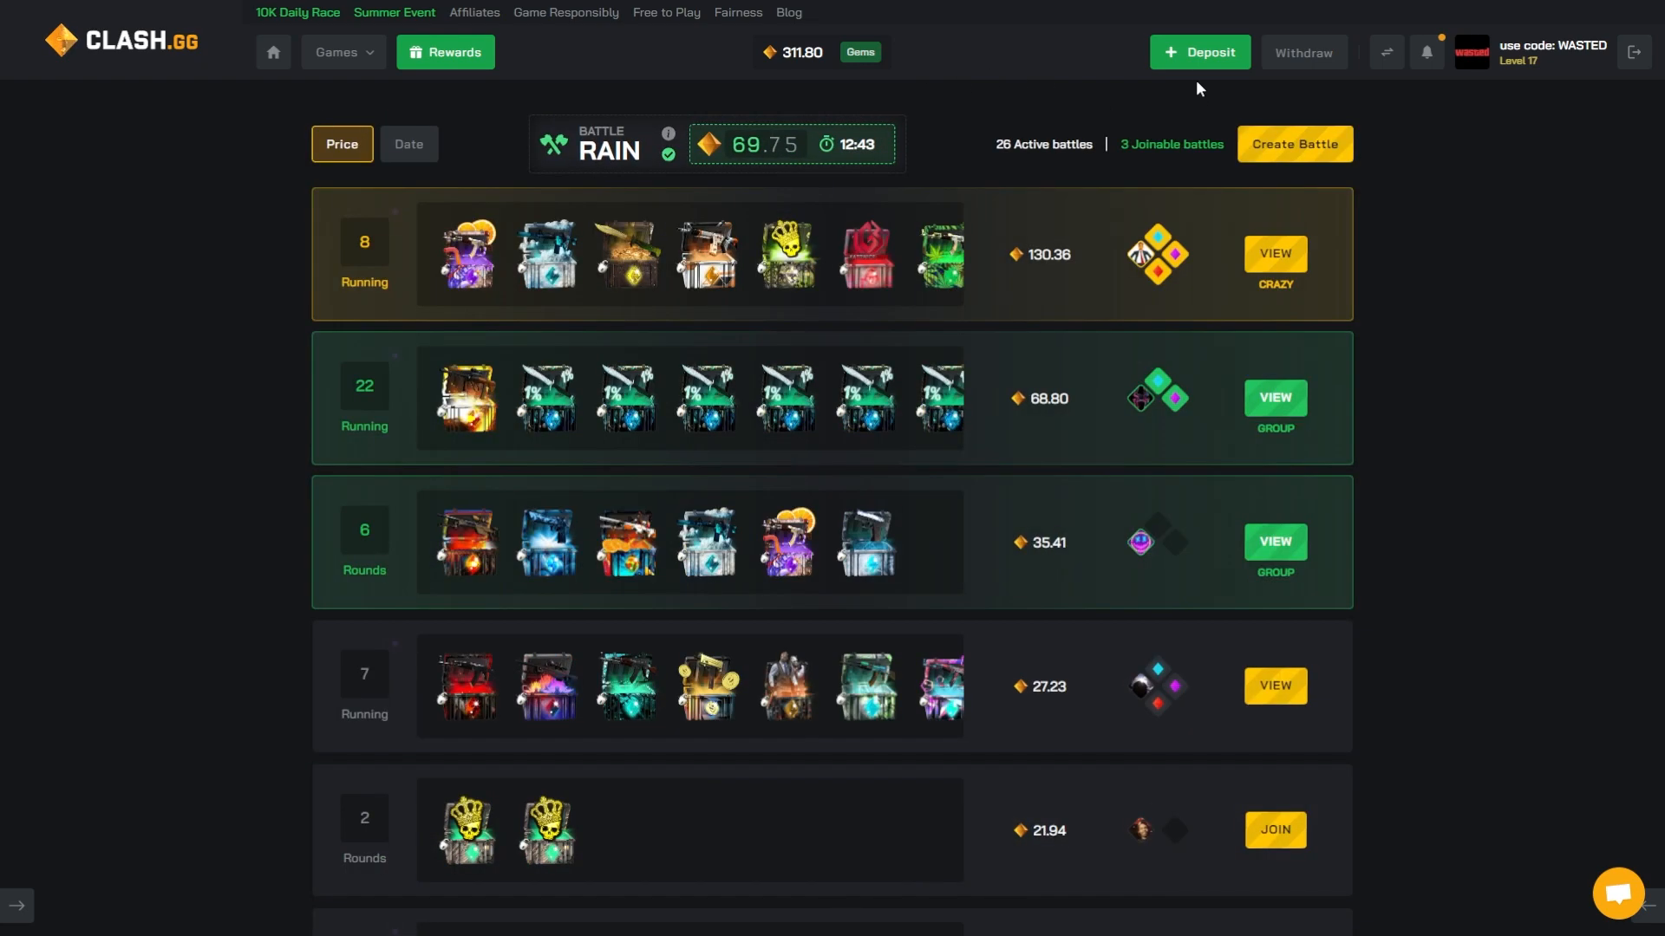
Open the Deposit window from the green top-bar button
click(1198, 52)
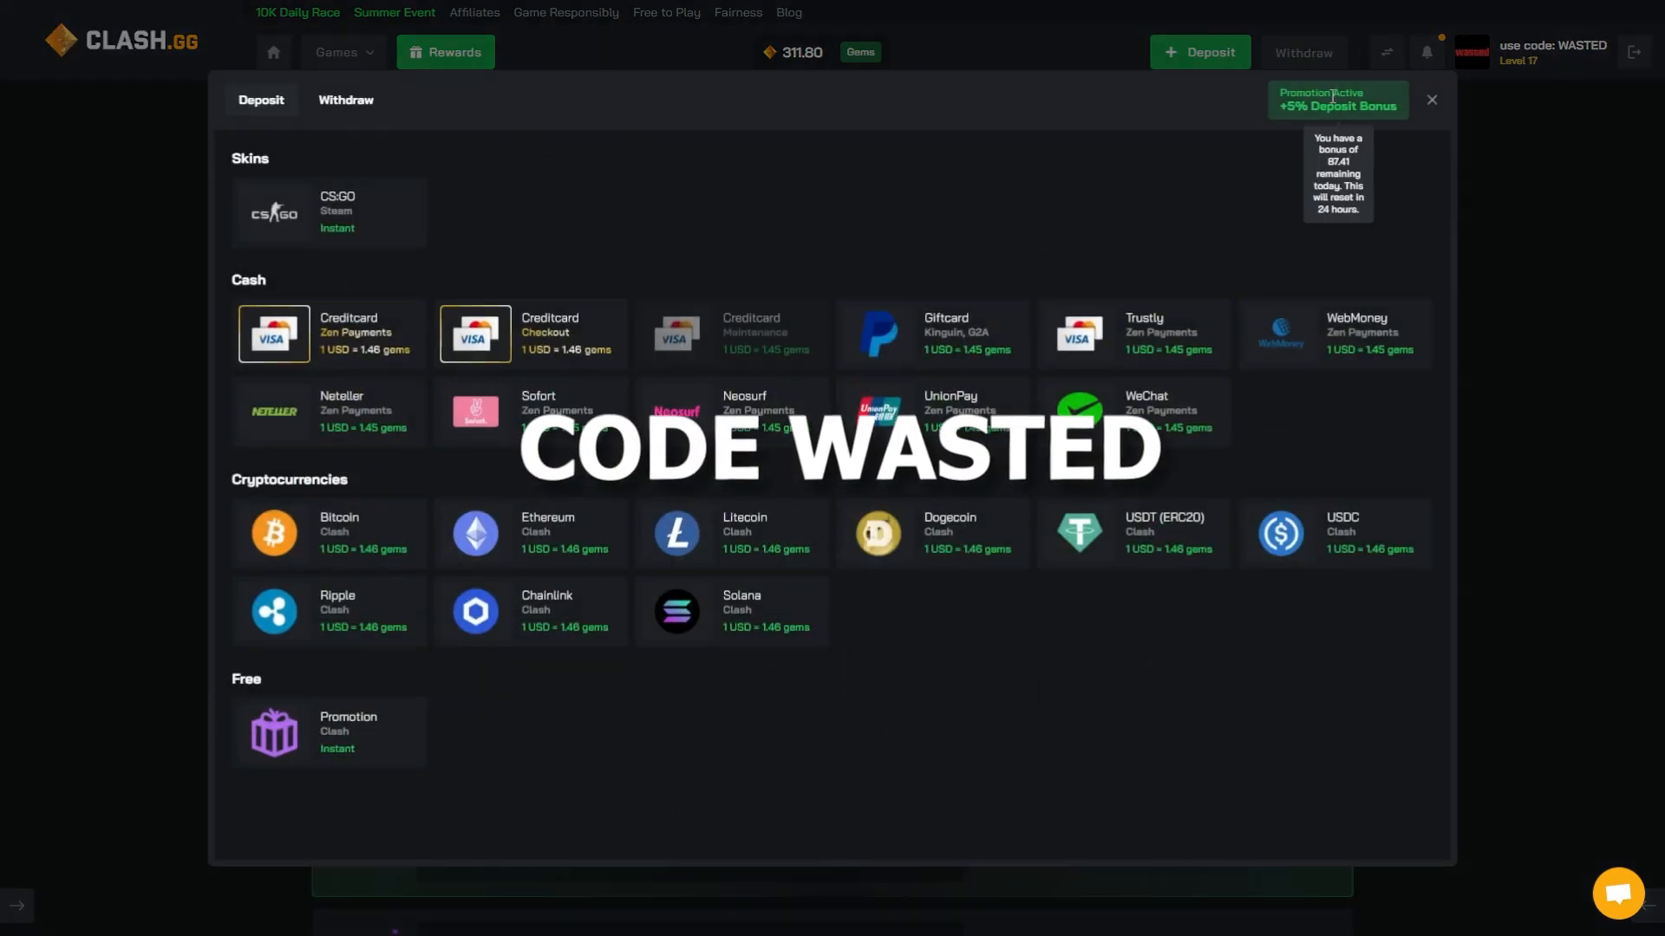
mouse_move(1649, 316)
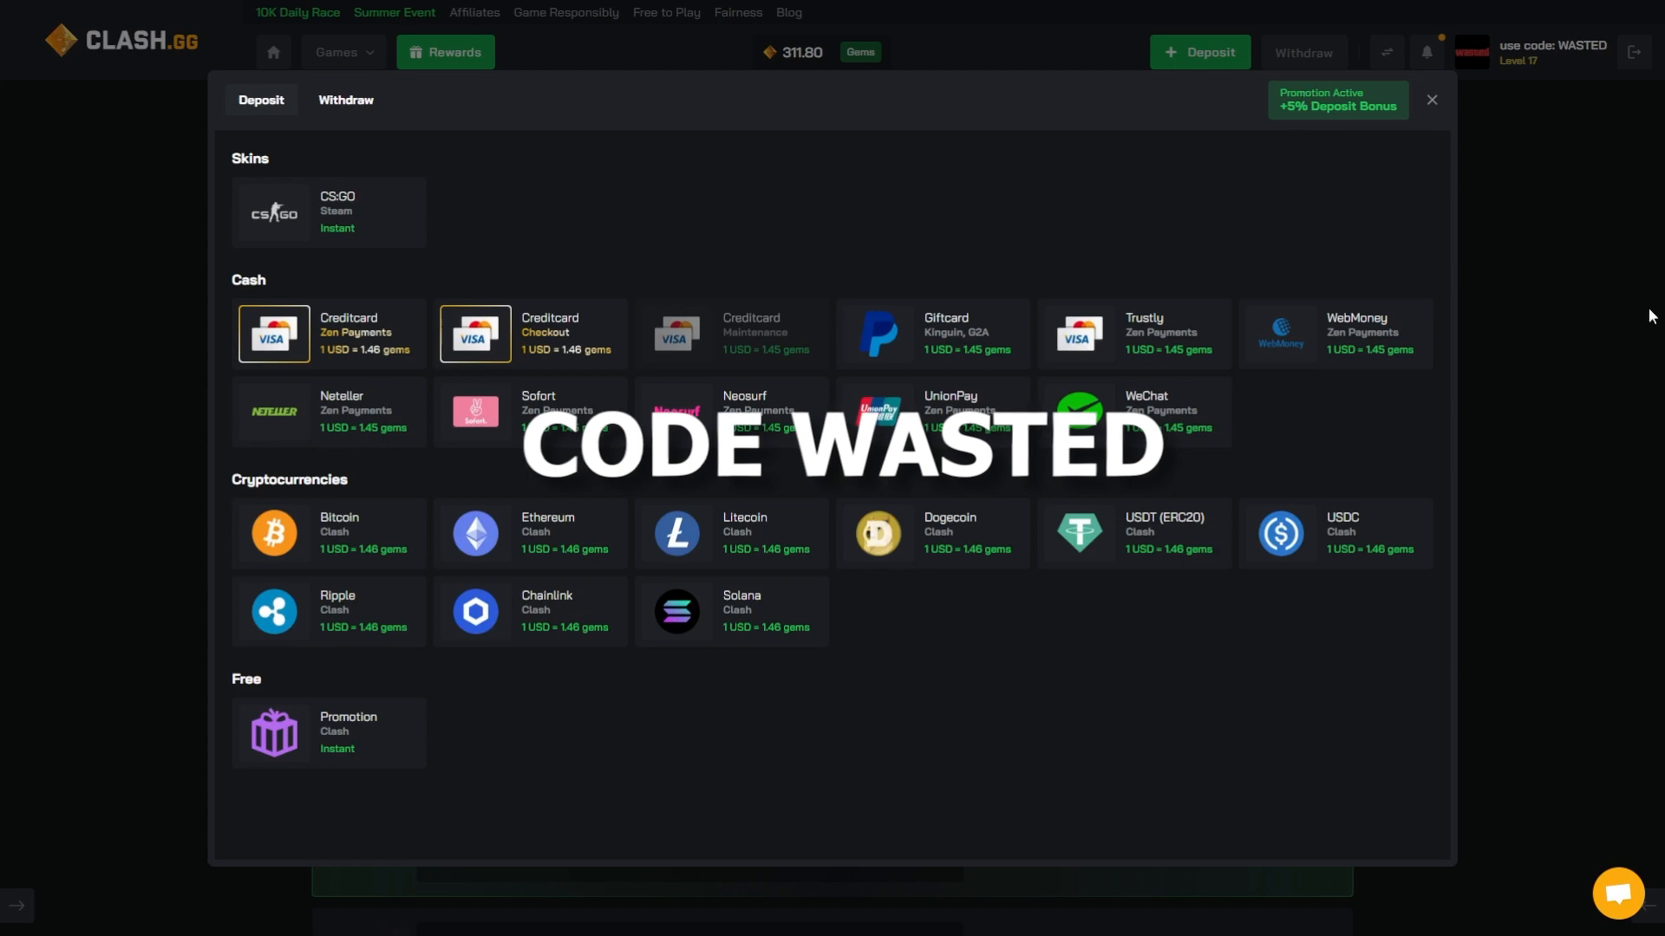